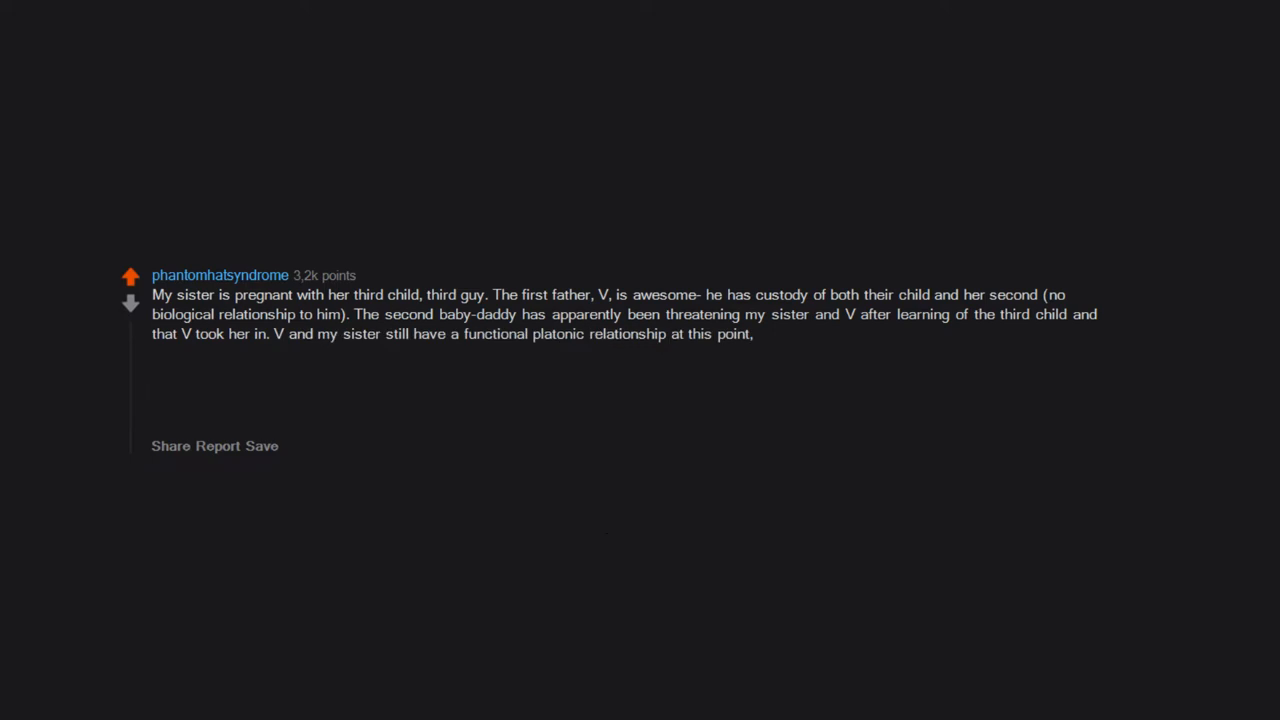
type("and due to fear of reproach from the 2nd (and")
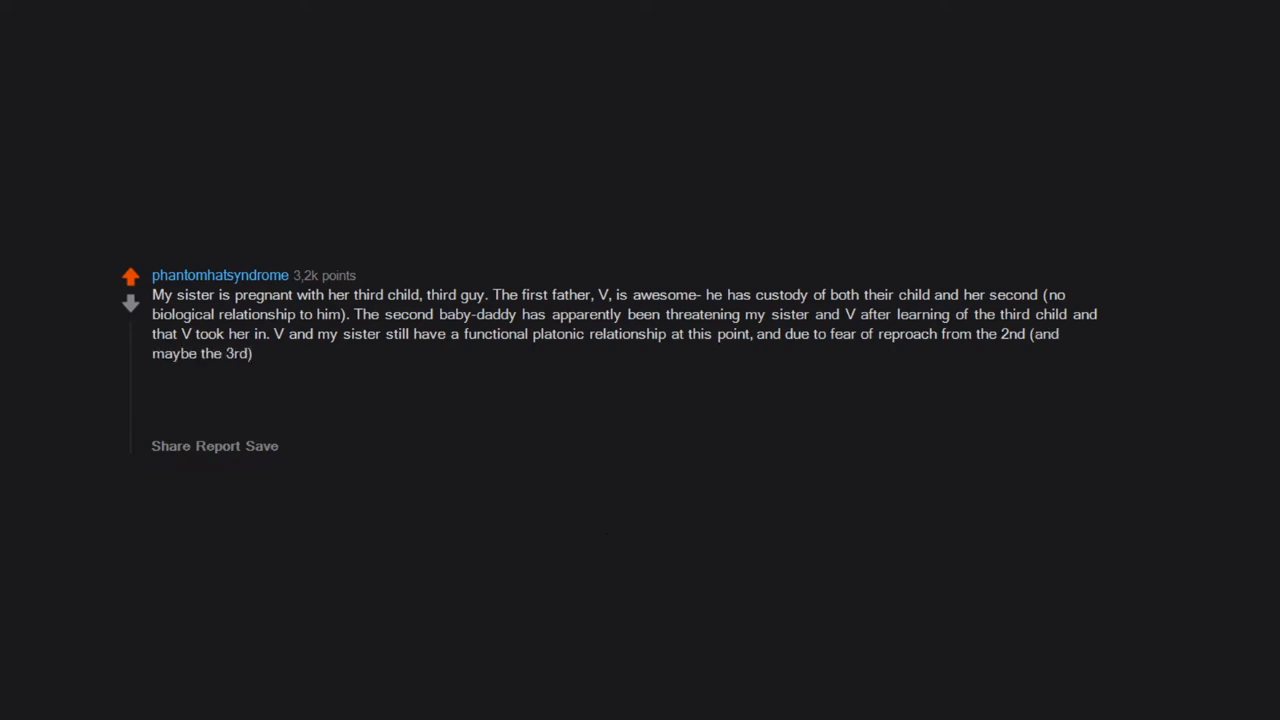
type("V has taken both kids,")
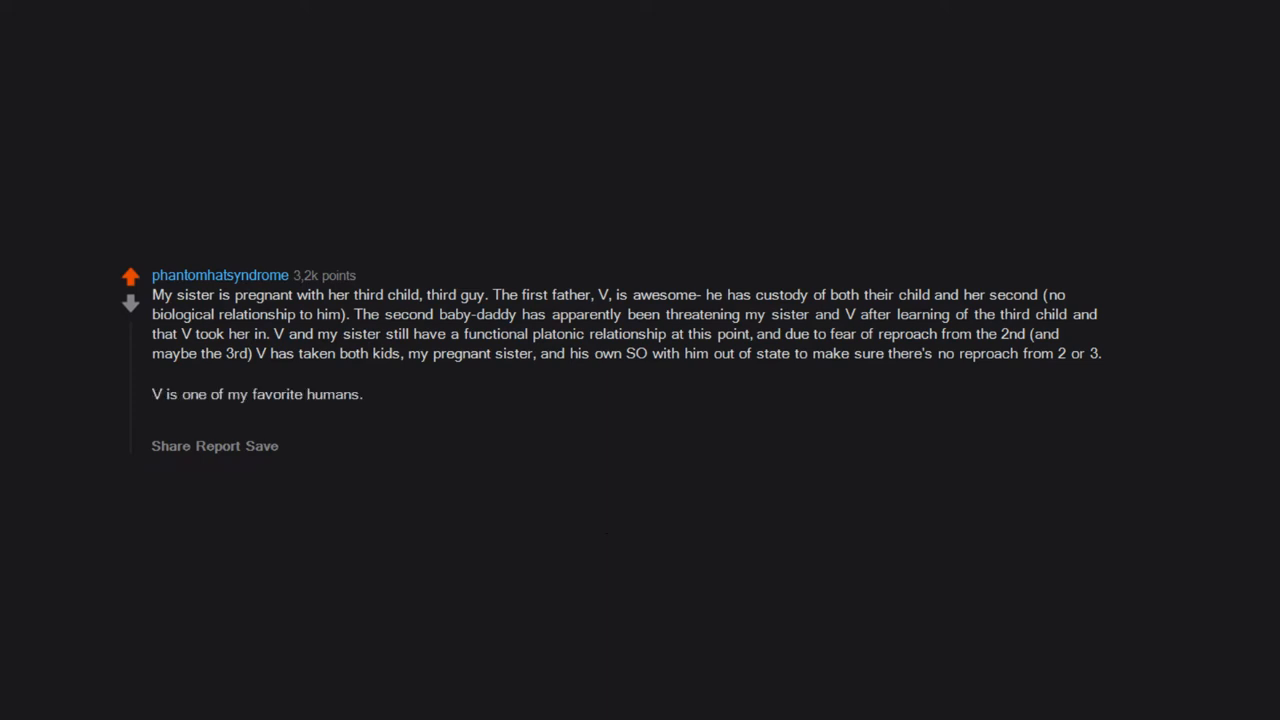
type("He treats the second child like his own,")
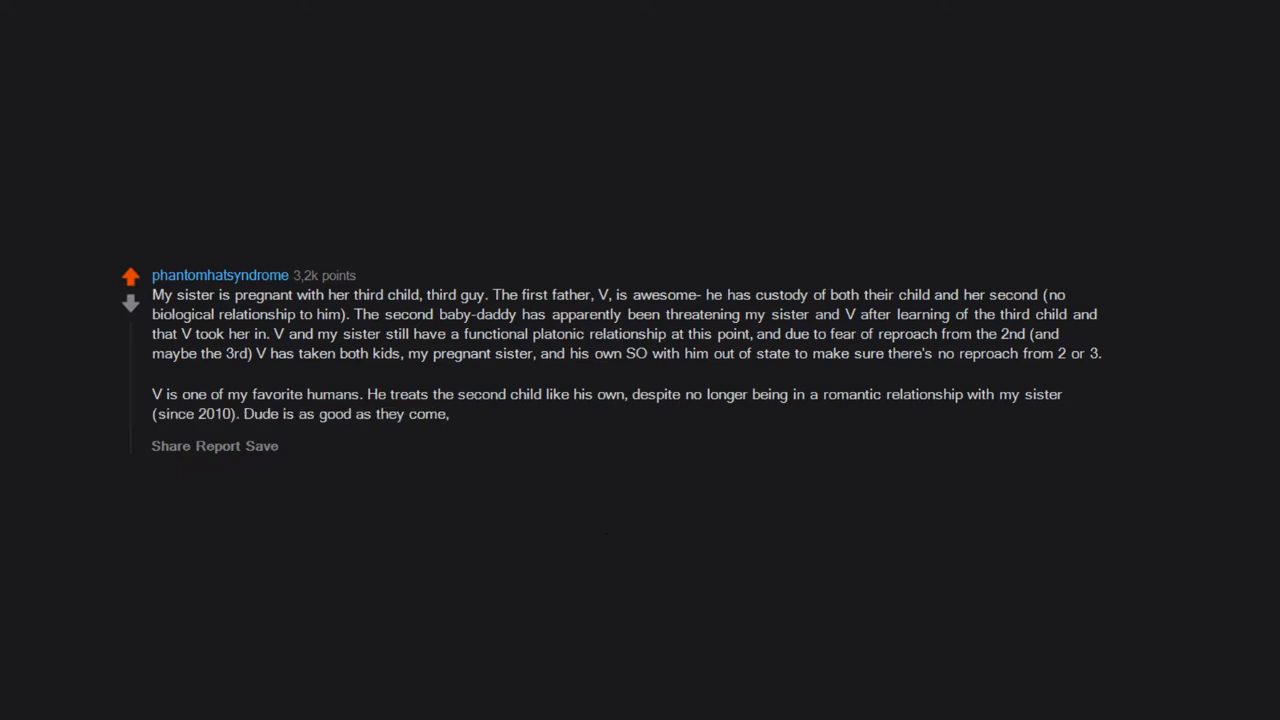
type("in my opinion.")
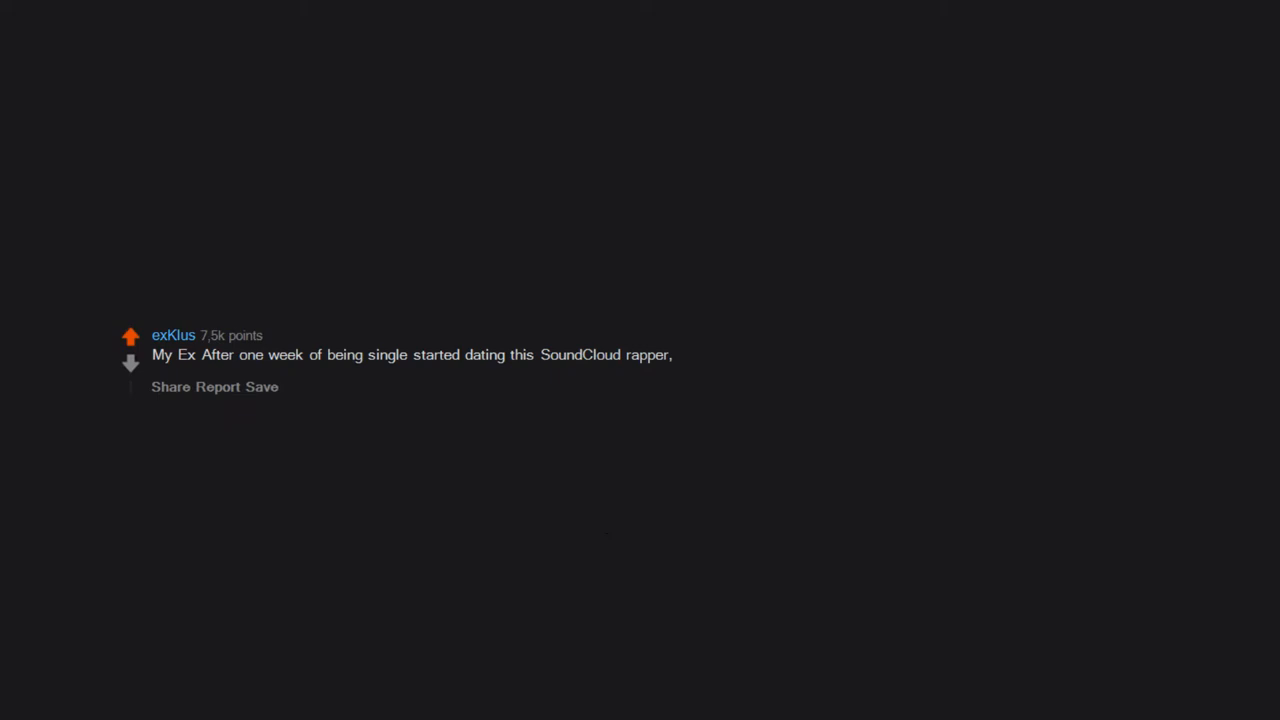
type("now she's pregnant with twins.")
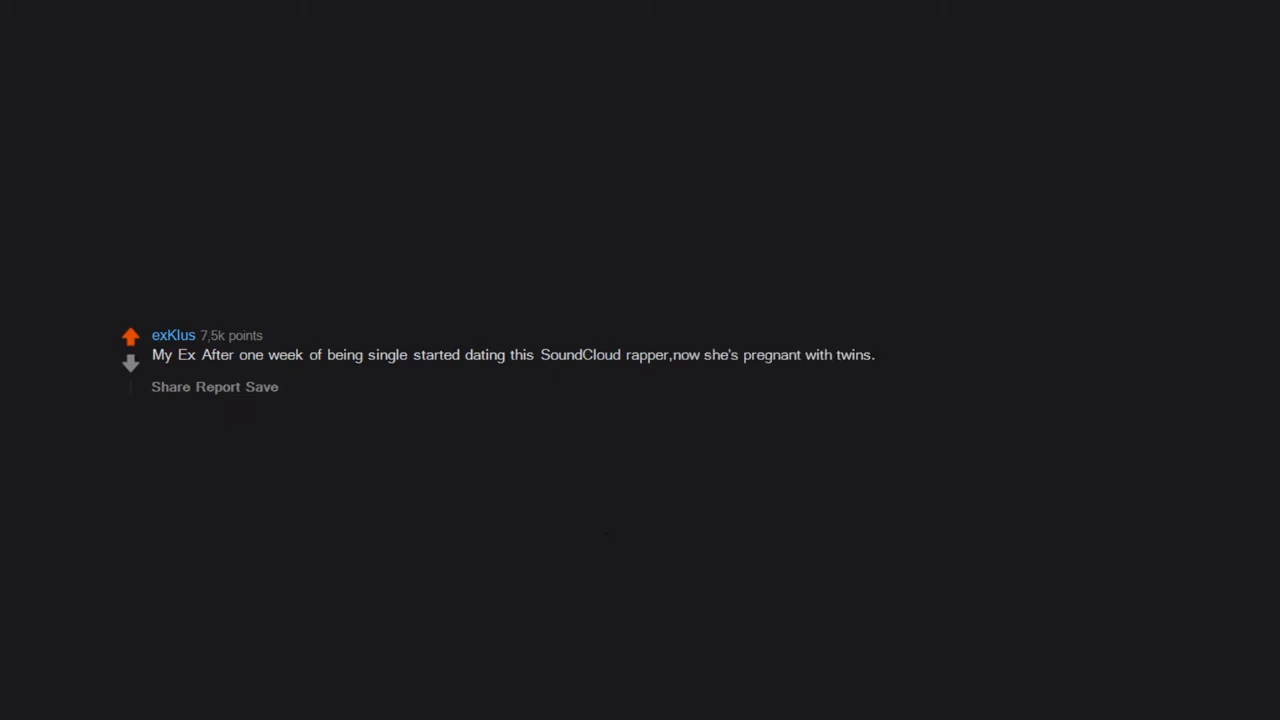
type("We're still in our teens")
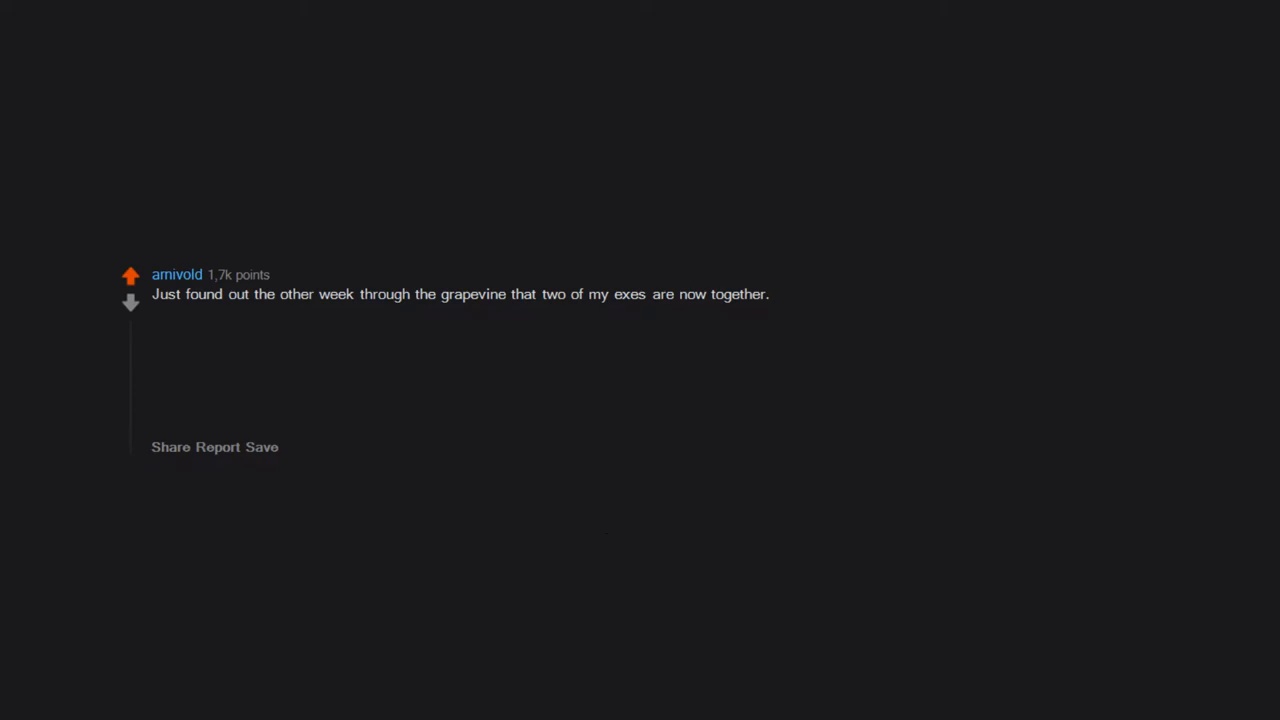
type("My friends were coming to me like \"hey didn't you used to date both of them? How did that happen?")
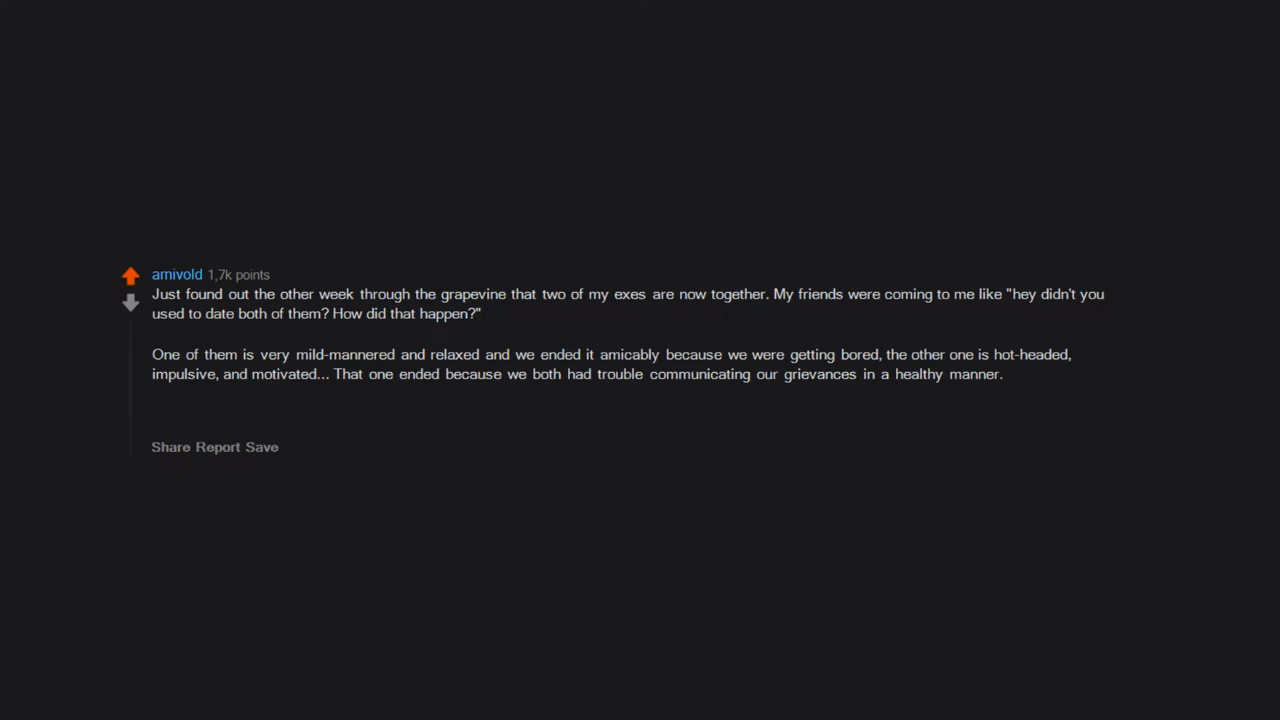
type("Given my experience with both of them,")
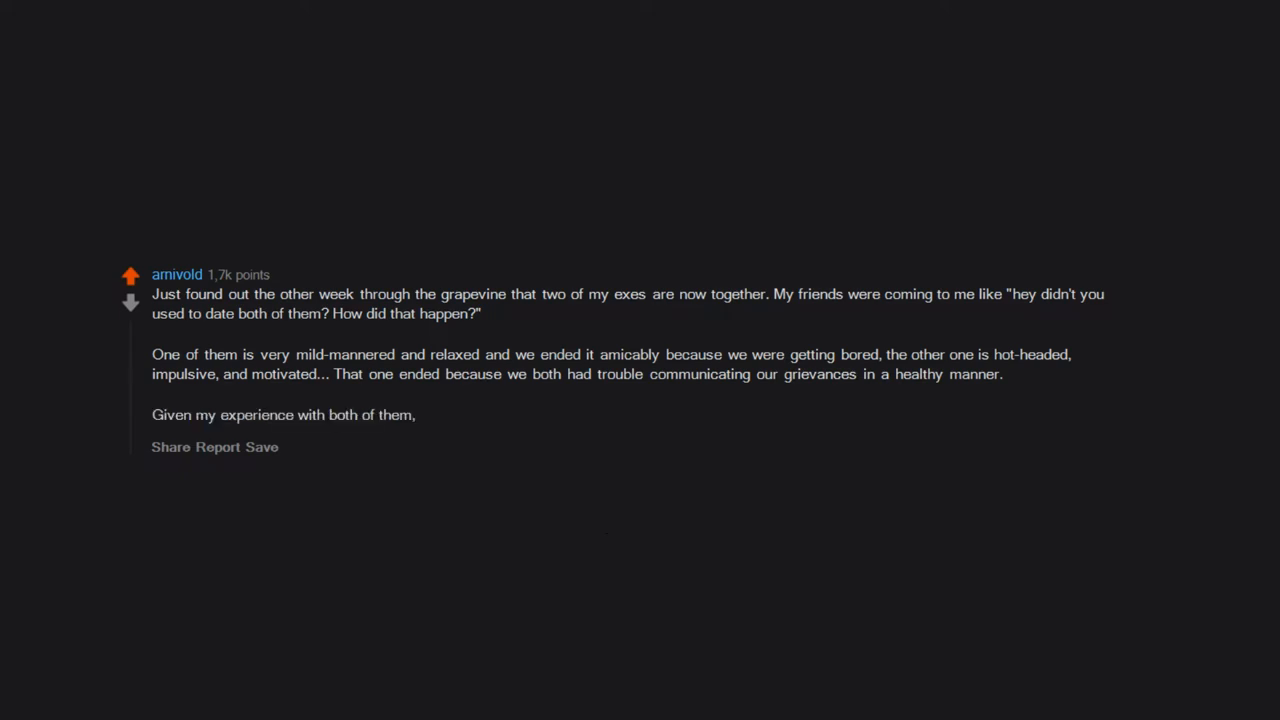
type("I have no idea how they're gonna make it work,")
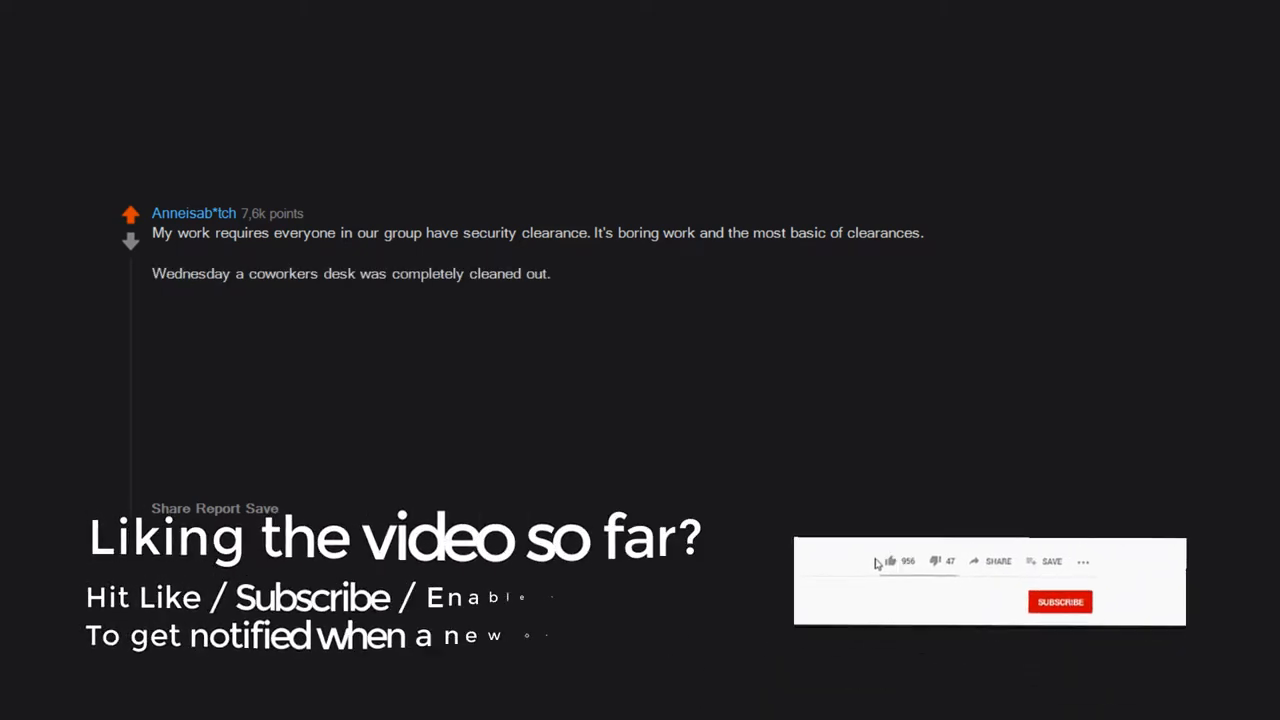
left_click(890, 562)
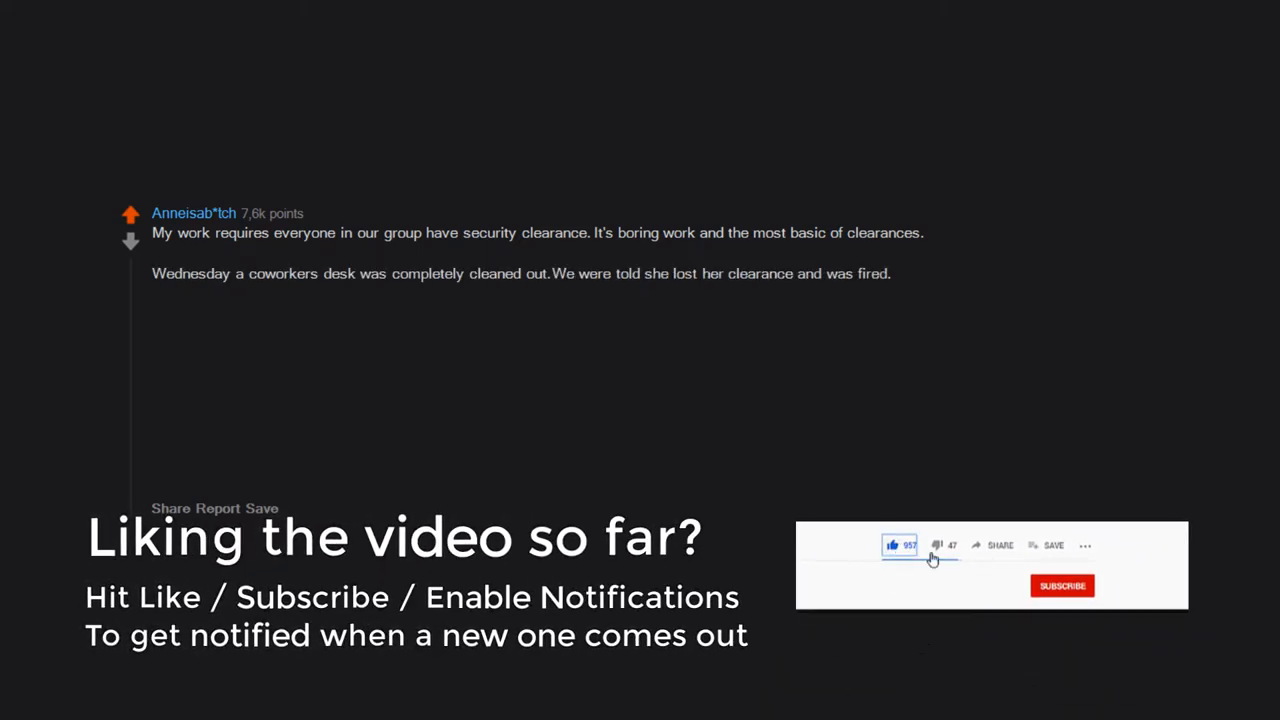
left_click(1088, 596)
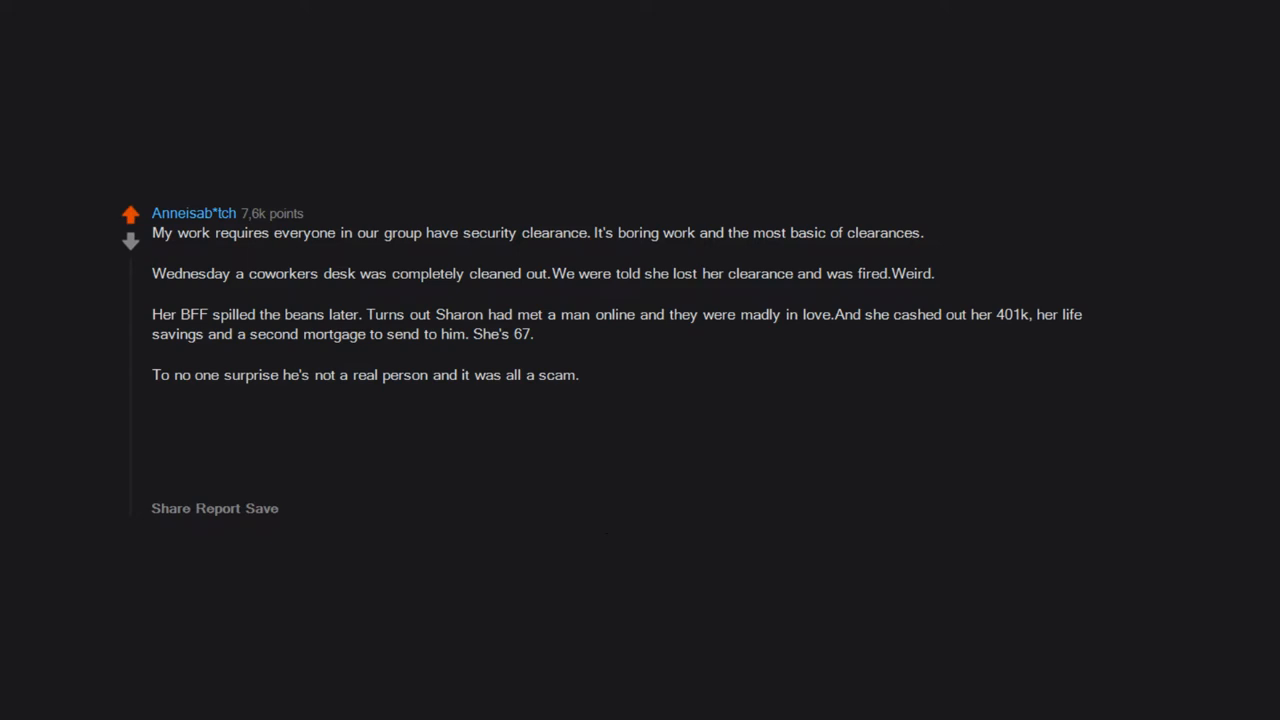
type("He claimed he was royalty from Nigeria. Work found out when she started")
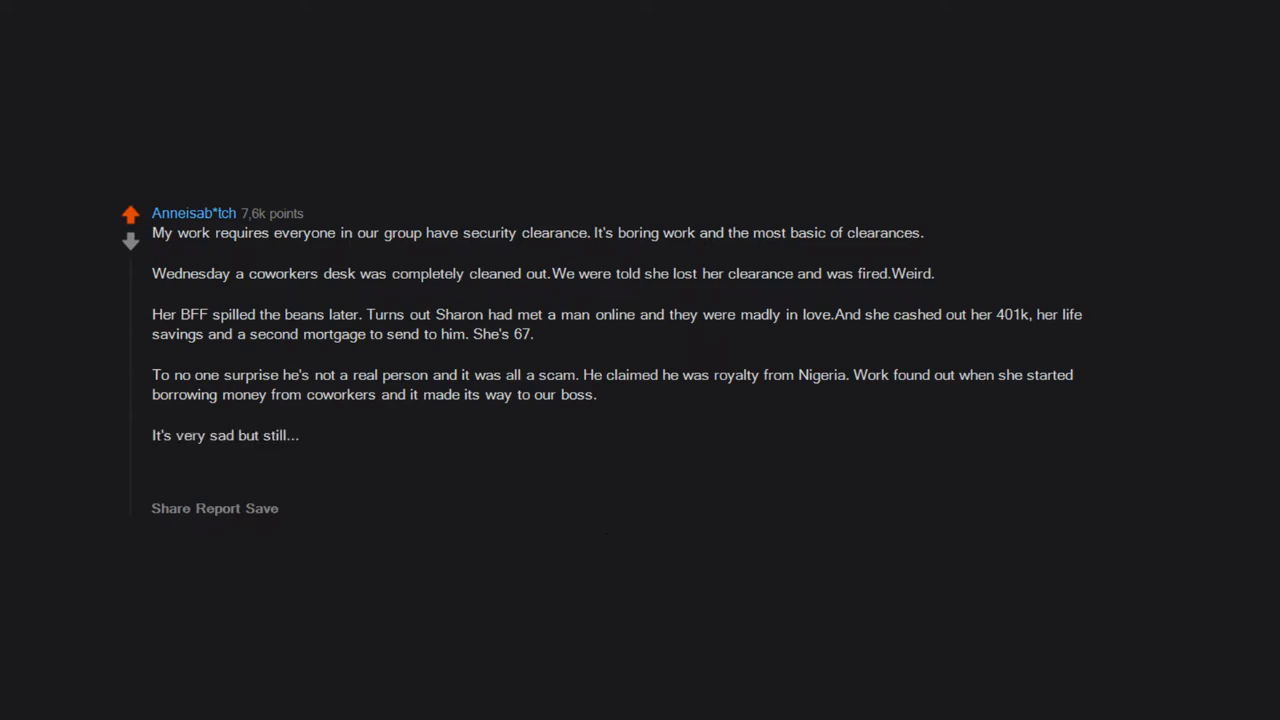
type("wtf she was around when the whole Nigerian email scam was around!")
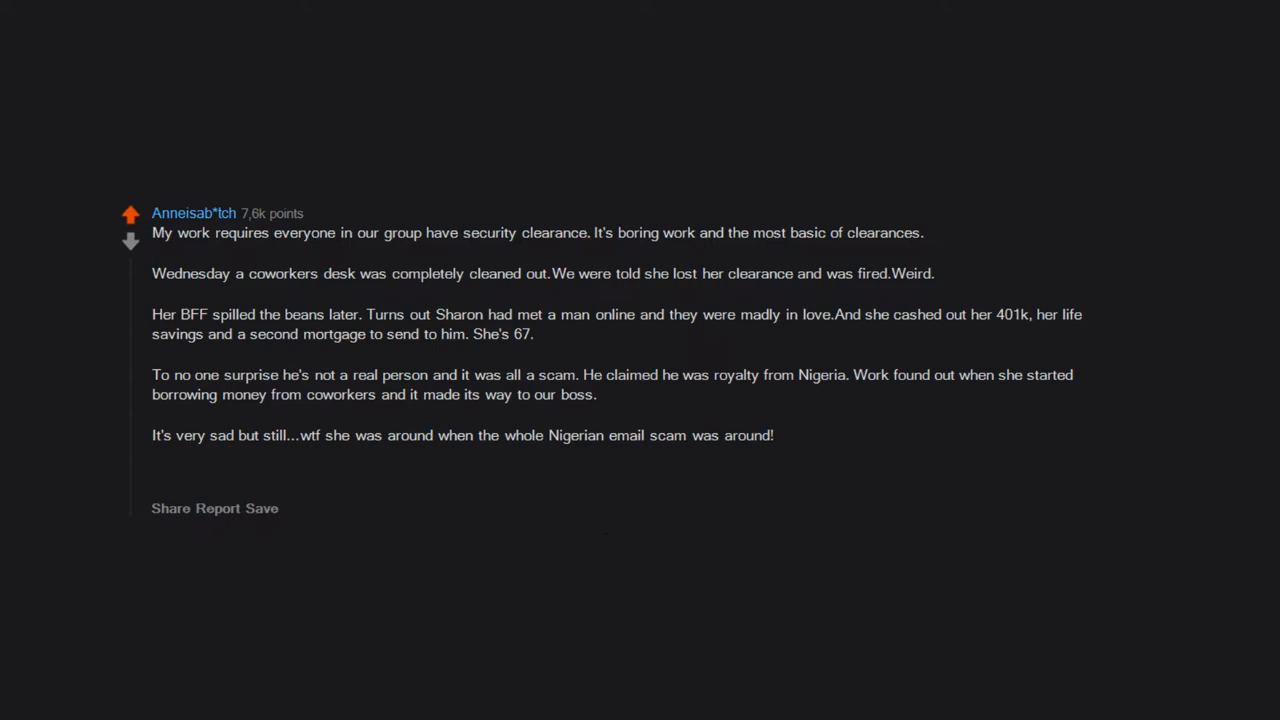
type("She should have known better.")
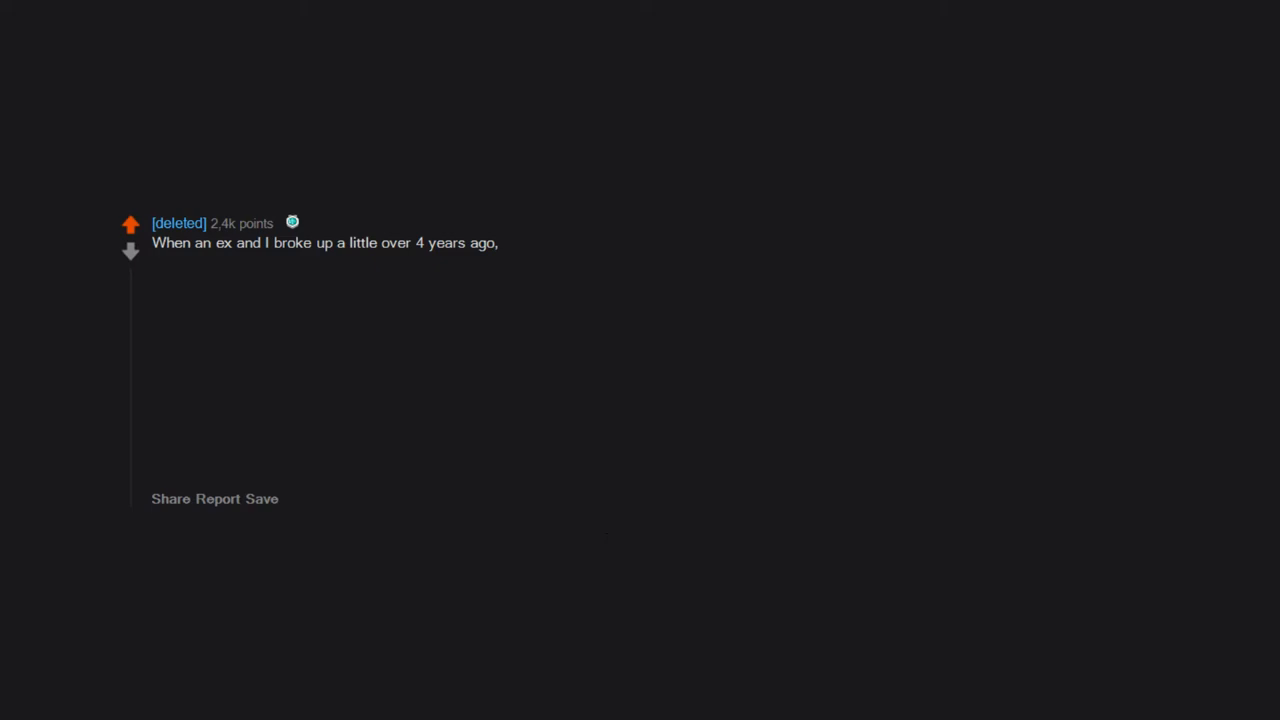
type("it was bad. We're both getting clean and on methadone. The things that were said....")
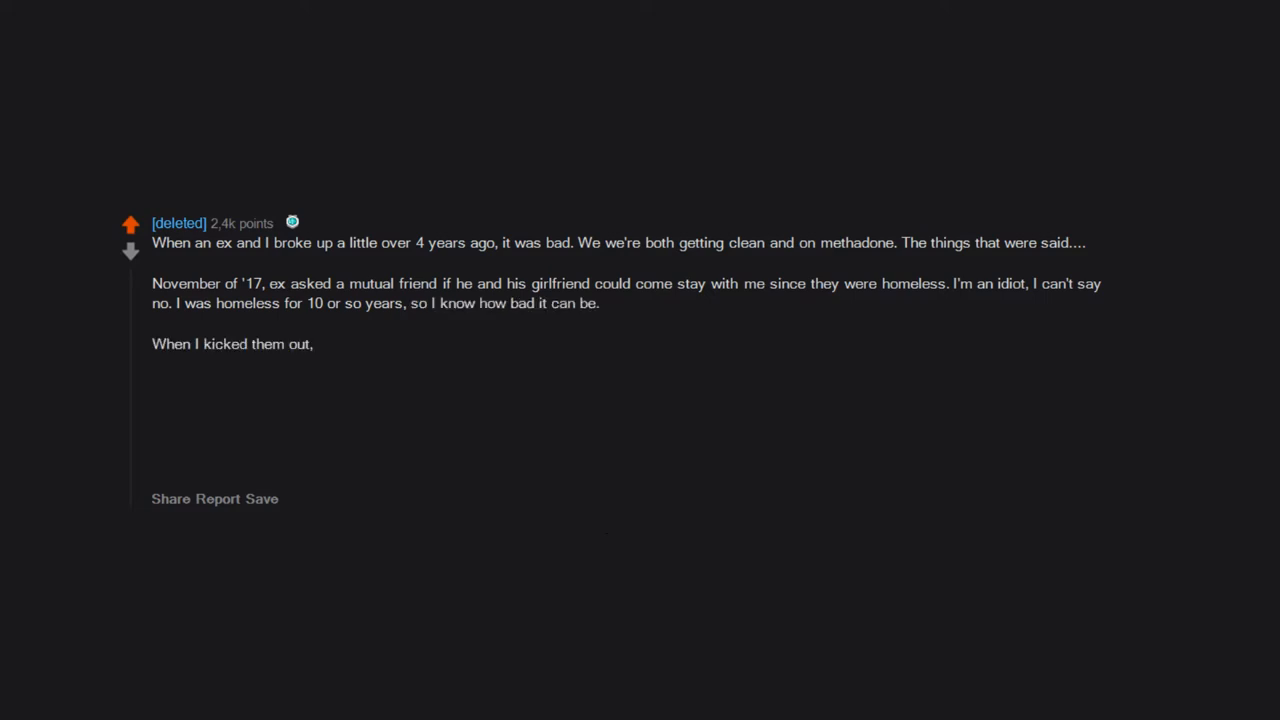
type("they had stolen so much from me.")
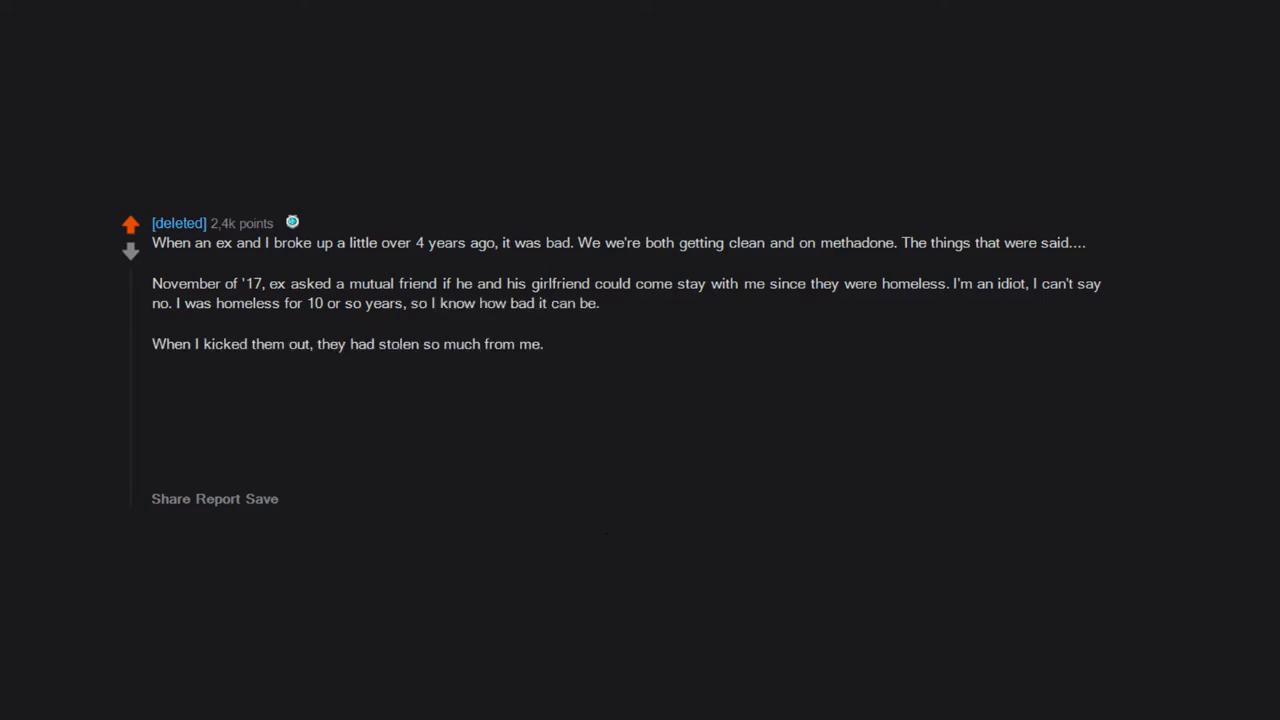
type("I didn't have a lot to begin with. The b*tch even stole a bunch of my underwear.")
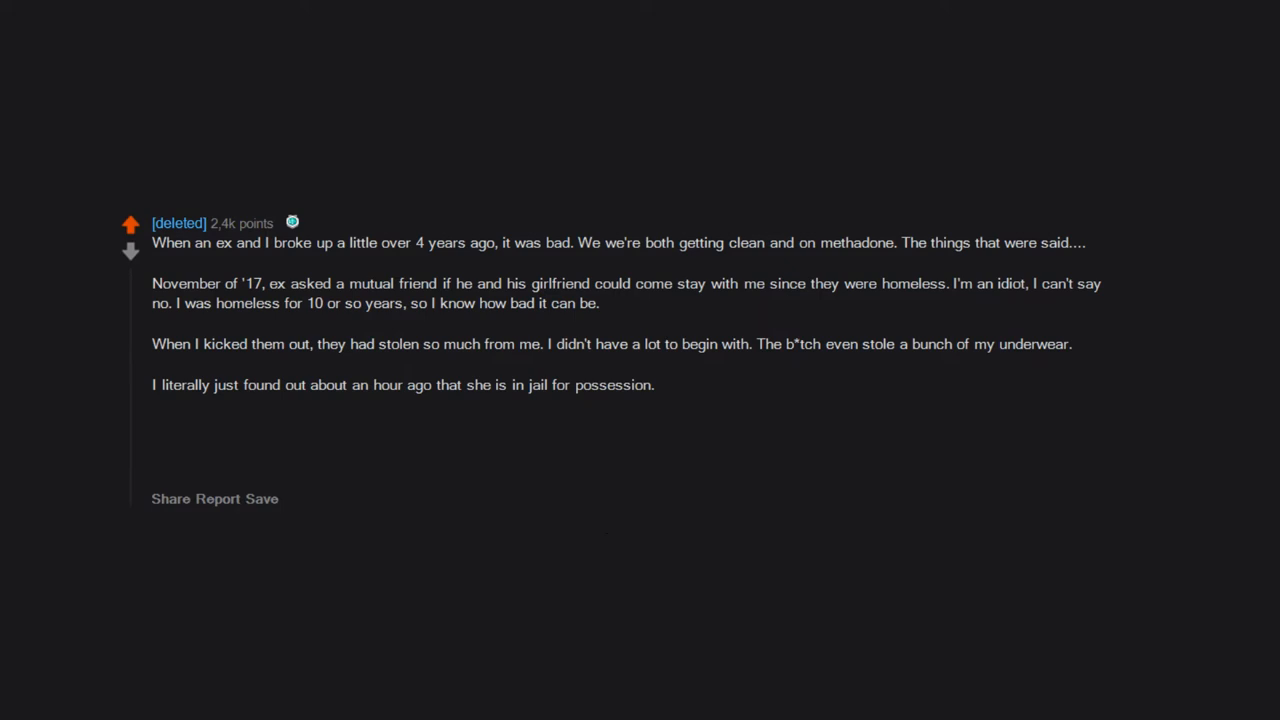
type("Got caught with 40 Oz of liquid herion.")
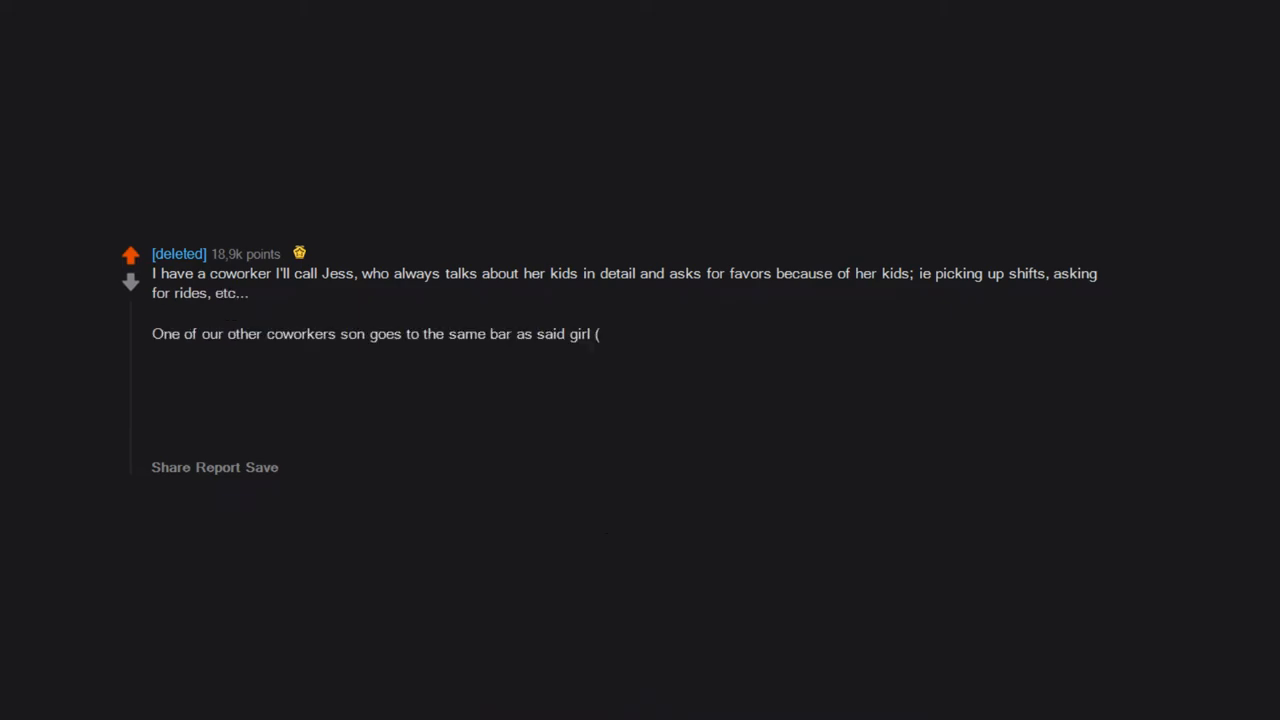
type("she doesn't know who he is)")
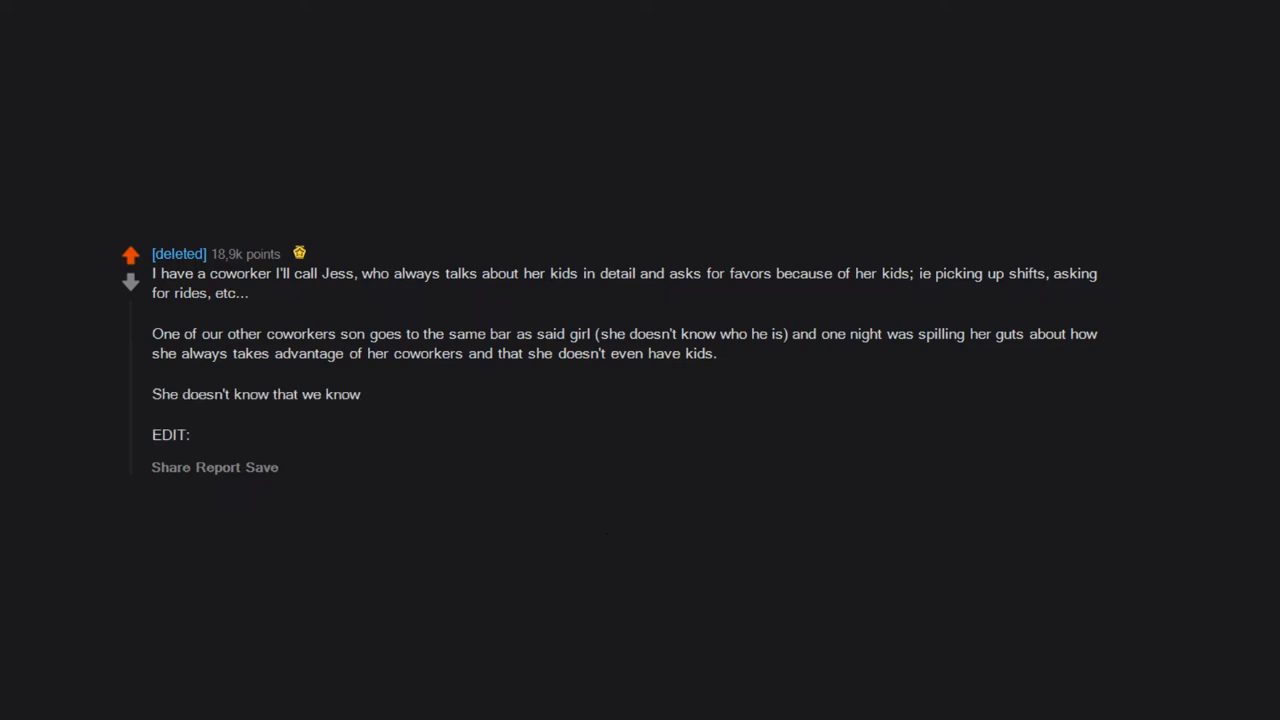
type("Thank you so much for all the comments,")
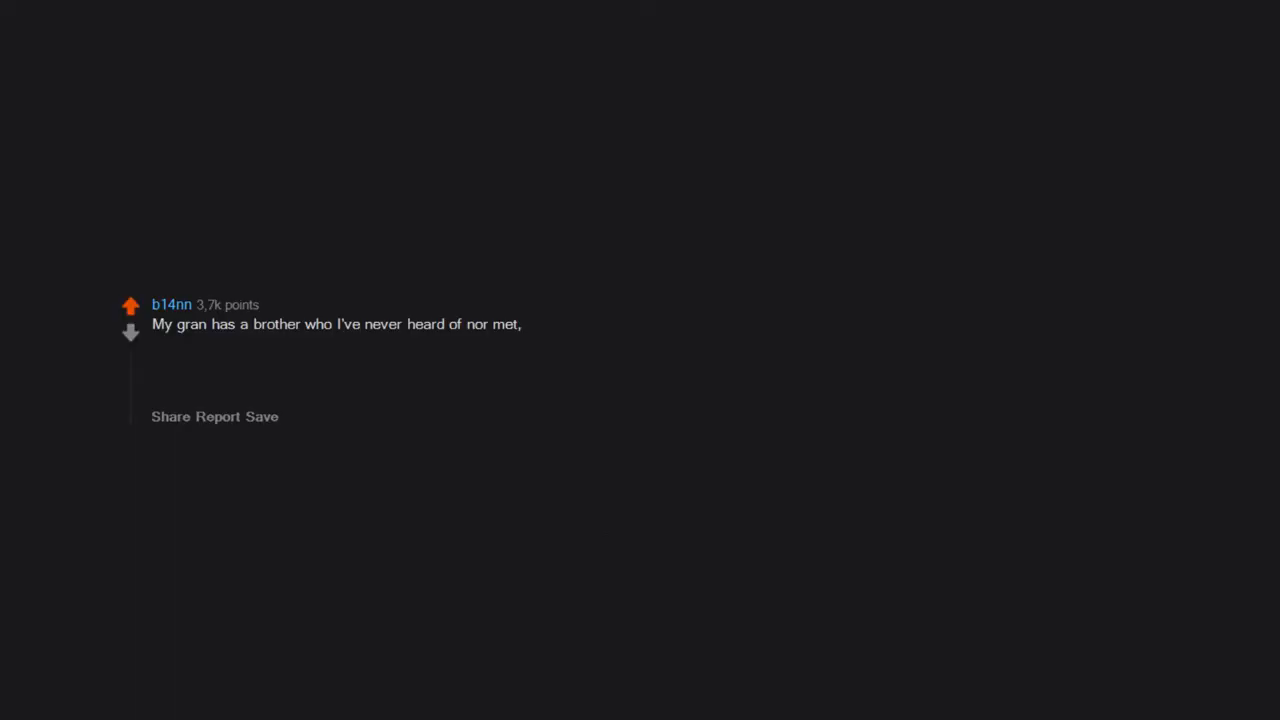
type("who lives in London.")
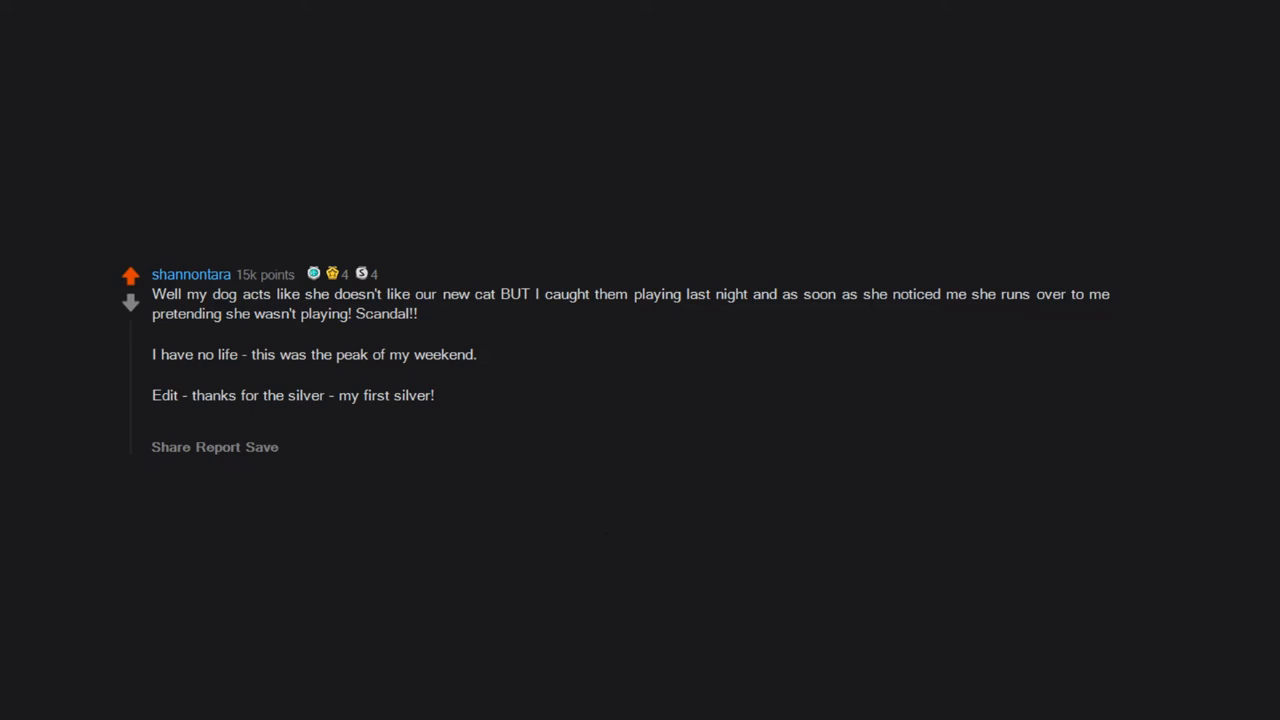
type("Whoo this weekend has now hit a new peak......")
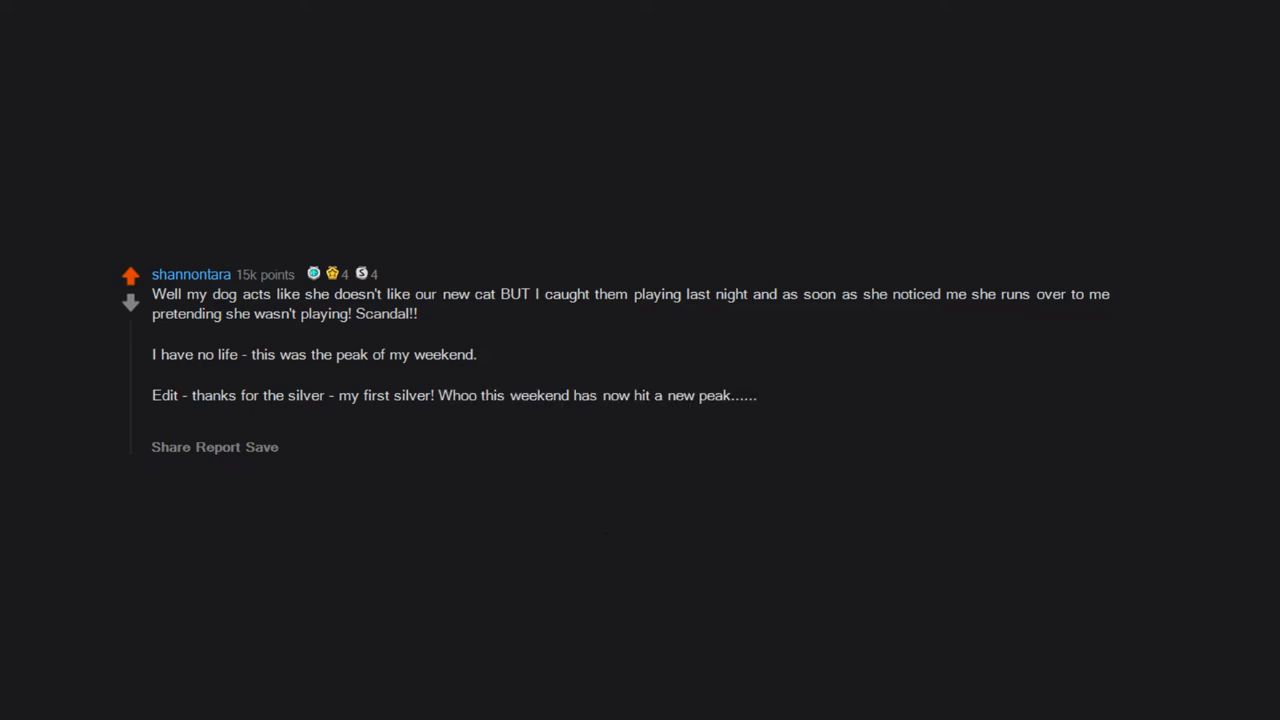
type("oh my goodness and my first gold!!")
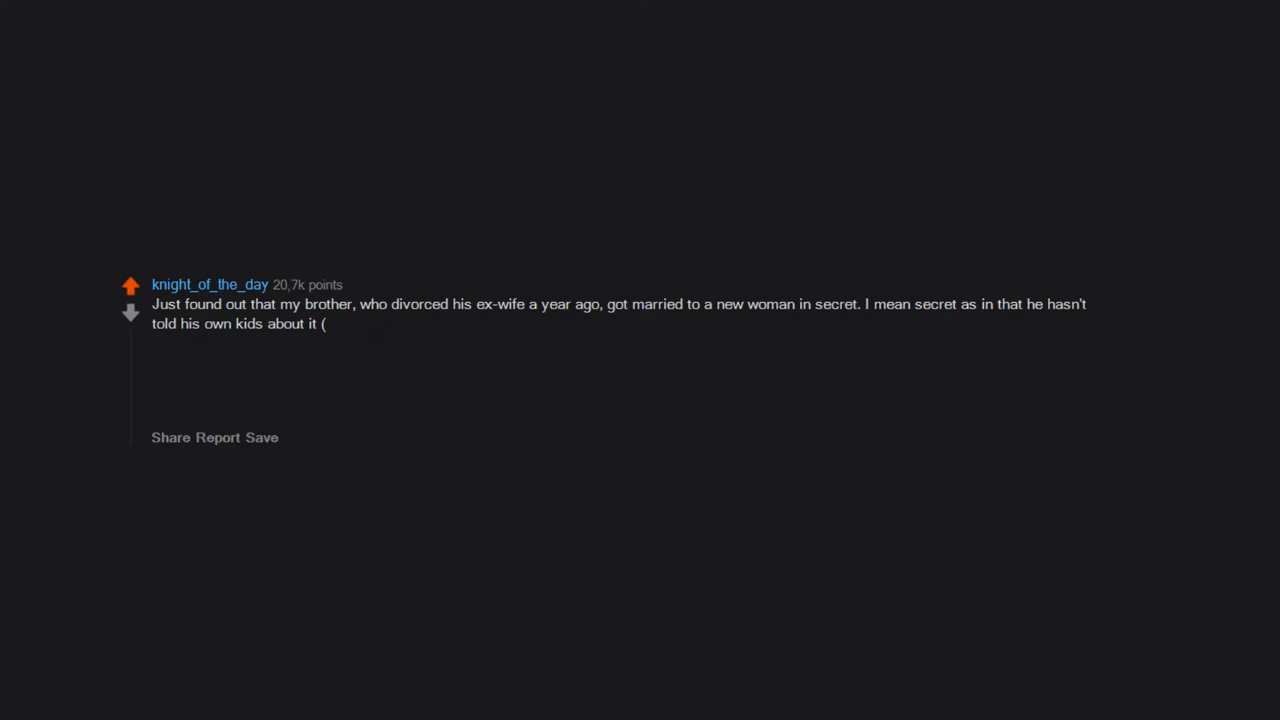
type("10 and 12 years old).")
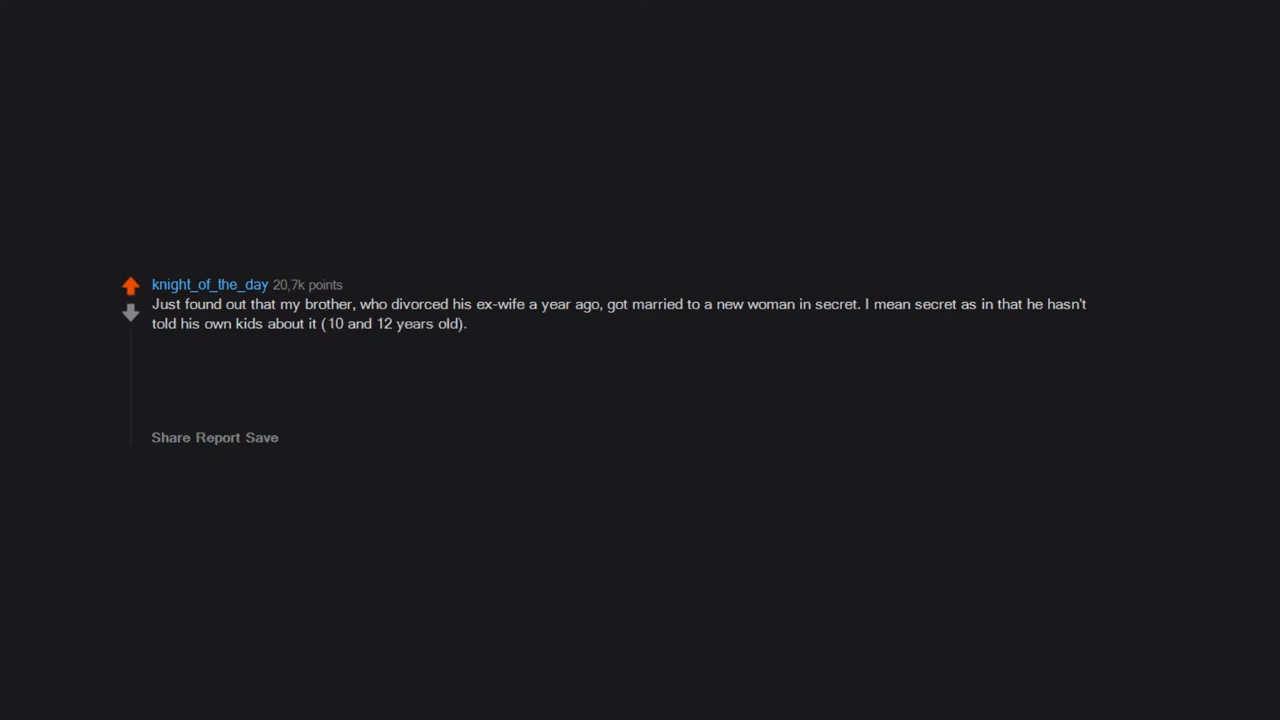
type("He hasn't told us either (")
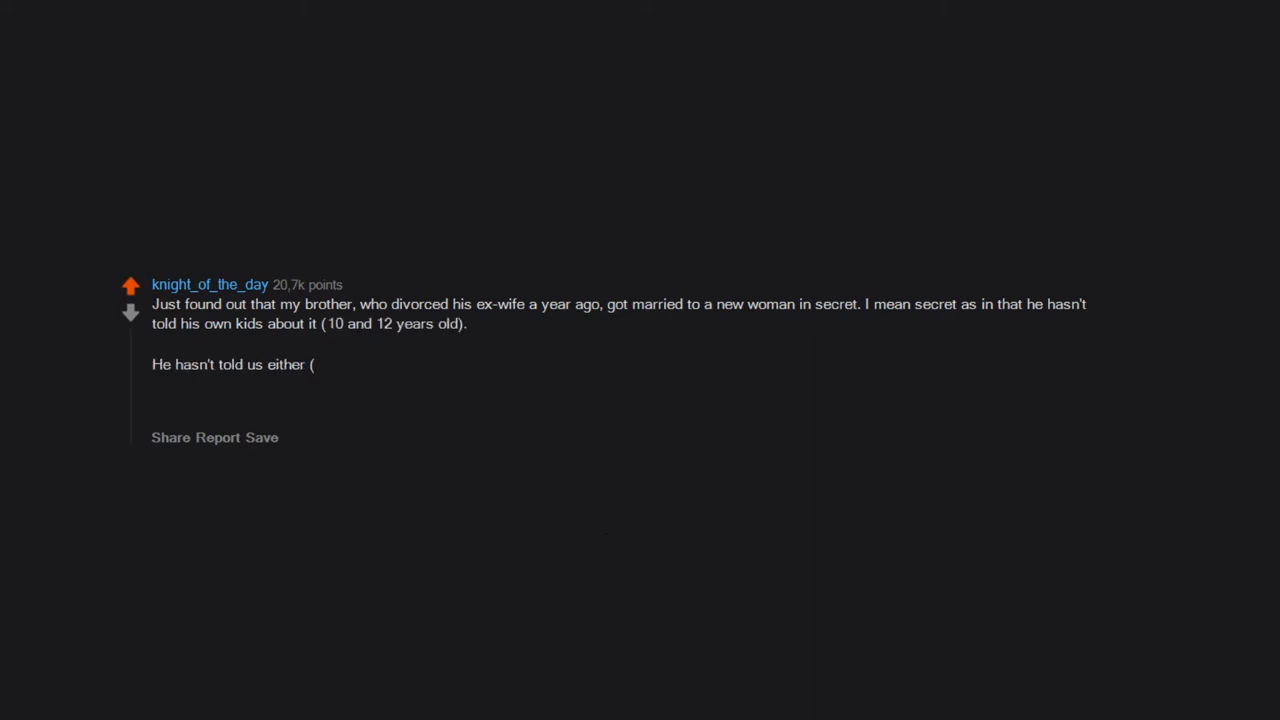
type("rest of the family). My mother just accidently said it to all of us.")
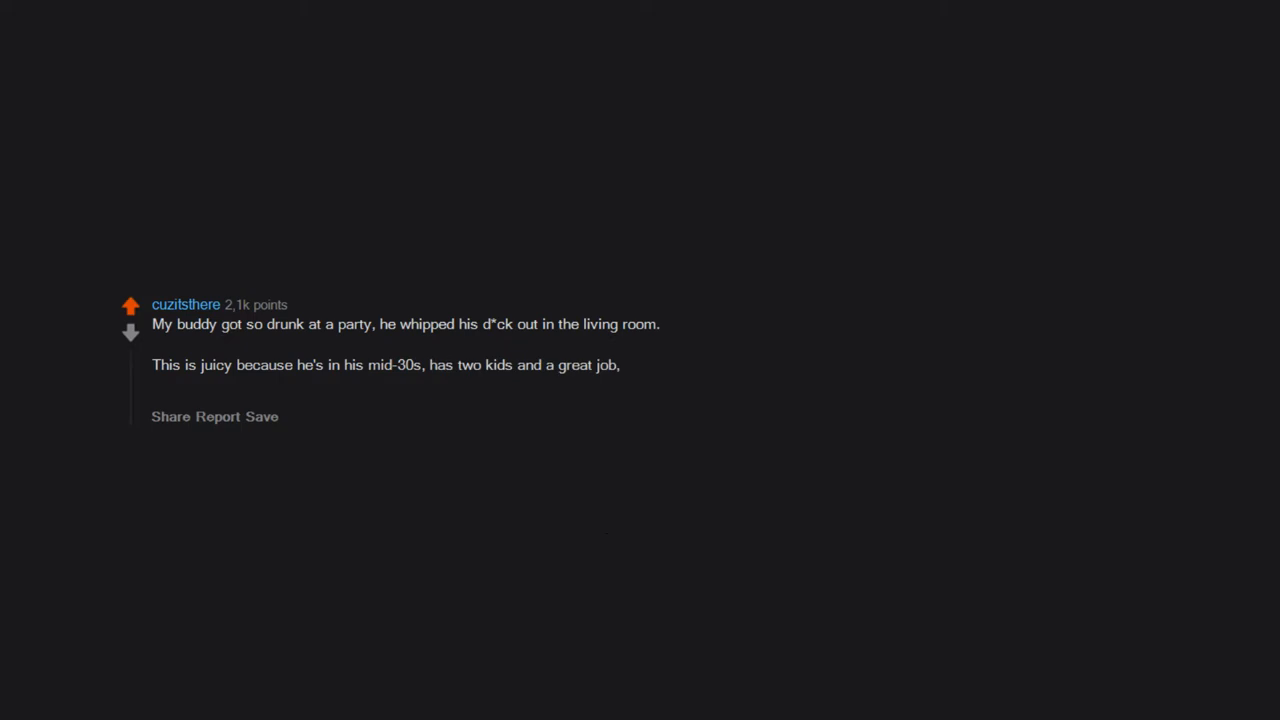
type("his wife told him he did it the next day (")
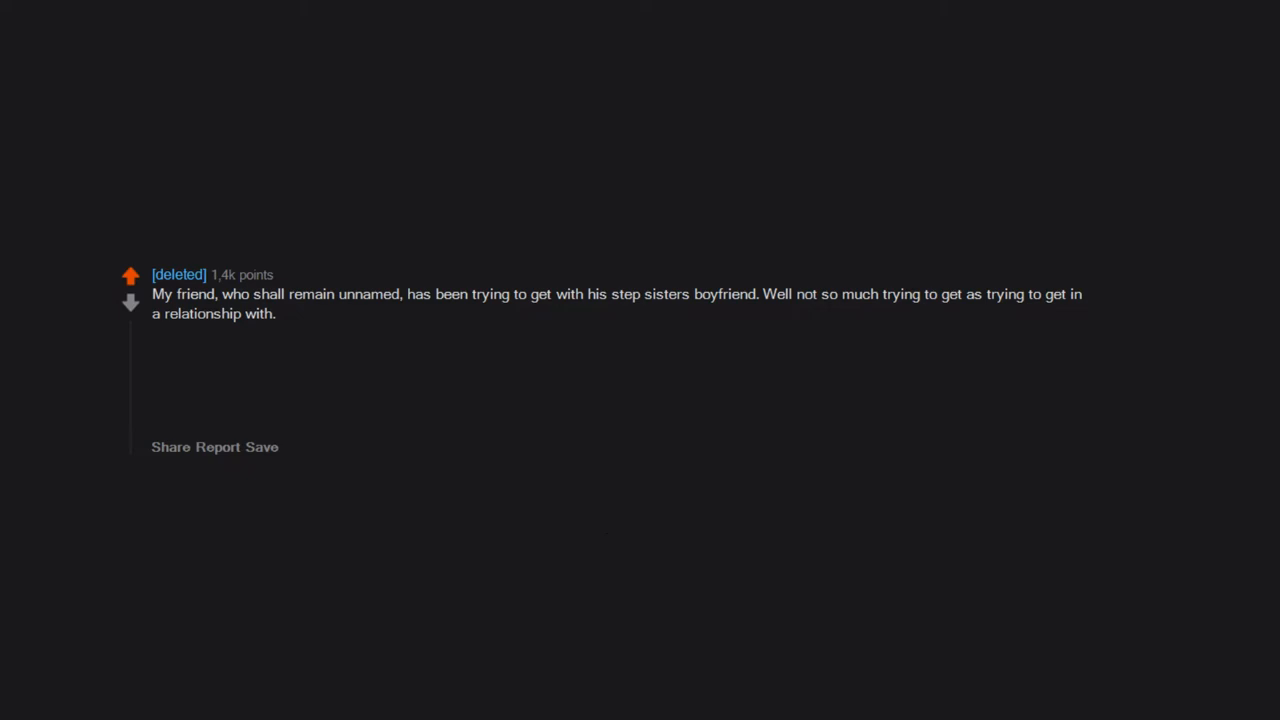
type("Cause the video he sent me of step sisters boyfriend bent over told me he alreafy \"got\" him.")
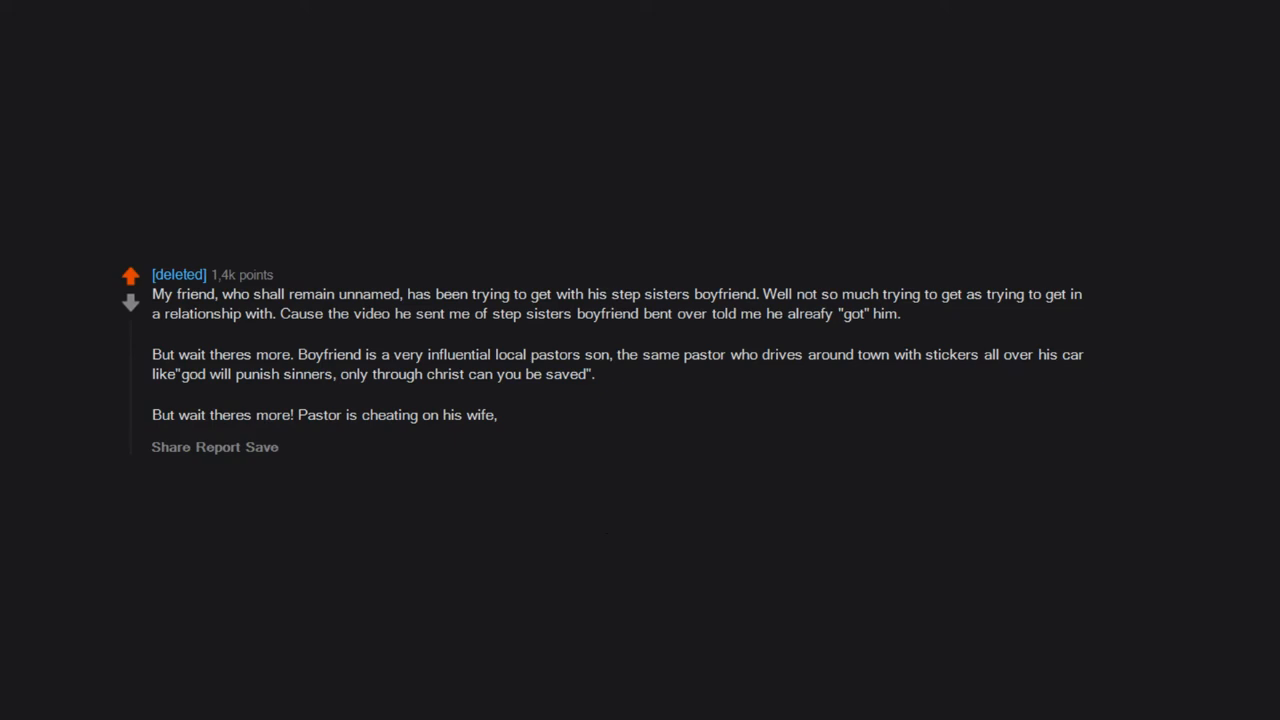
type("with friends mother.")
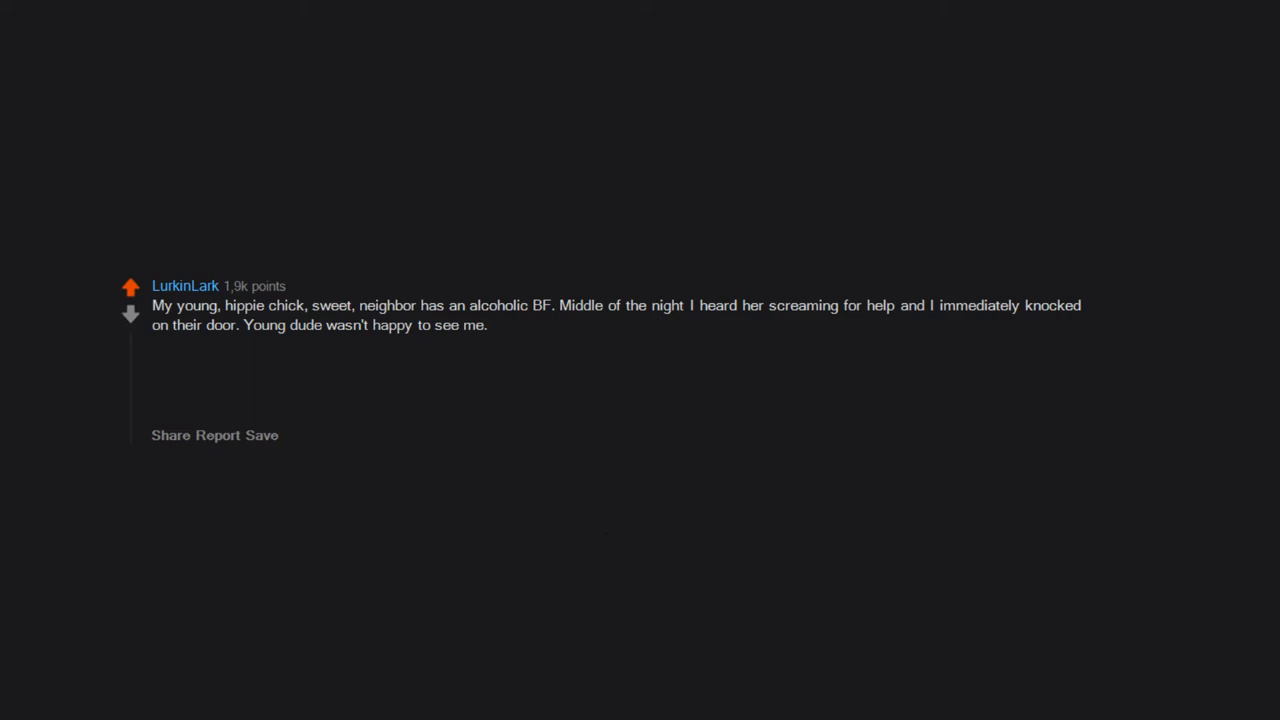
type("Silly words exchanged and I managed to get her into my home. (")
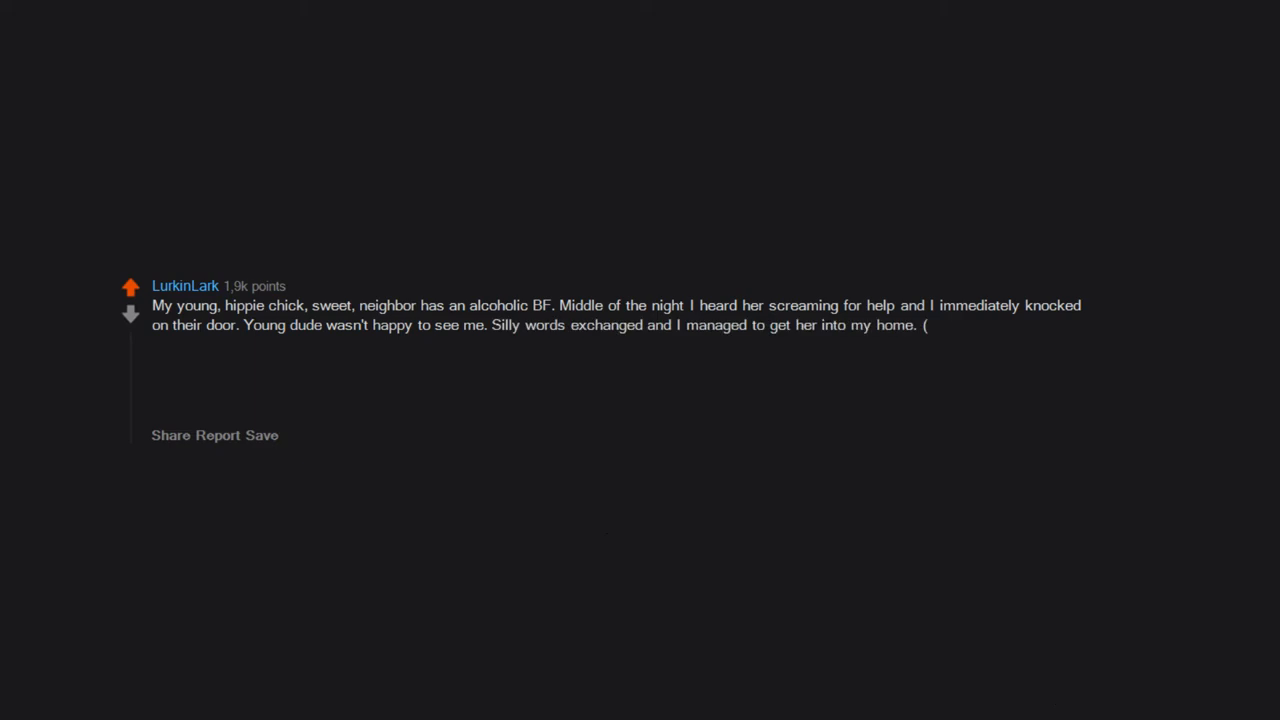
type("Sometimes we need a time-out,")
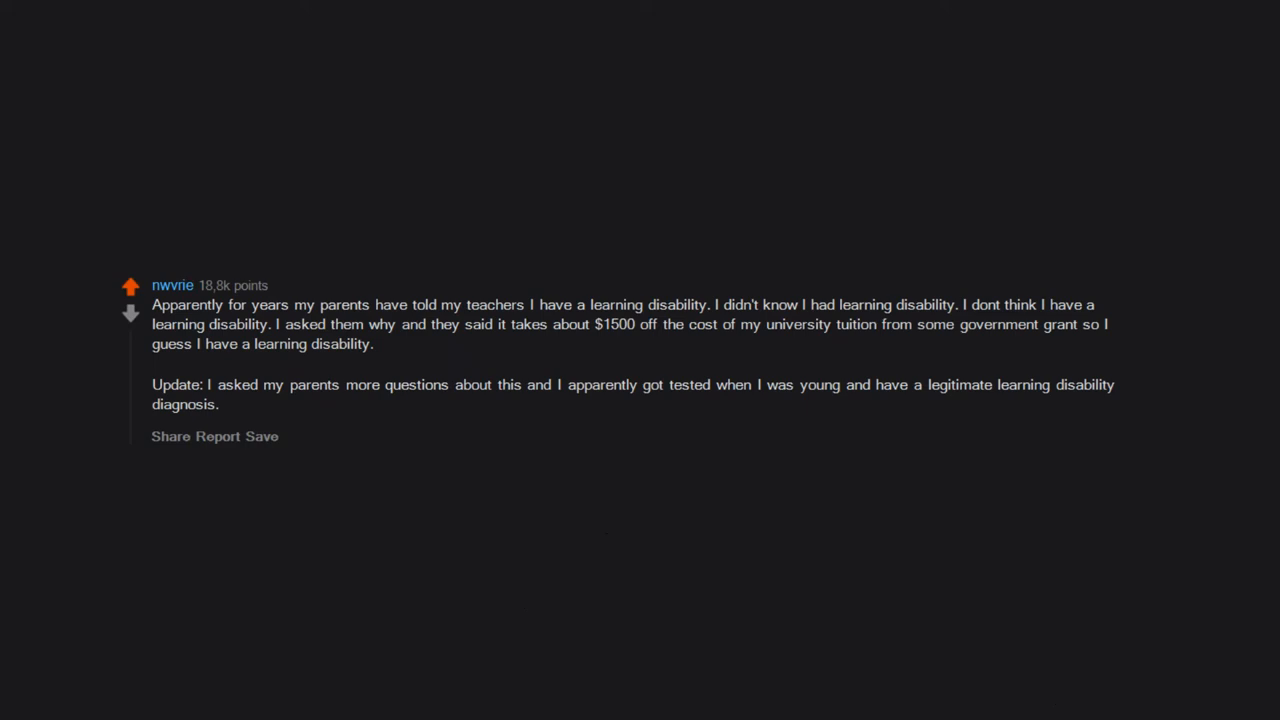
type("My parents arent committing fraud,")
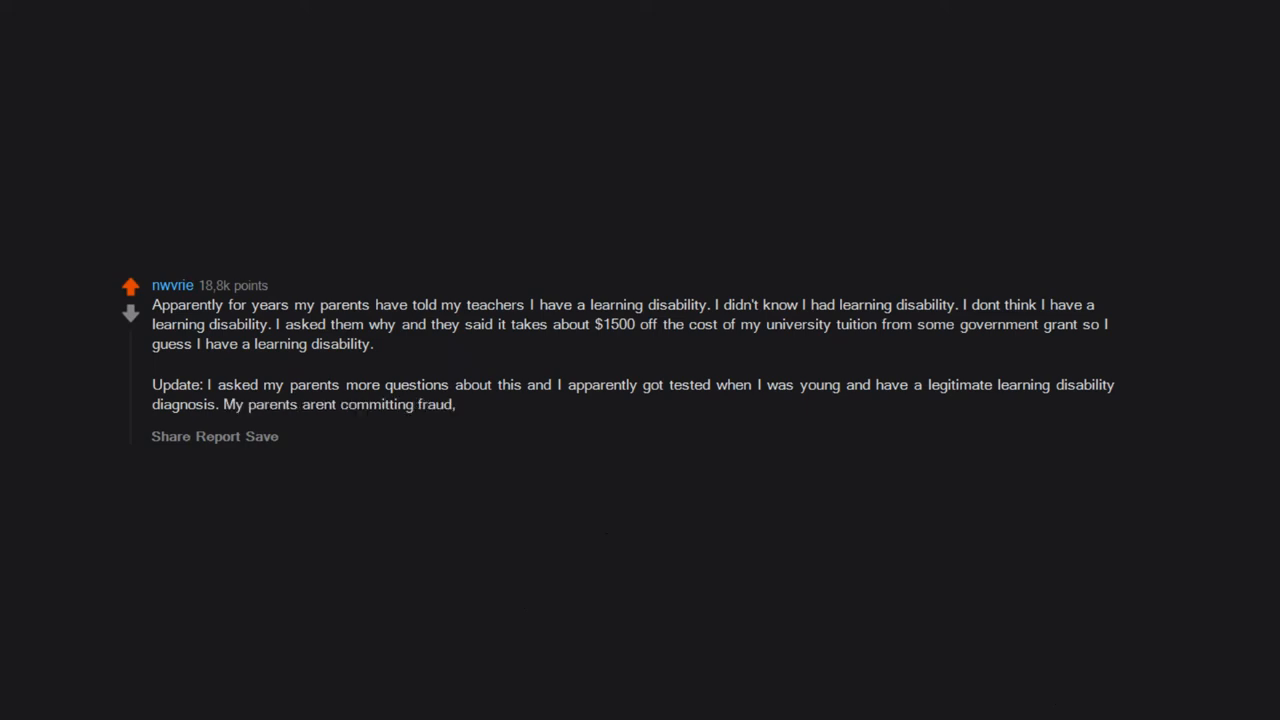
type("they knew all along that I was diagnosed and I just recently found out about it.")
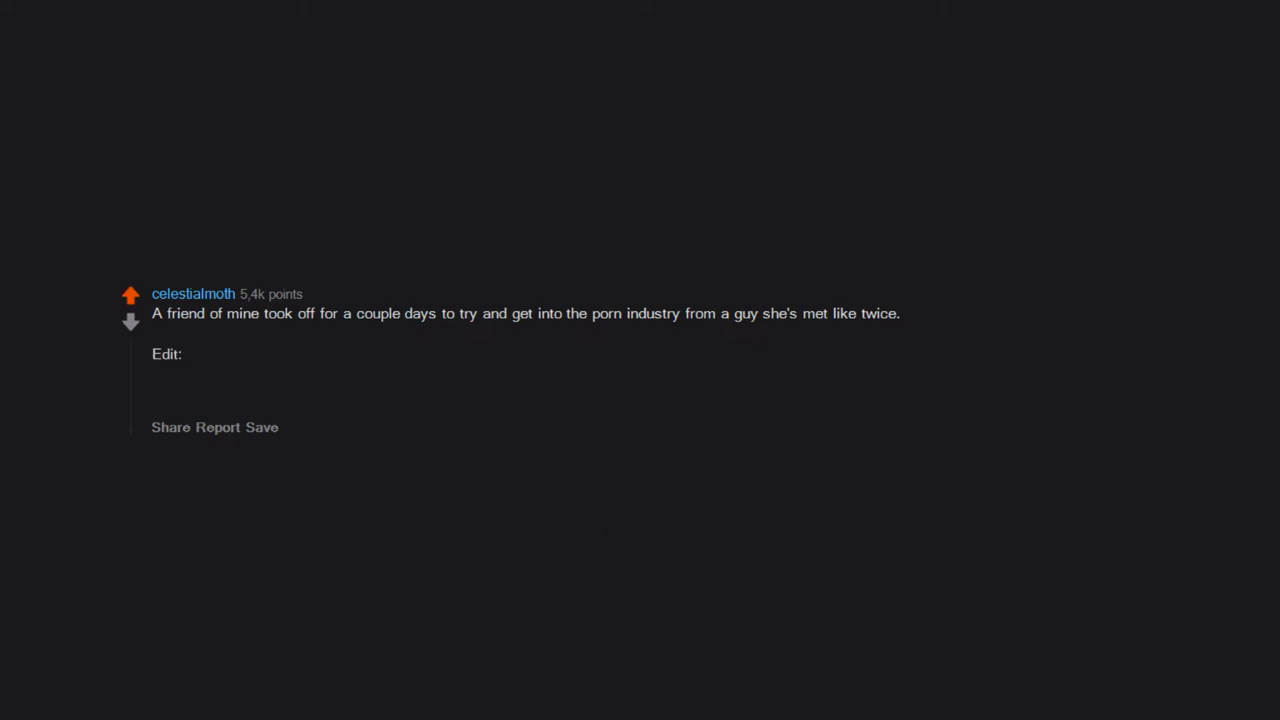
type("Friend is safe and heading back to her house as we speak")
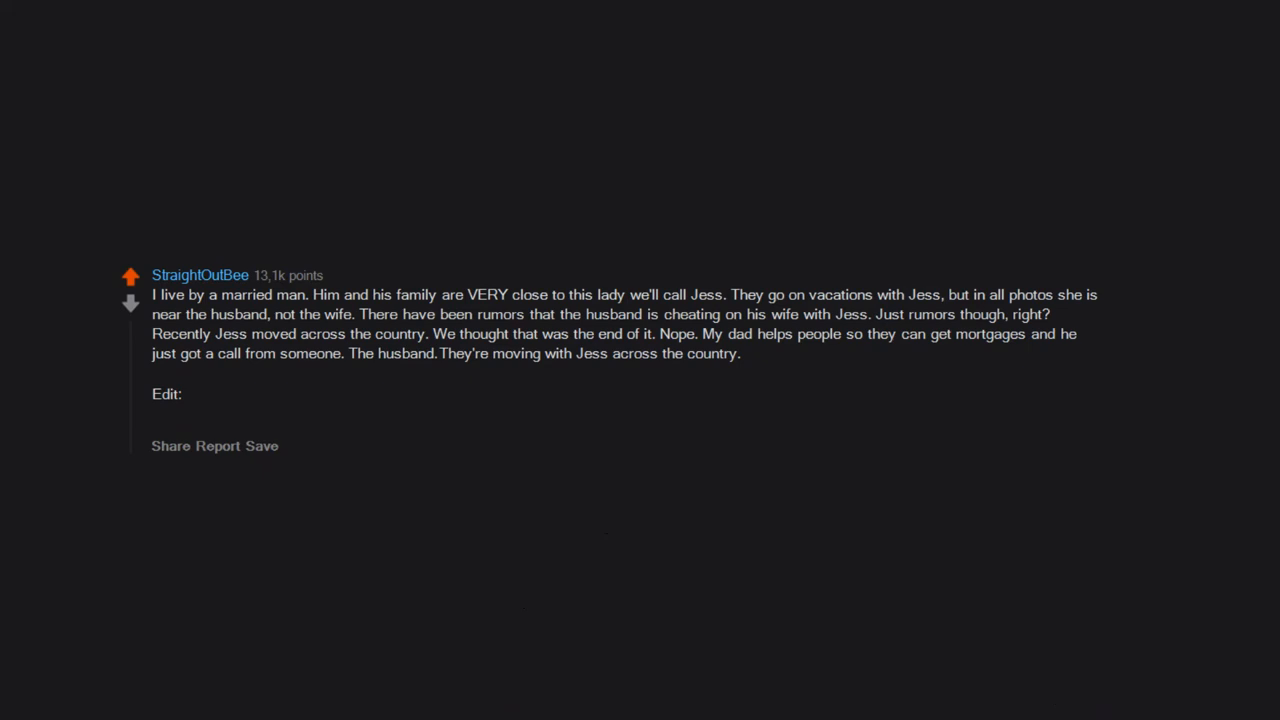
type("A lot of people are questioning if it's polyamorous and I get that it's possible,")
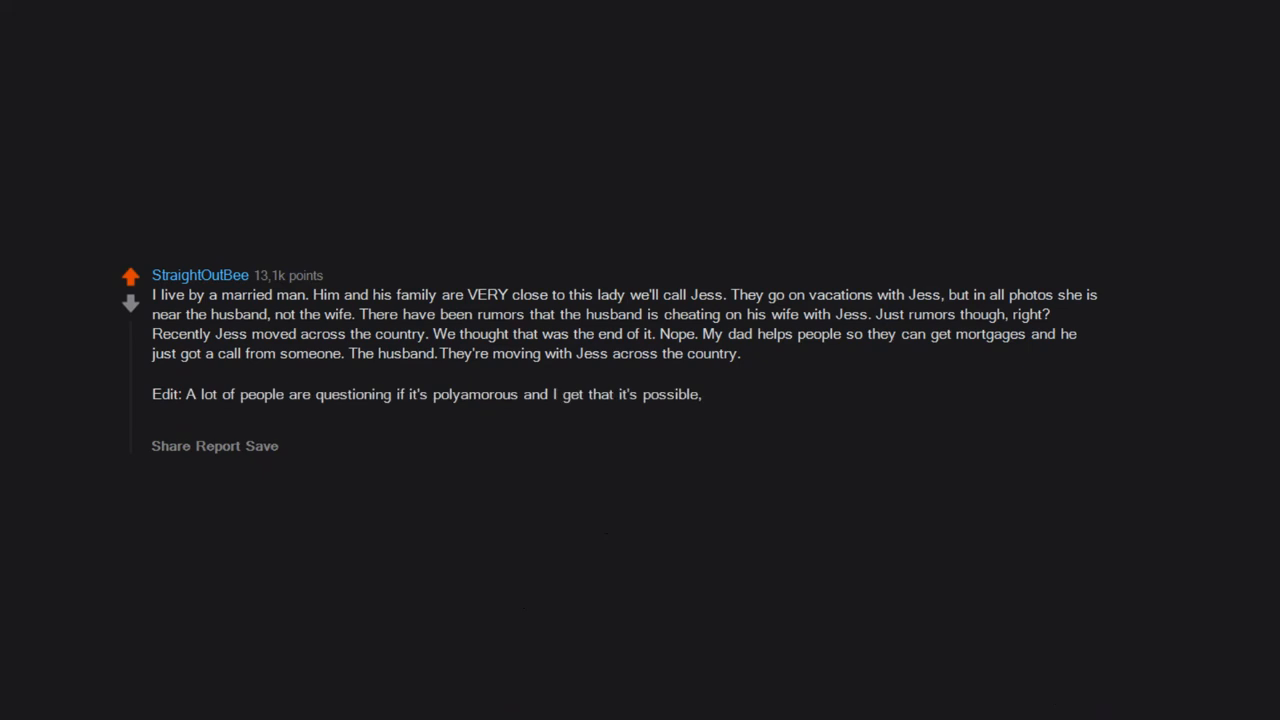
type("but I don't know for sure.")
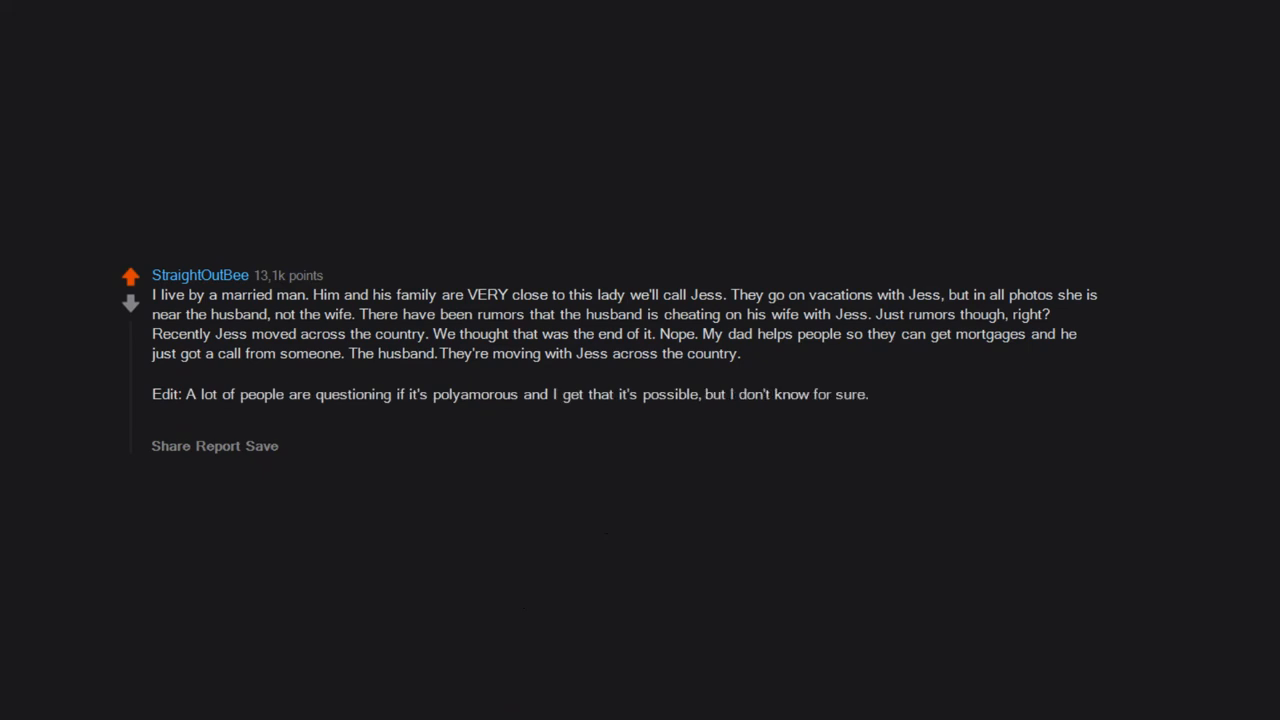
type("They could be leaving this conservative neighborhood because that's the situation.")
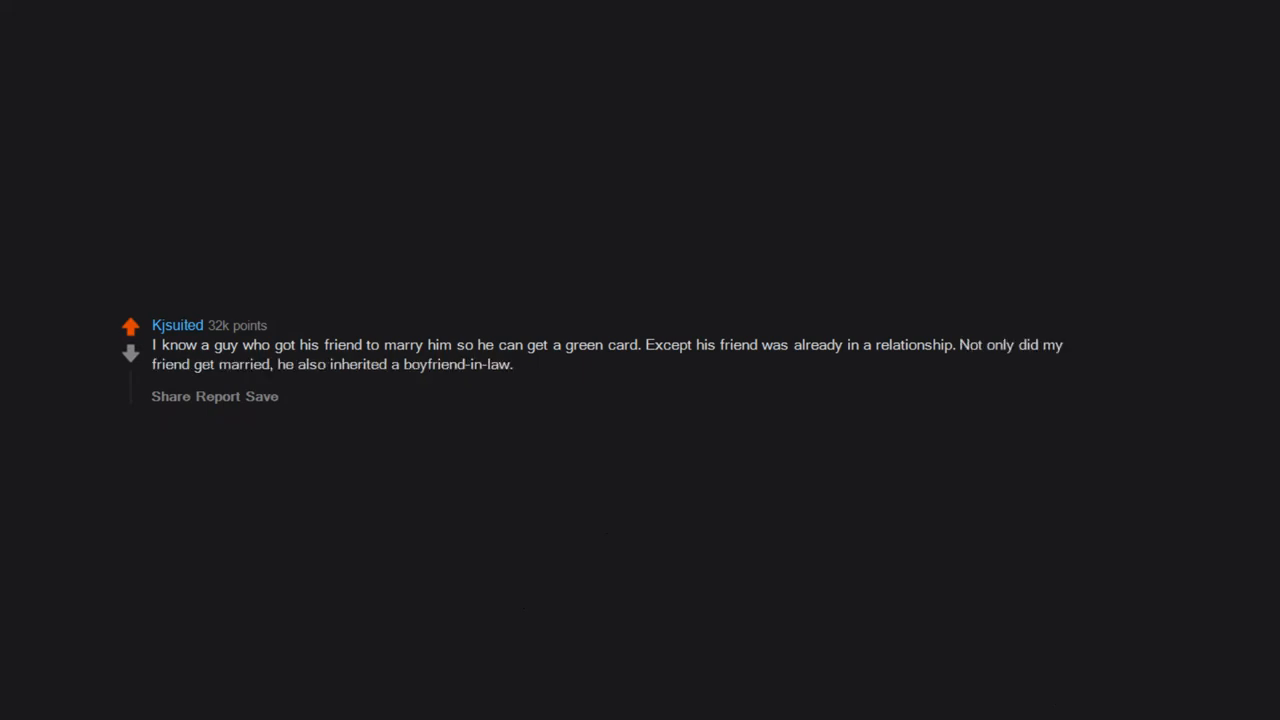
type("Now the three of them live in the same house.")
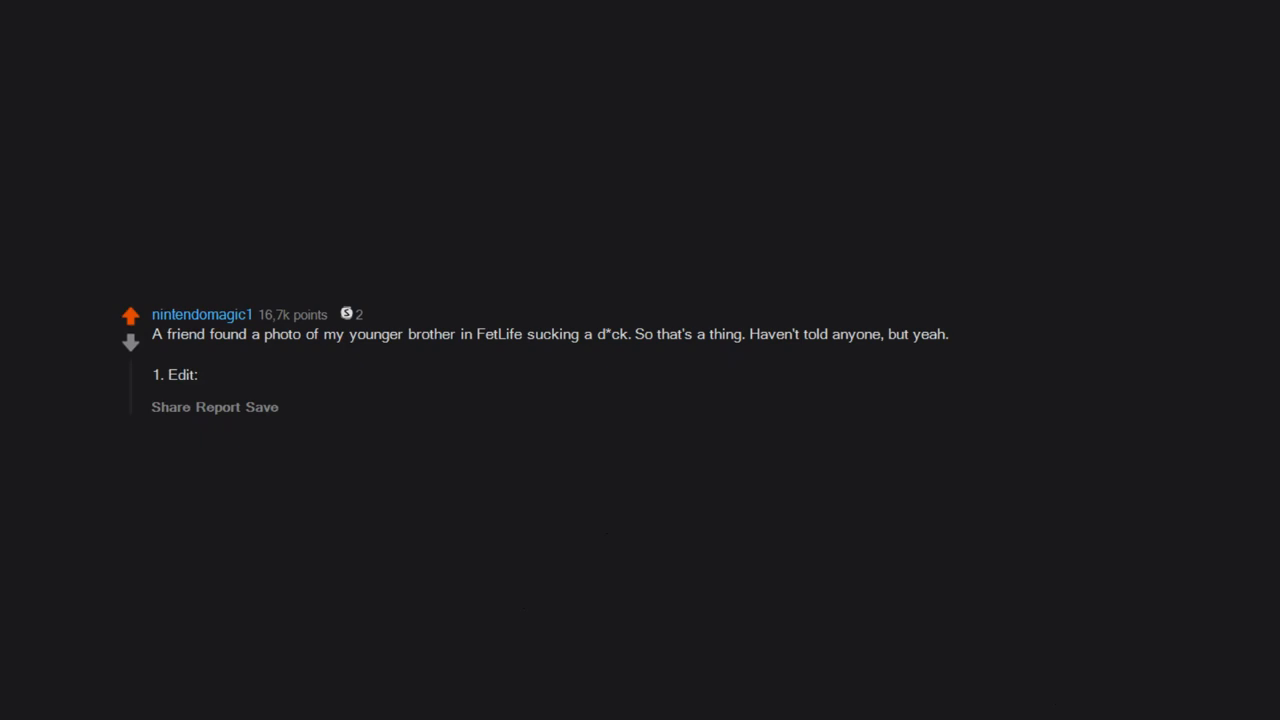
type("changed it to younger so people stop thinking he's underaged.")
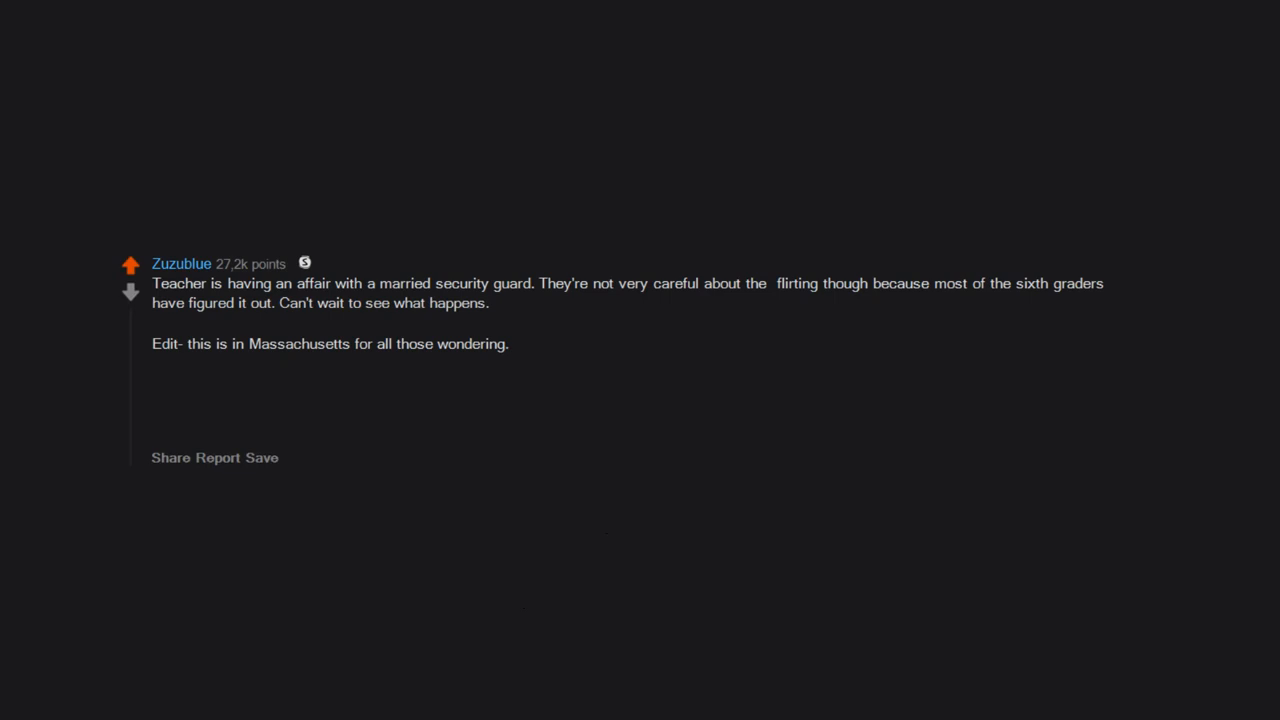
type("Sound like a very common situation!")
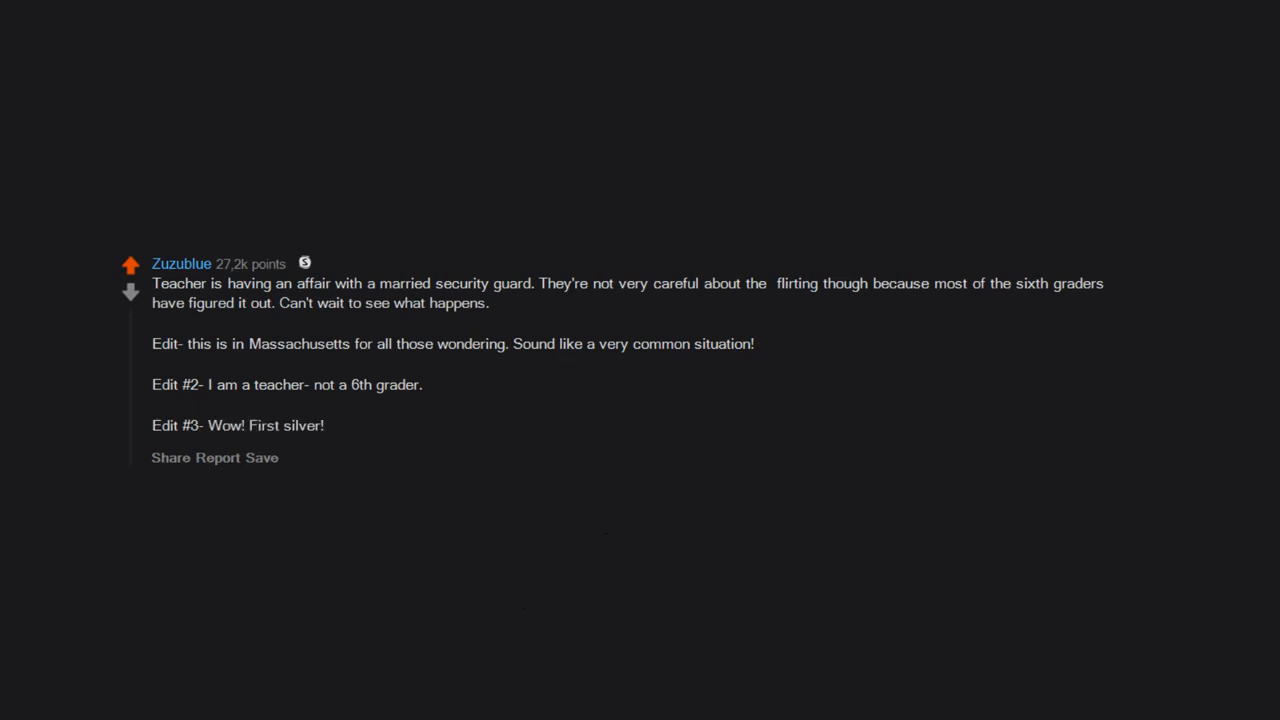
type("Thank you kind stranger!")
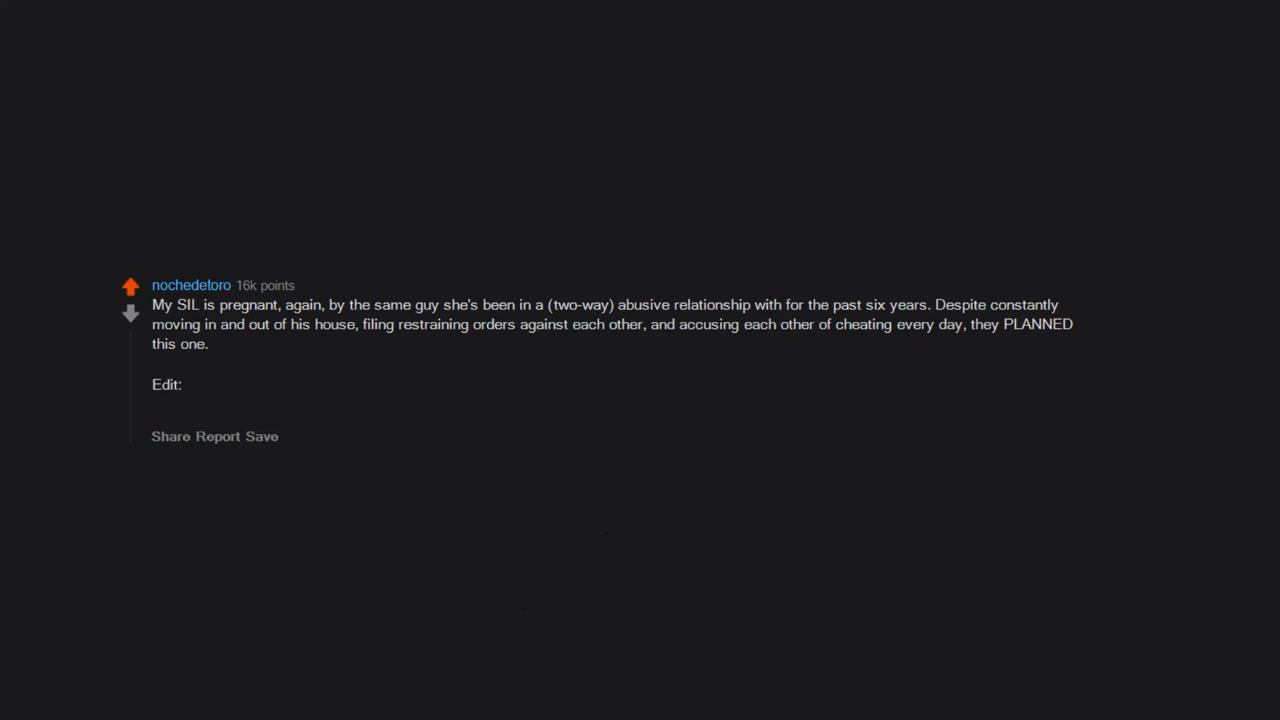
type("SIL is my husband's sister, sorry for the confusion.")
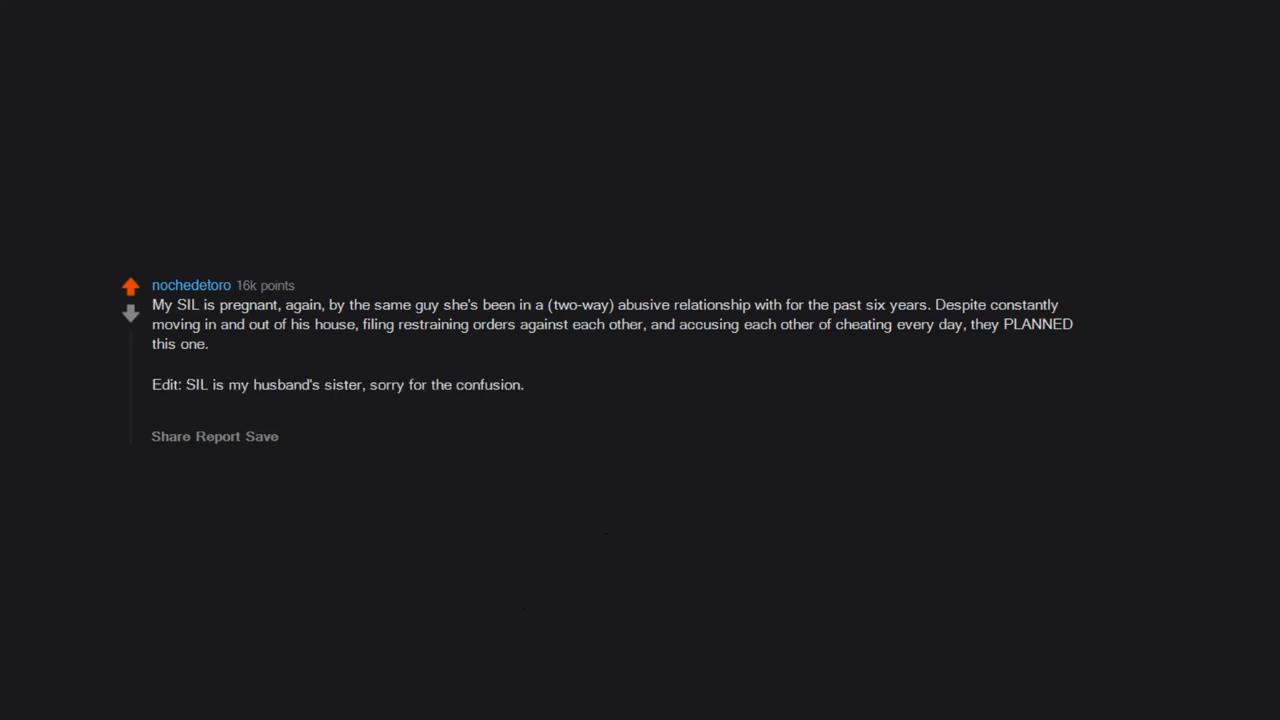
type("Also CPS has been to their house.")
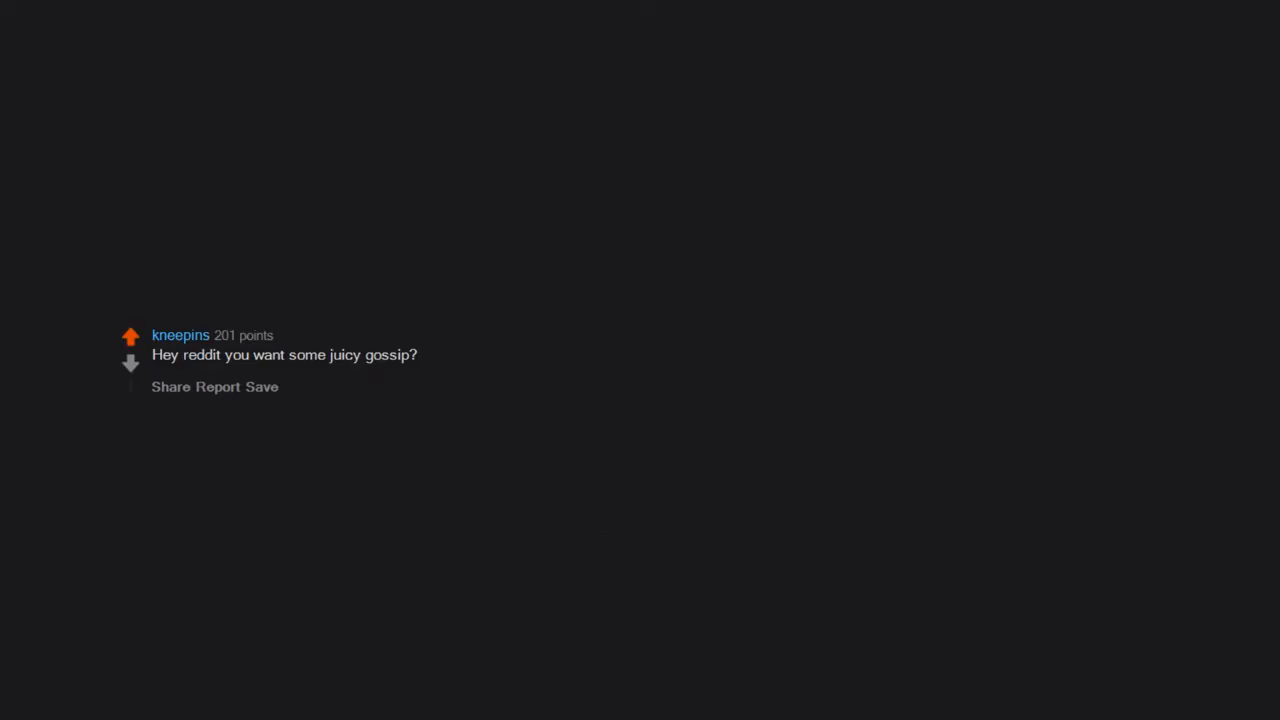
type("I just found out I have a one month old baby and I'm scared to tell my family and friends.")
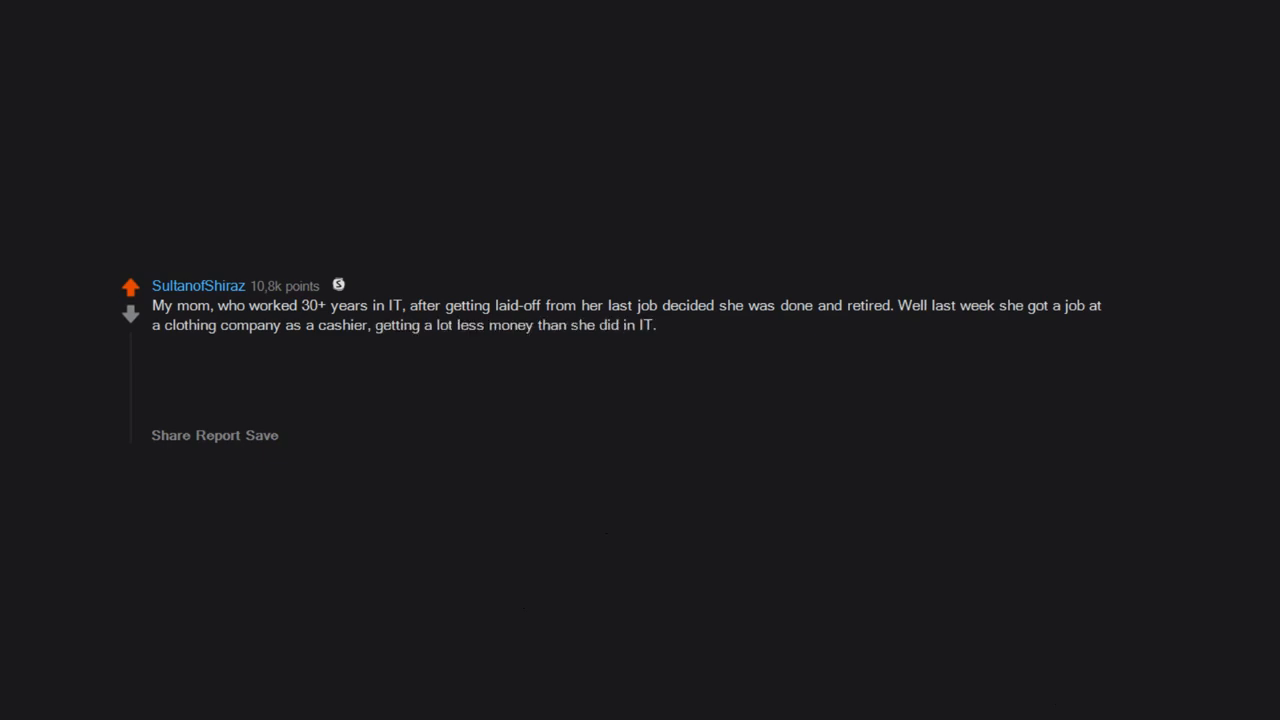
type("This really isn't \"")
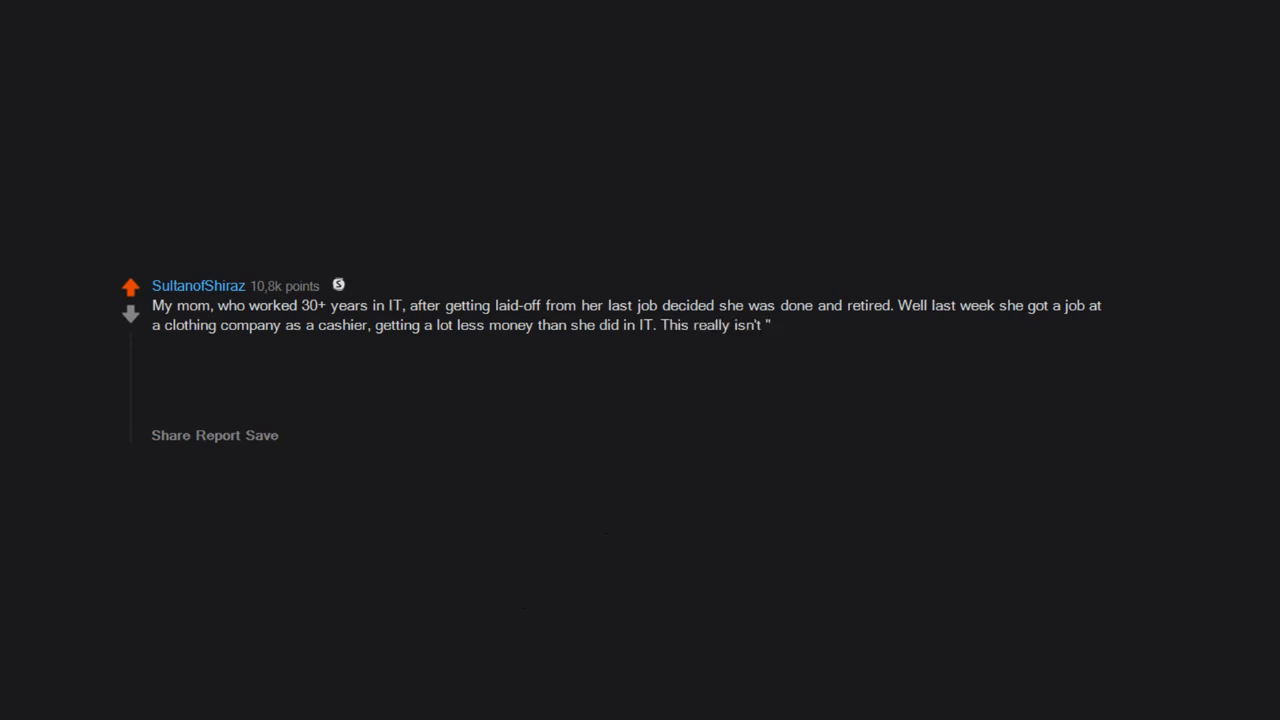
type("juicy\" gossip lol,")
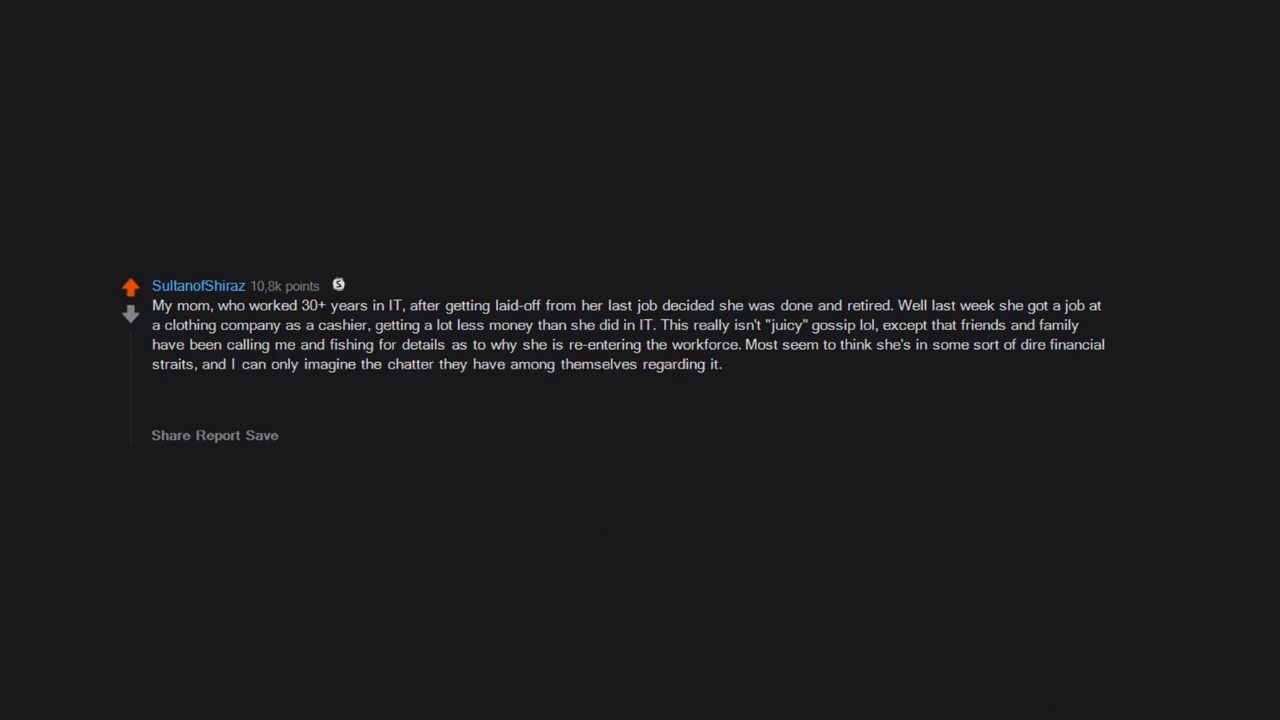
type("Well gossipy friends and family,")
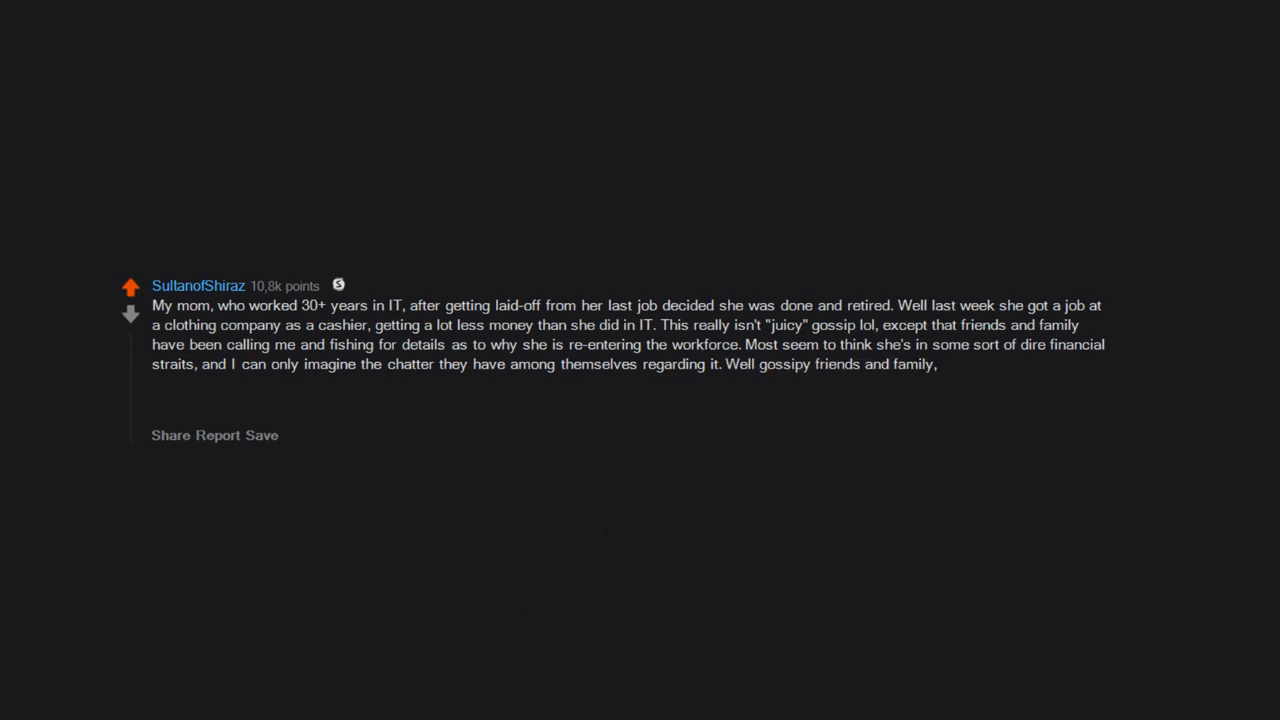
type("no need to worry. My mother is in a great financial situation, she's just gotten bored during her retirement and wants a part-time job to keep her occupied, get her out of the house,")
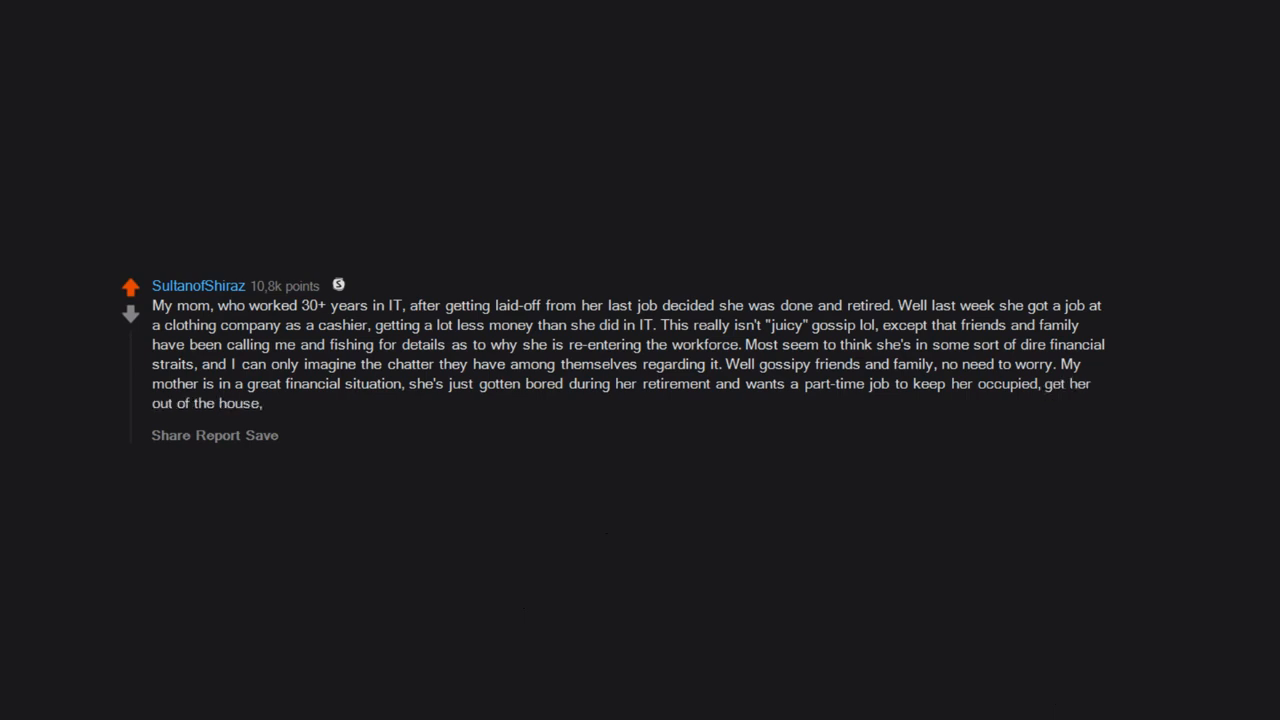
type("and provide for some interaction with other people.")
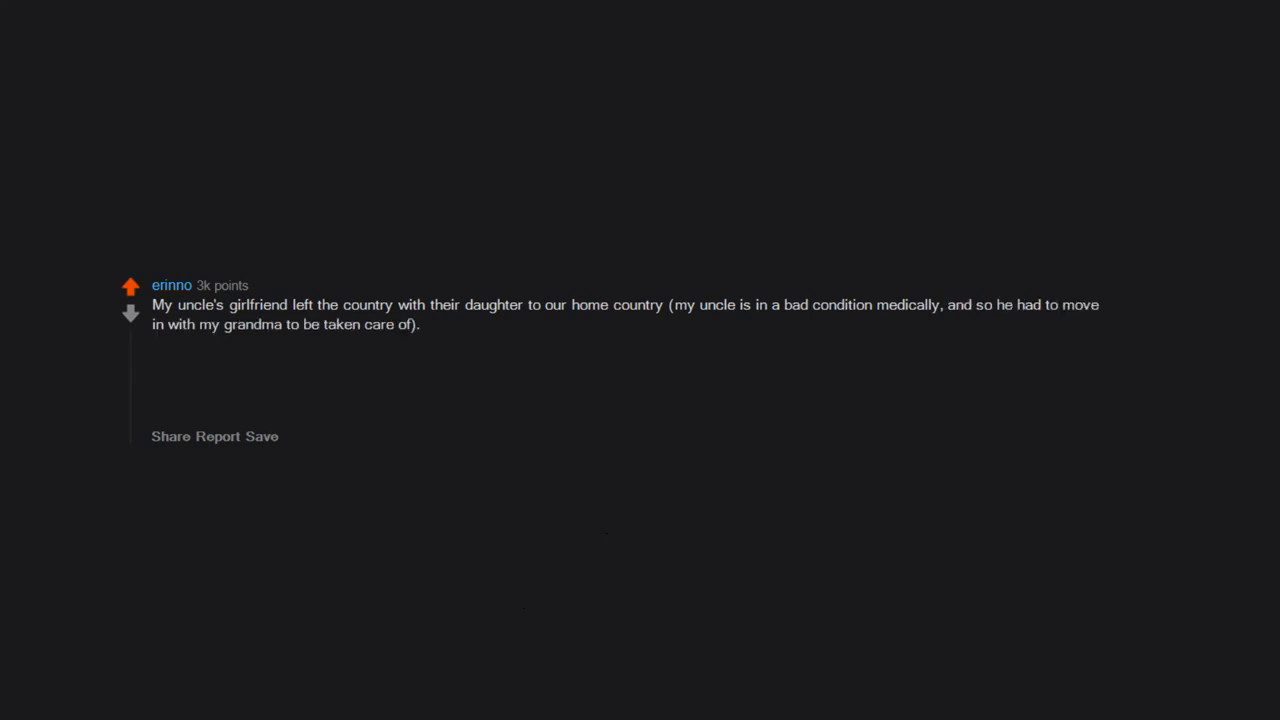
type("Another aunt here has a boyfriend back in our home country (")
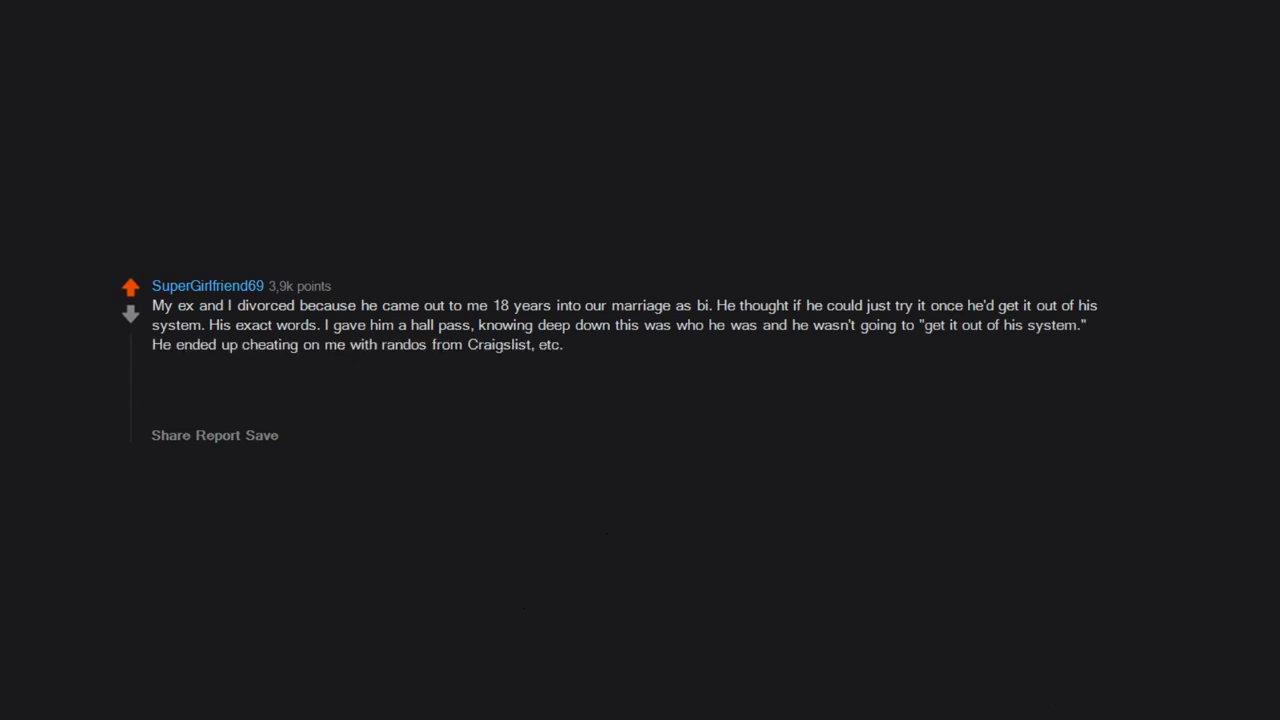
type("When  we split, we told everyone we grew apart.")
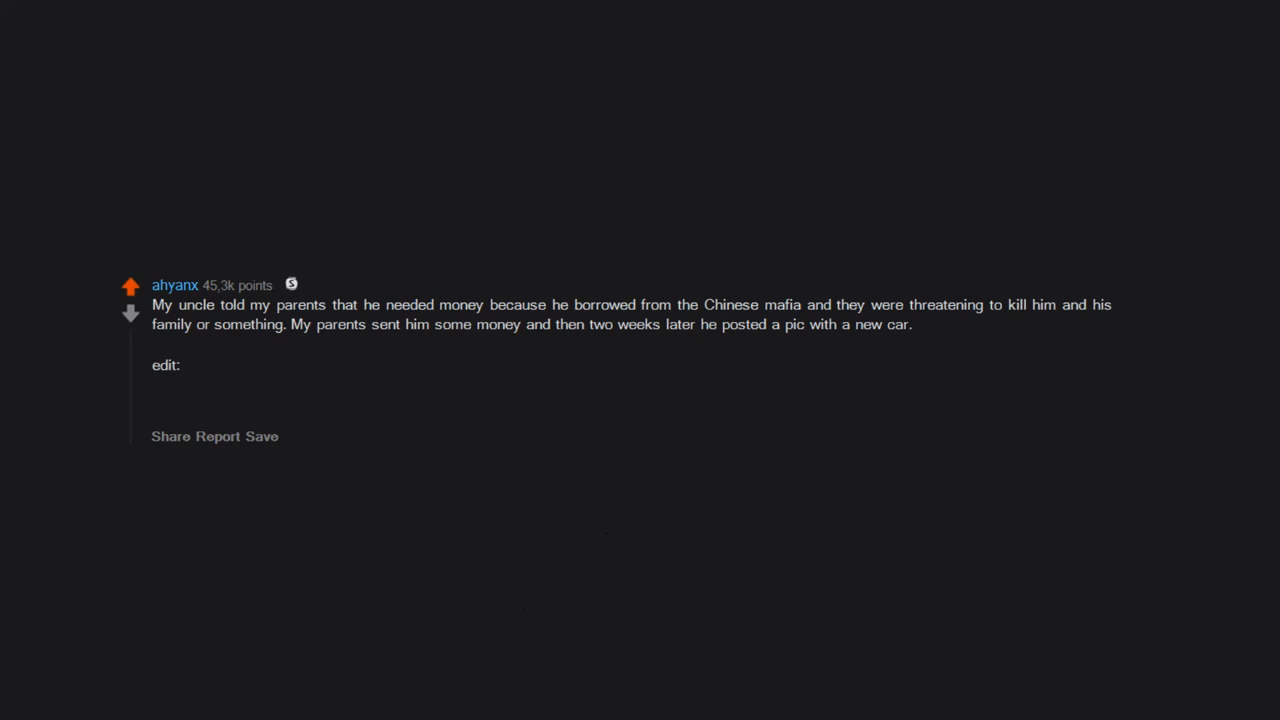
type("my uncle said the money he borrowed was to pay off his house.")
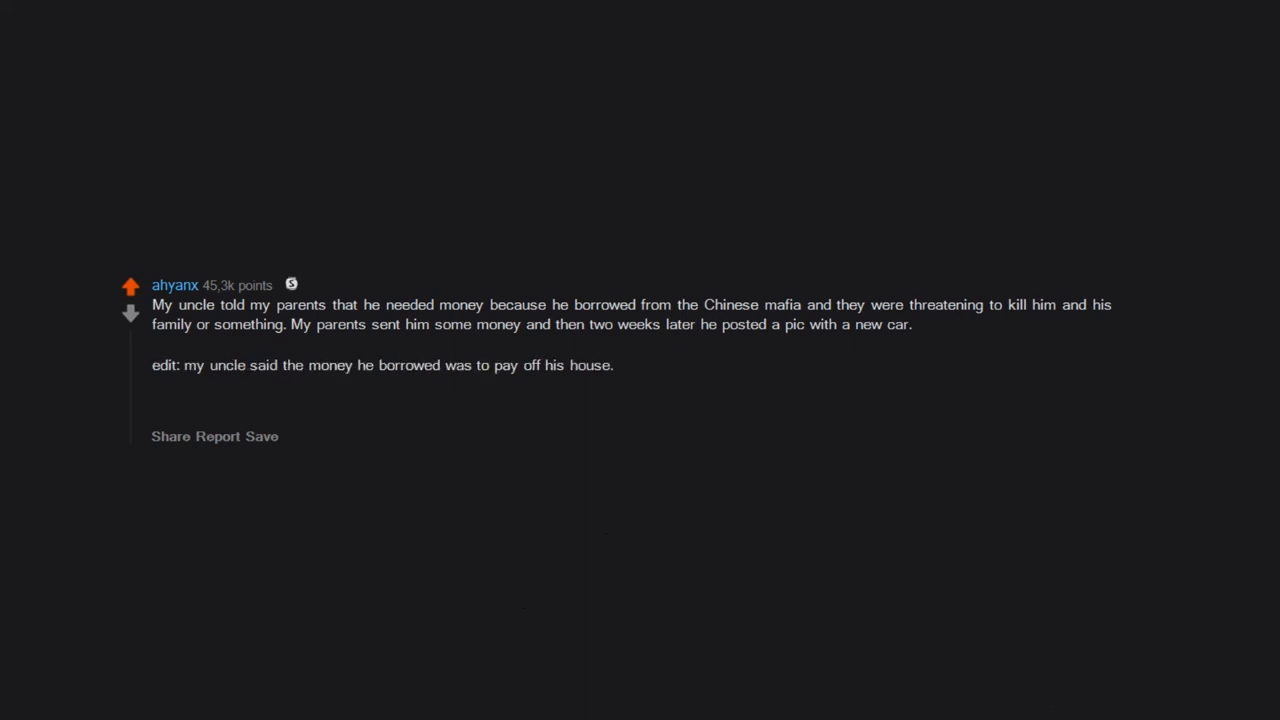
type("edit2:")
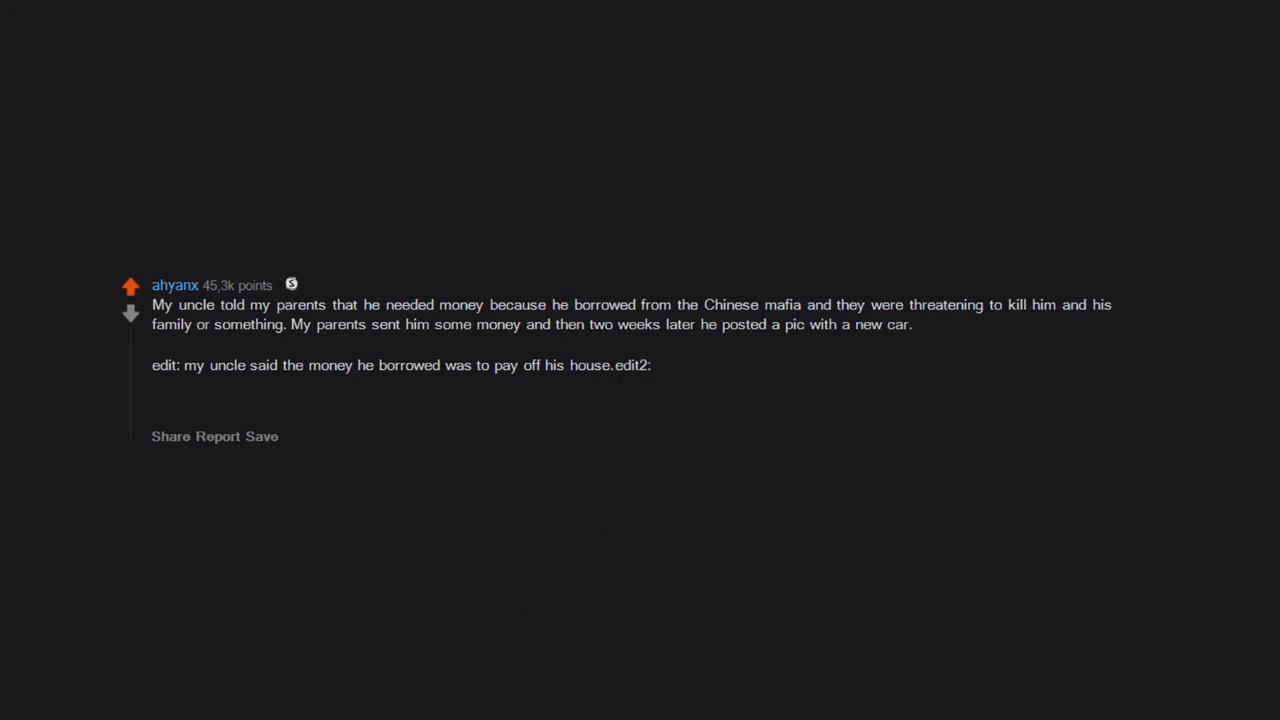
type("he did not actually borrow from the Chinese mafia.")
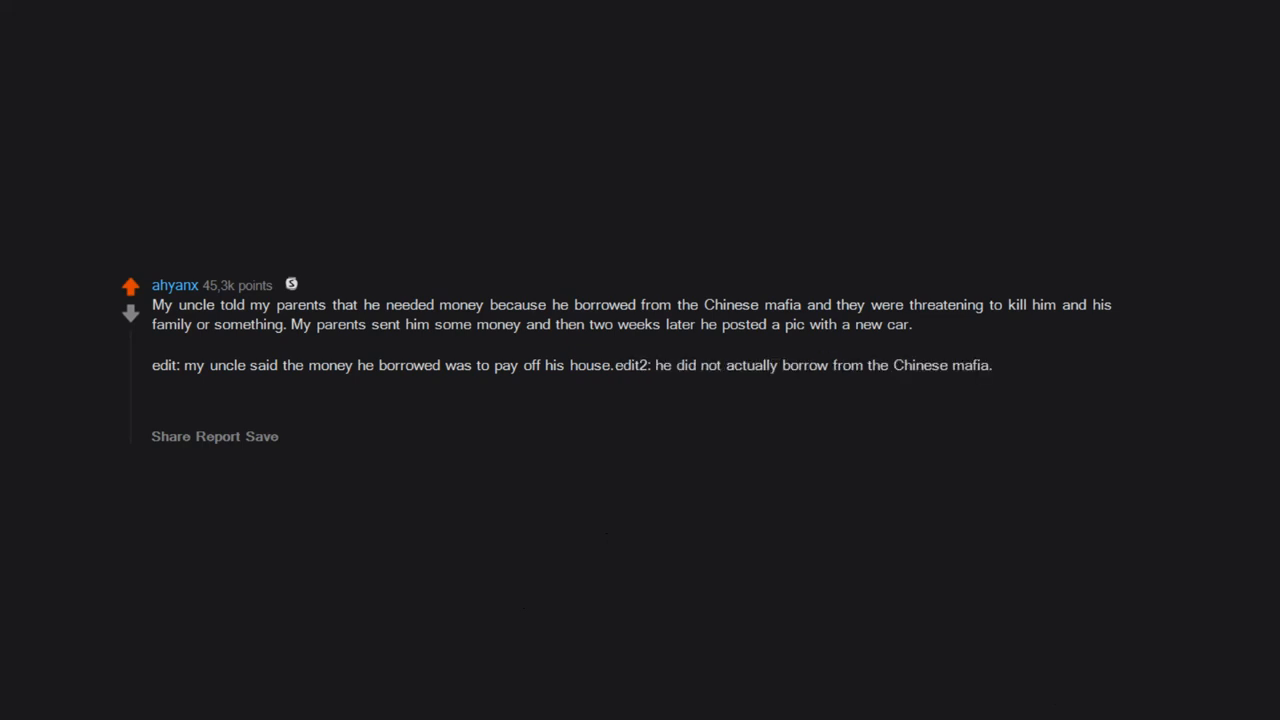
type("he didn't even get a new house.")
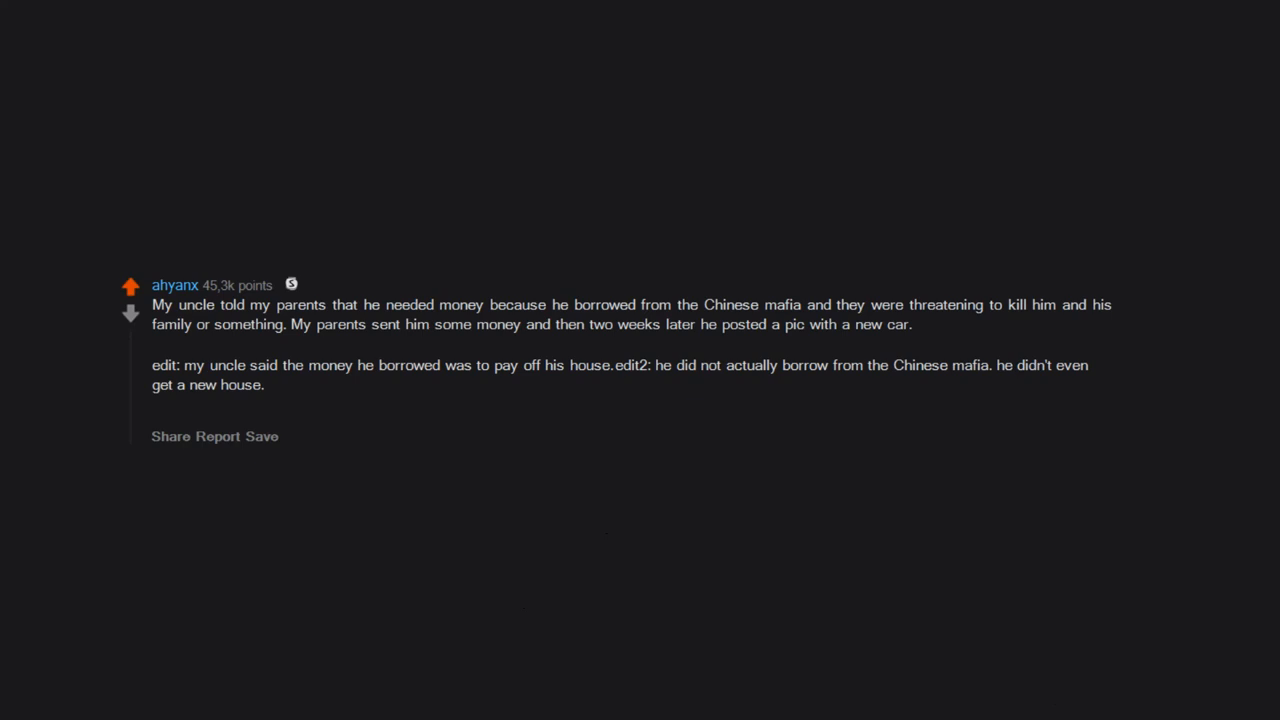
type("more clarification:")
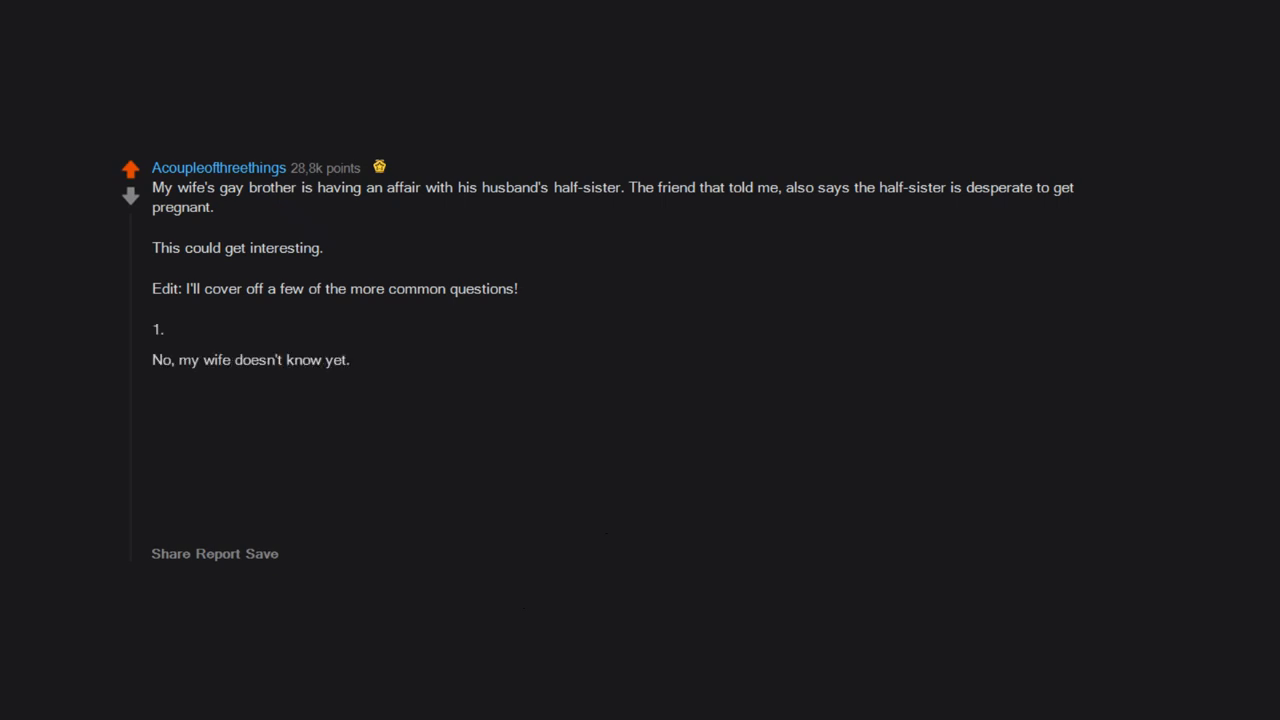
type("I will tell her soon,")
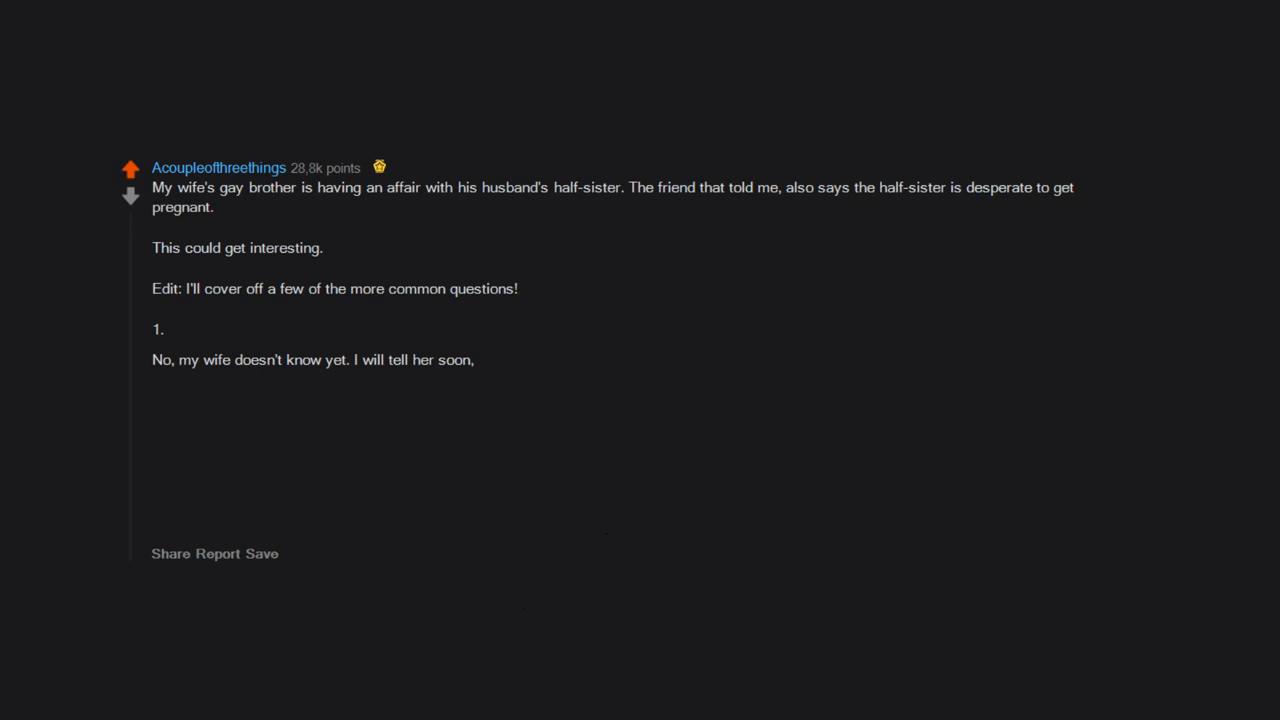
type("she's been insanely stressed at work finishing a project,")
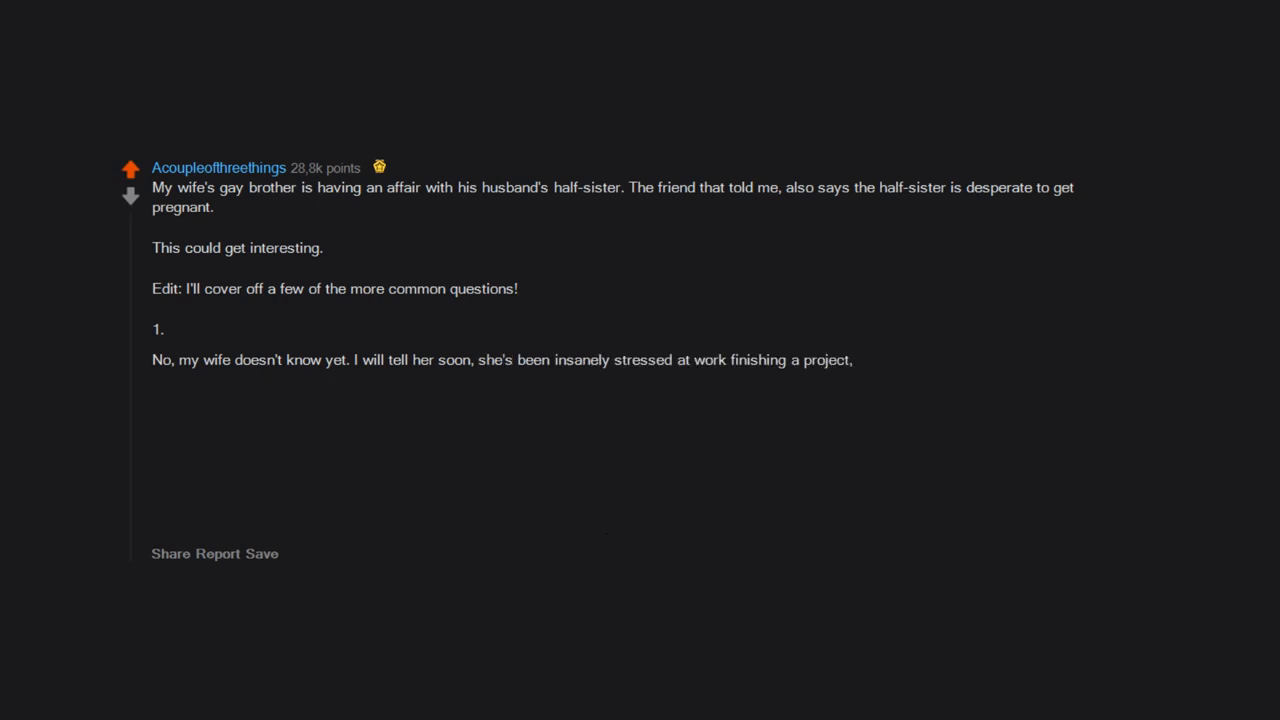
type("I didn't want to burden her additionally.")
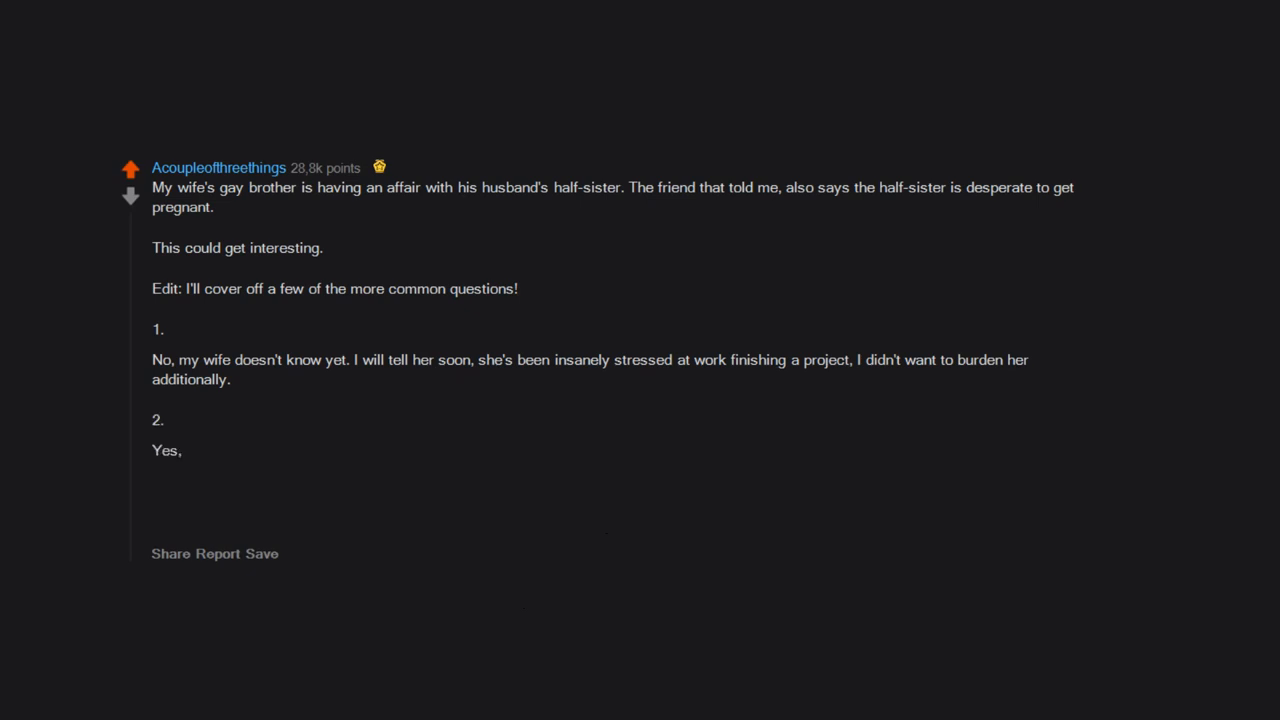
type("sounds like he is bi, rather than gay.")
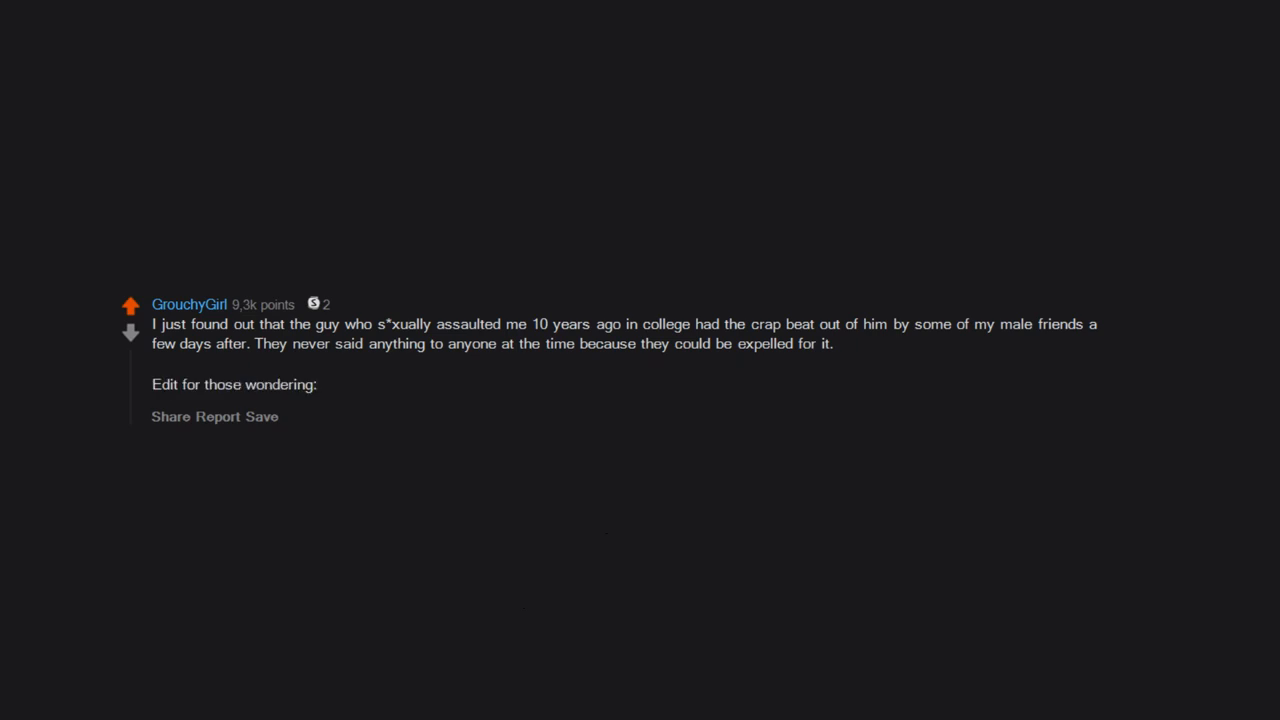
type("there were multiple witnesses to the act.")
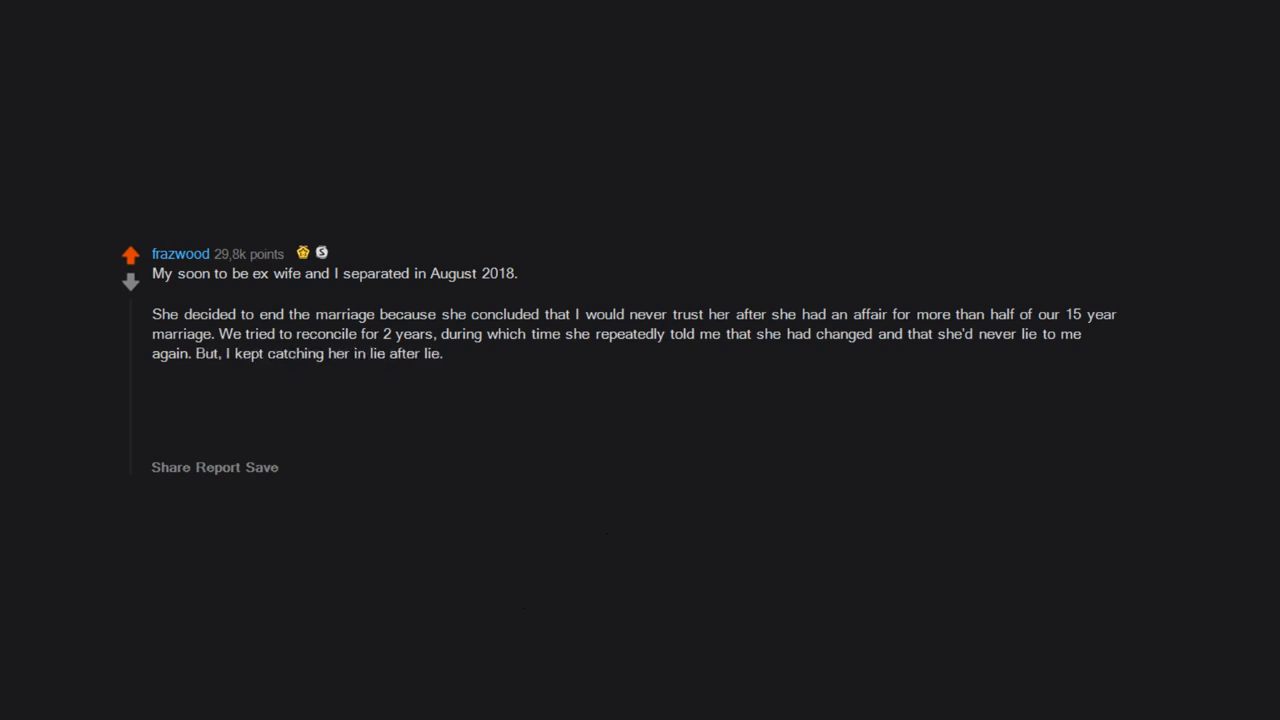
type("Now, she is seriously dating a guy,")
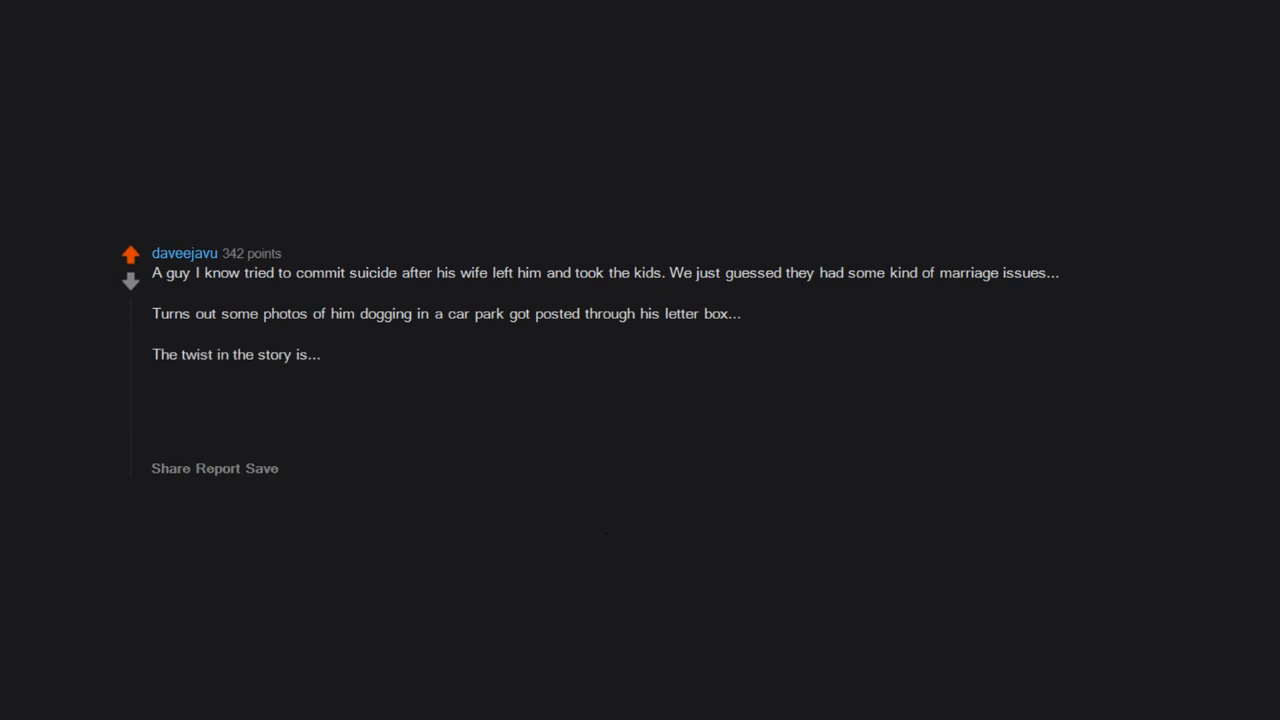
type("the person he was dogging was a dude.")
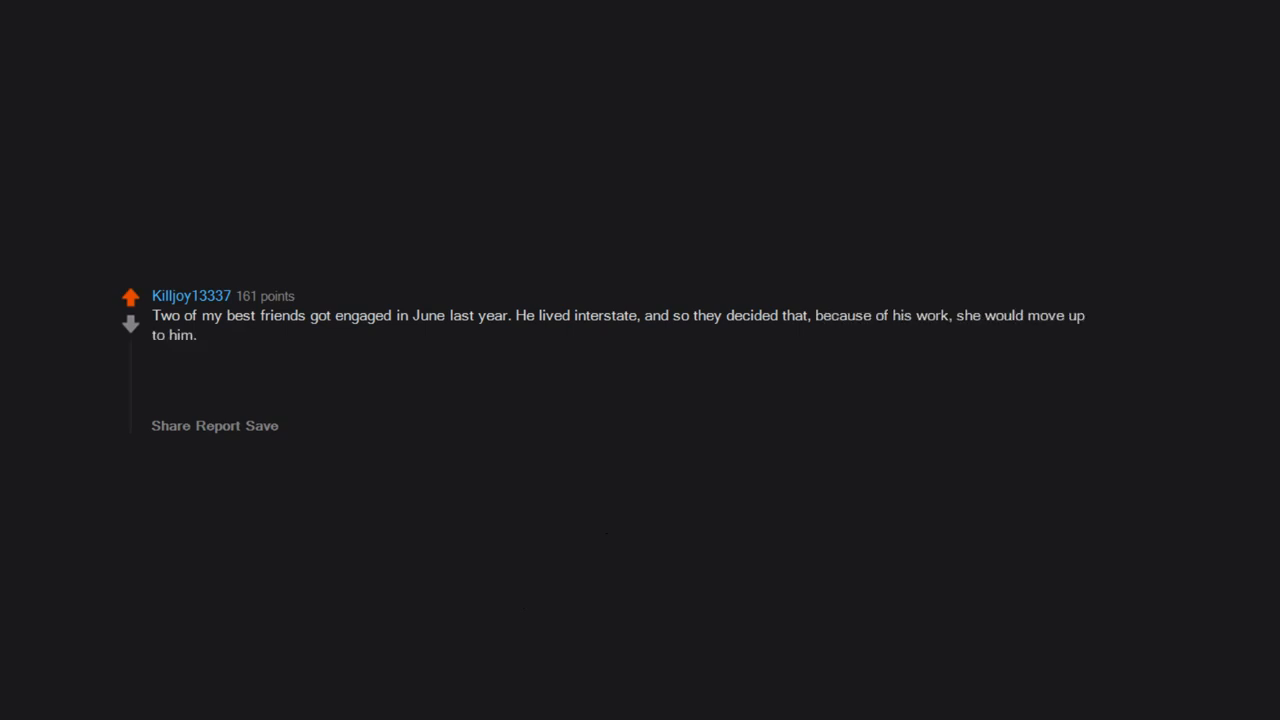
type("She moved up at the very start of January,")
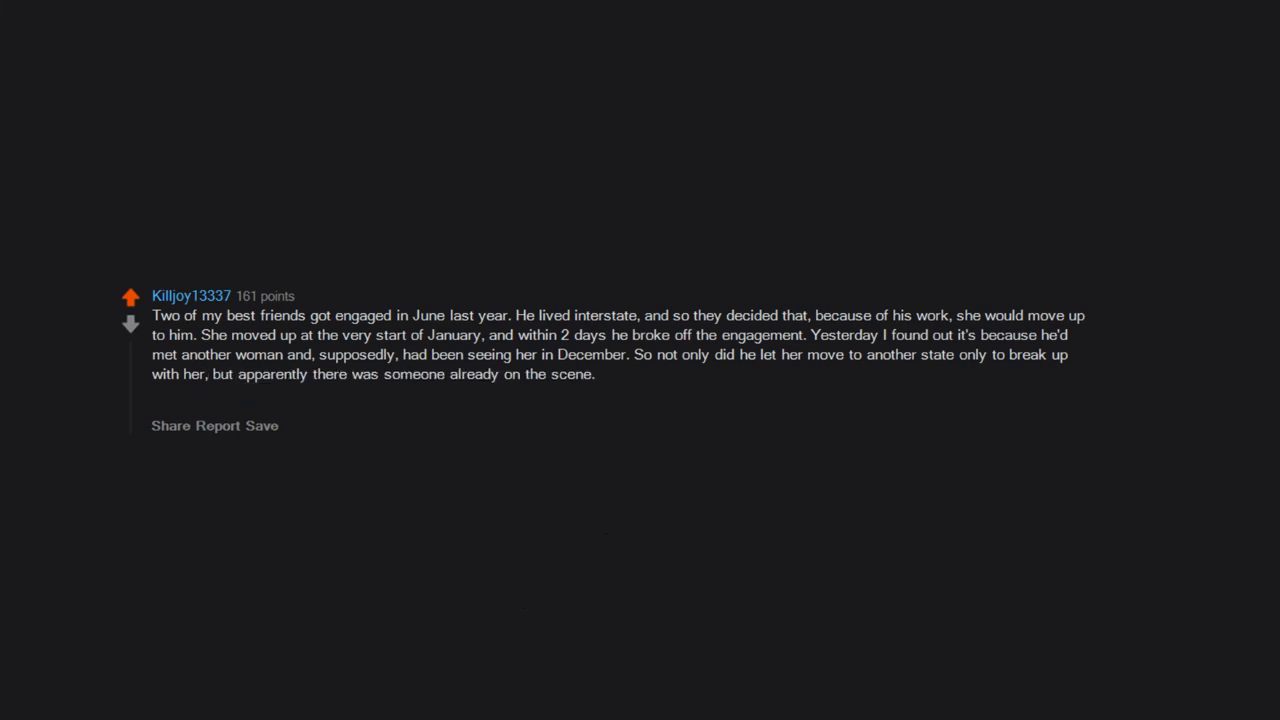
type("Not sure how true the last bit is,")
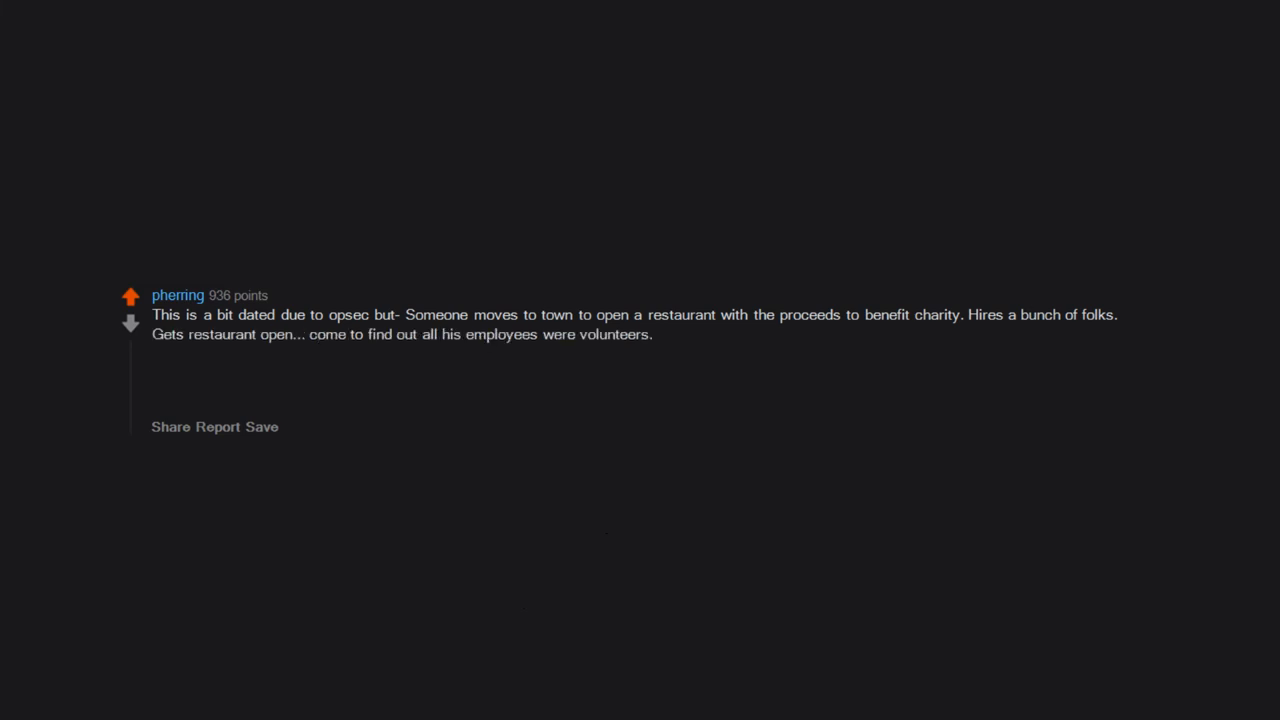
type("Volunteers who expected to get paid. They all quit immediately.")
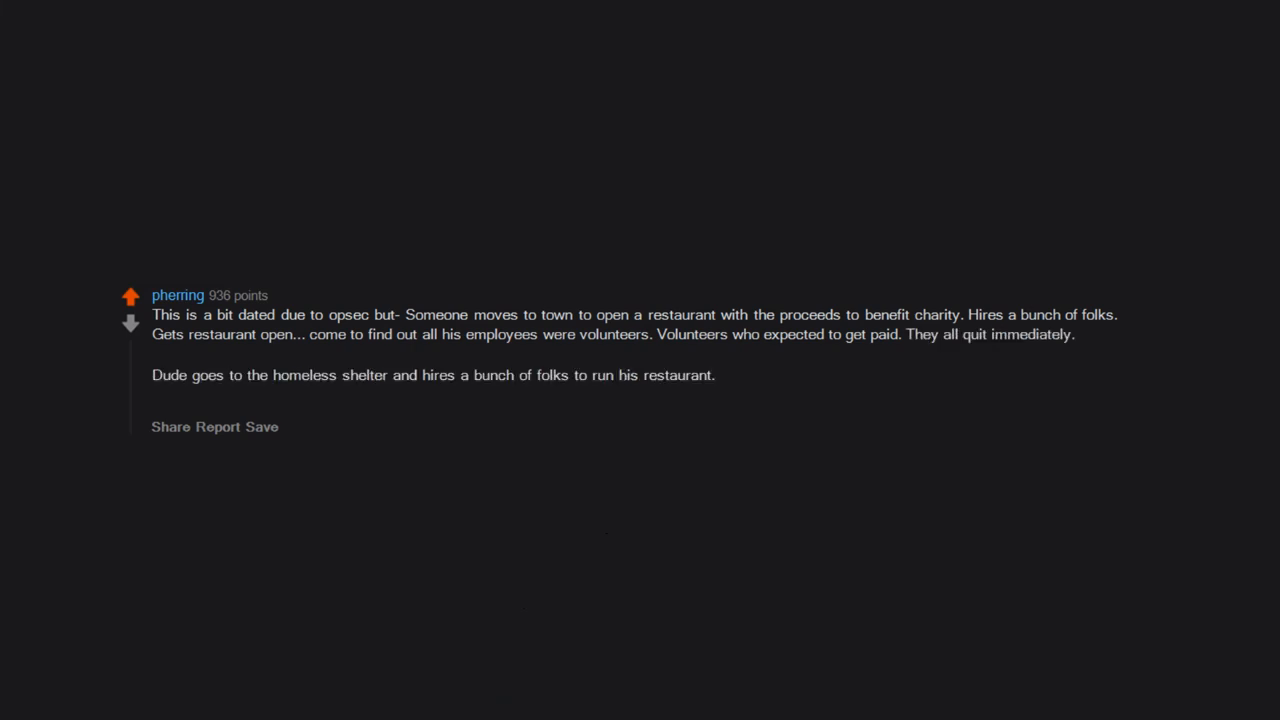
type("Well. That goes.... poorly.")
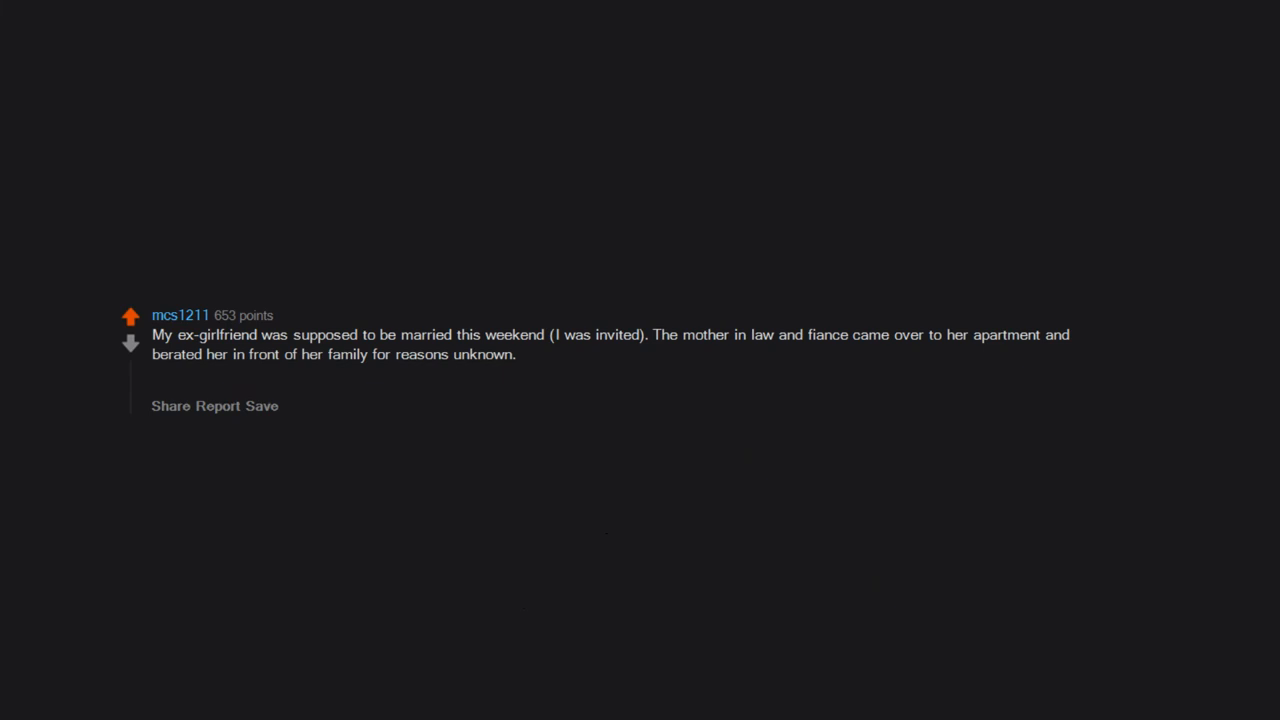
type("Long story short:")
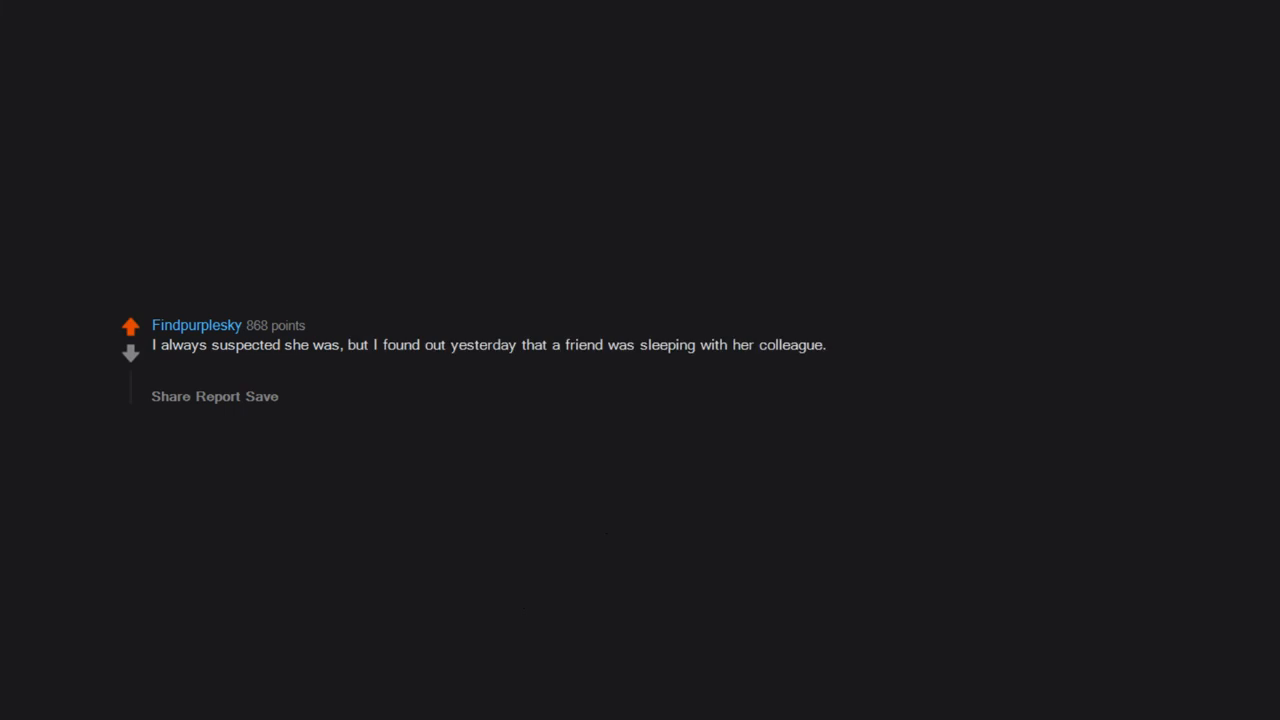
type("No,")
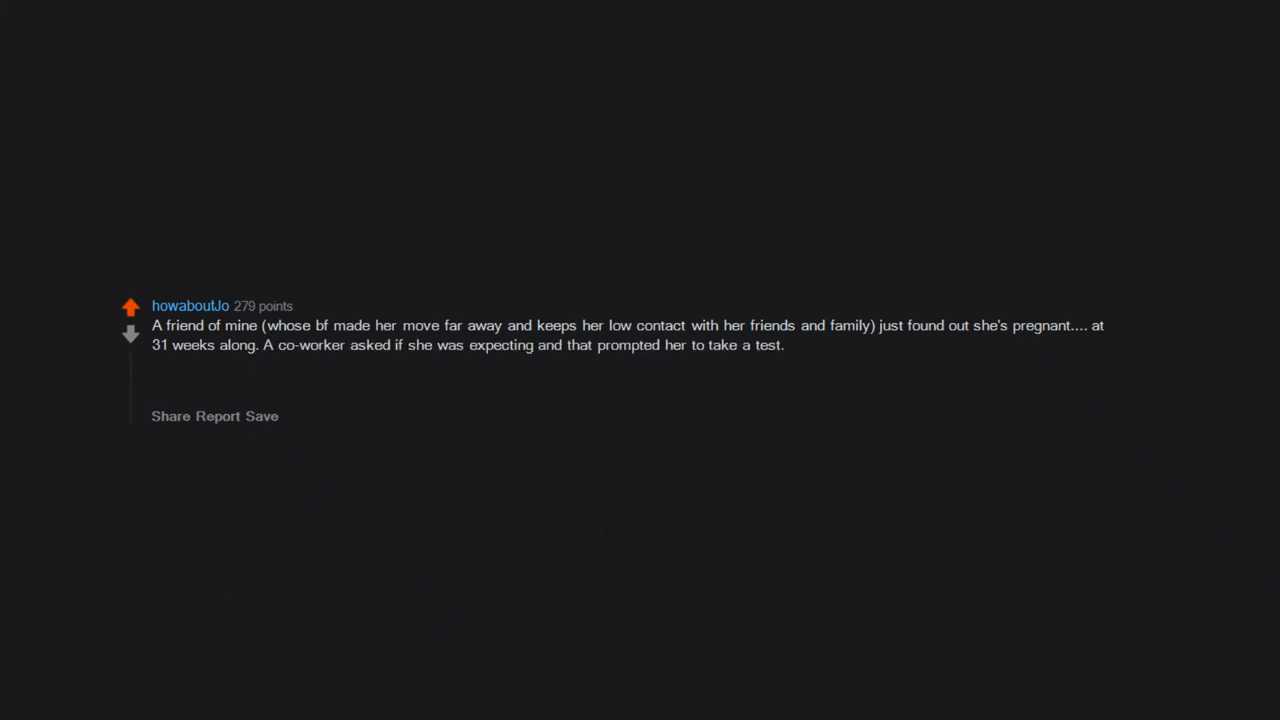
type("We all hate the bf/baby daddy (")
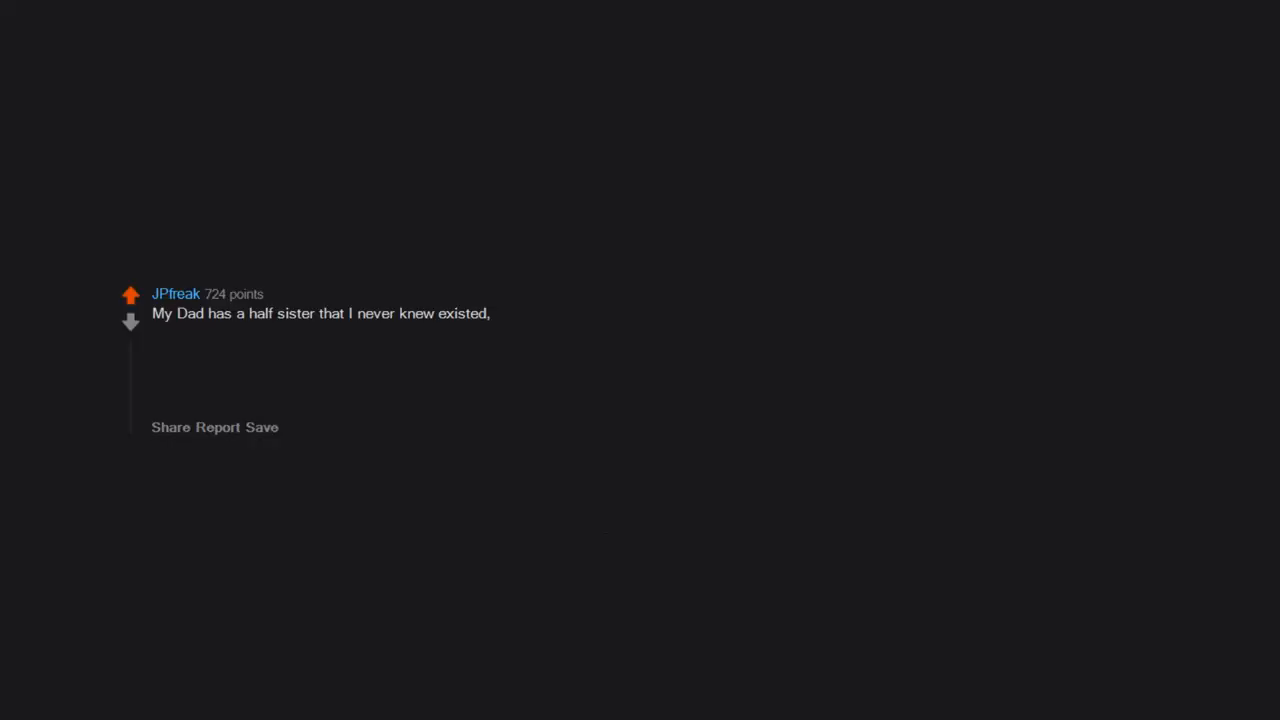
type("and apparently she doesnt know either, but my Dad has known since before I was born.")
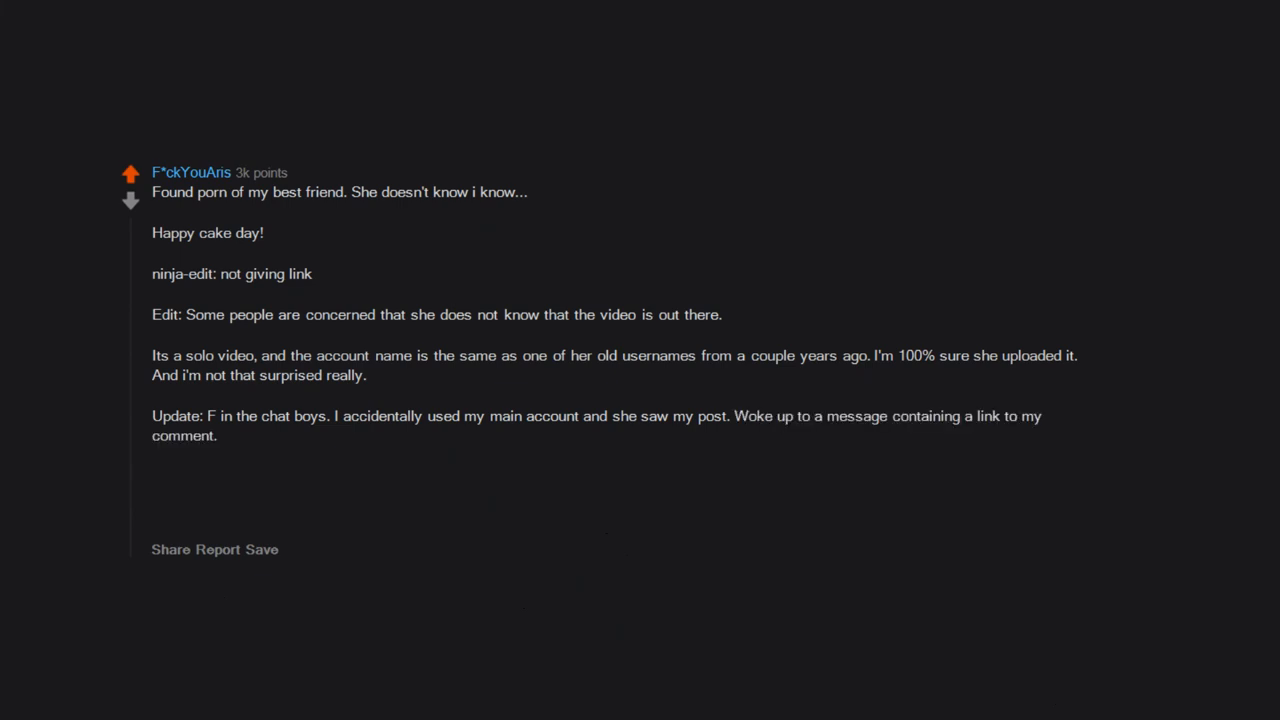
type("Hey M.")
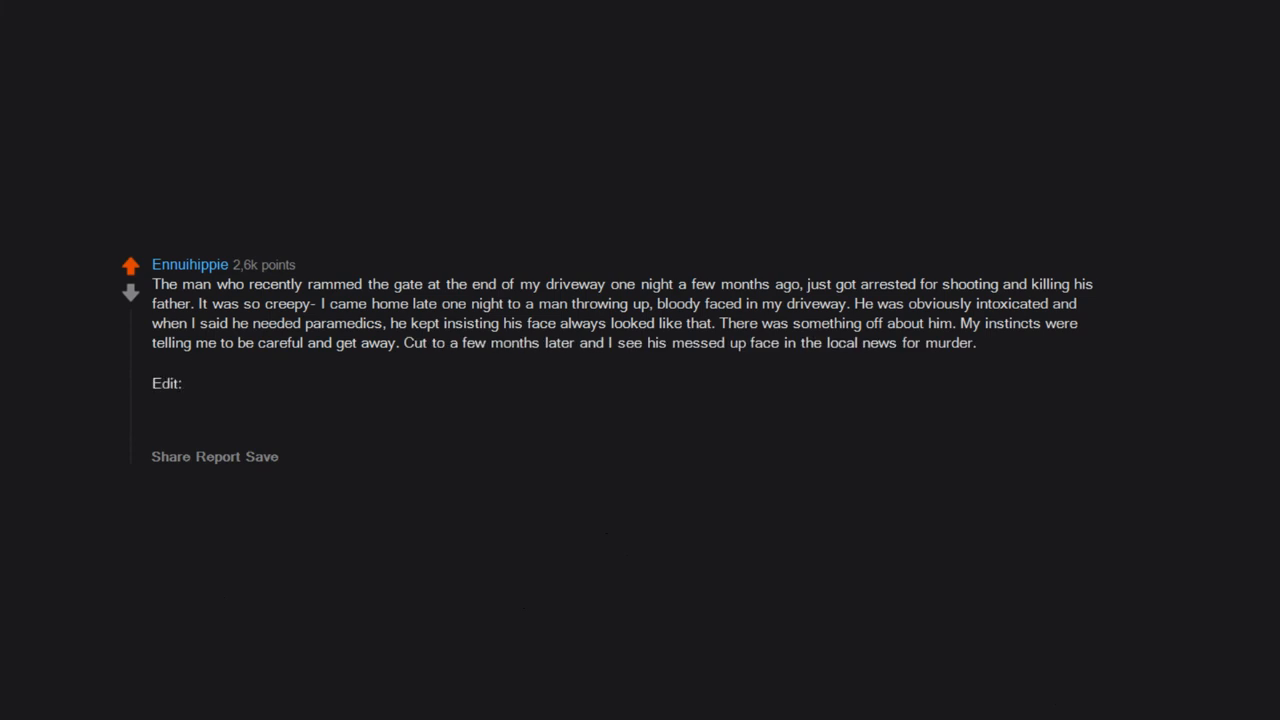
type("man's face (I believe it's a birth defect)")
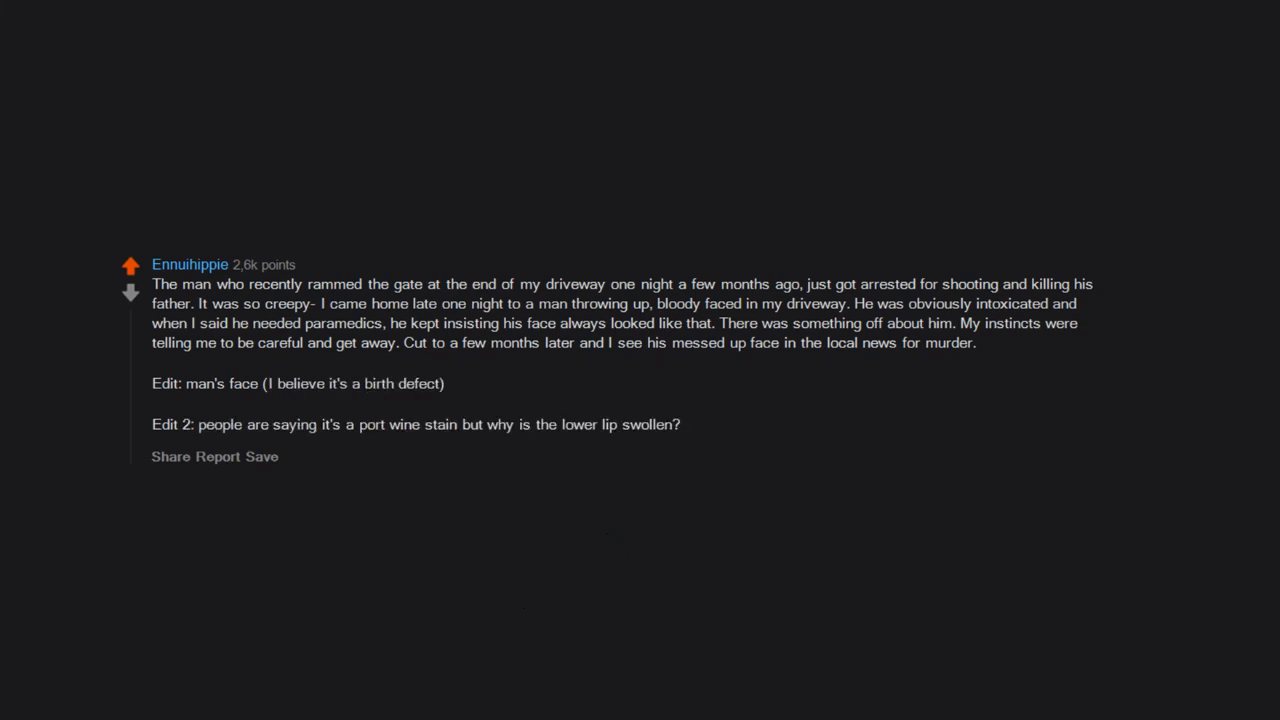
type("And I feel like the hair on the bottom lip is related to all of this.")
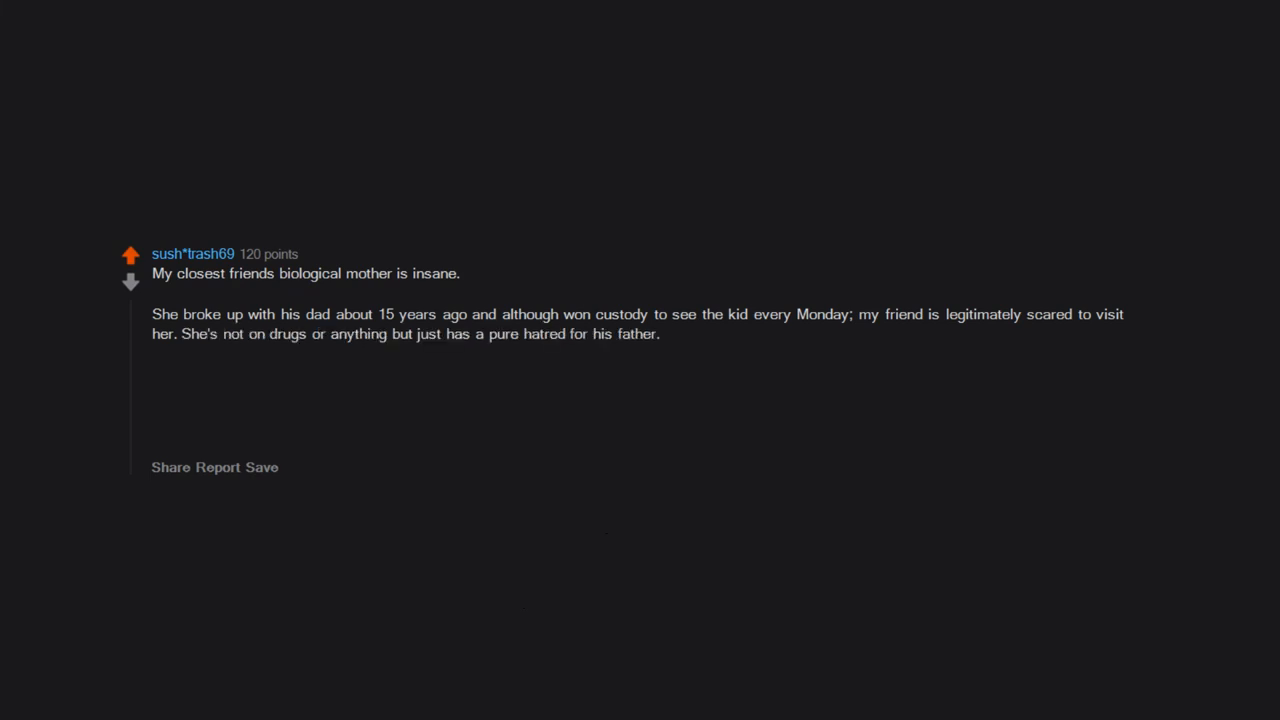
type("Recently,")
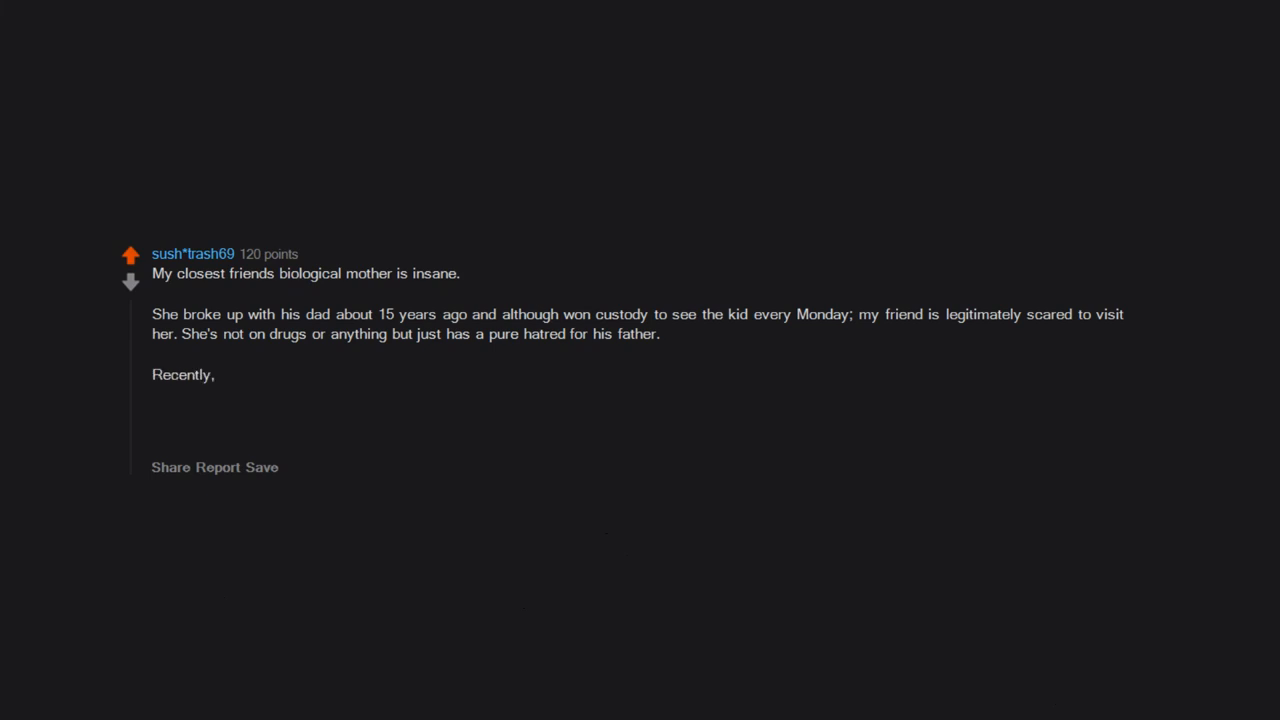
type("after my friend told his dad that he didn't wanna go,")
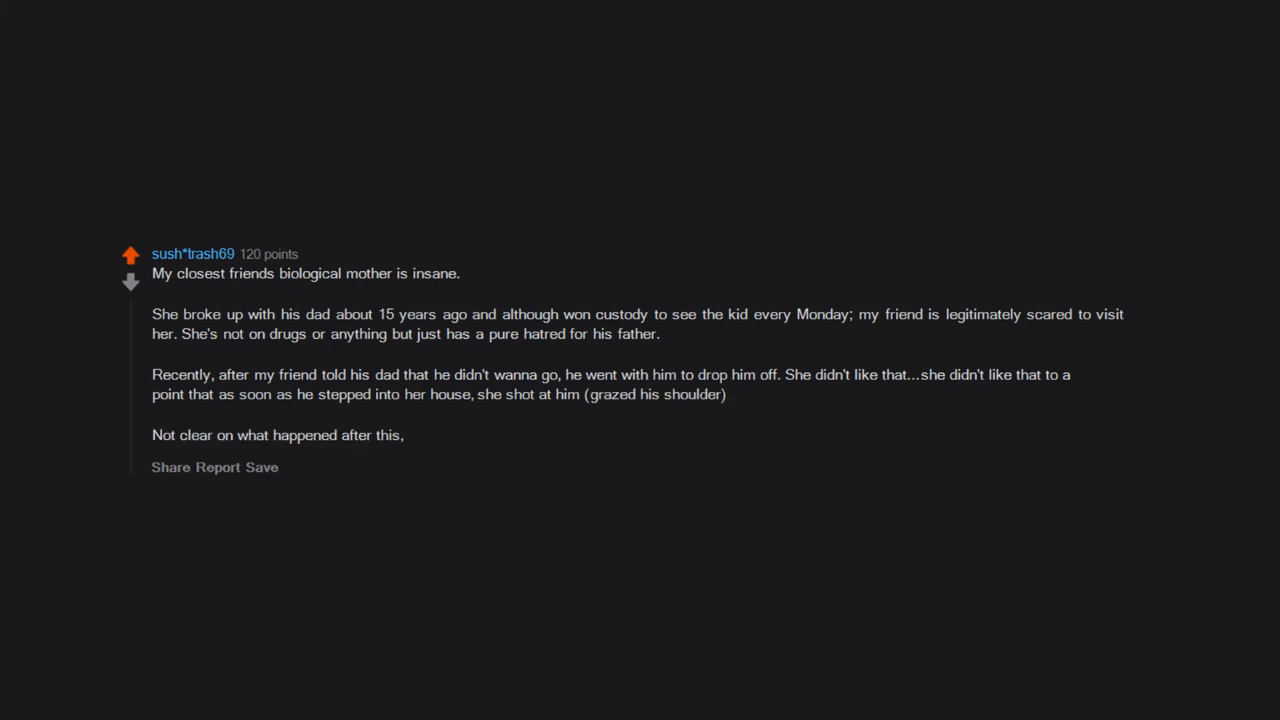
type("but the dad took the kid away and called the police on her.")
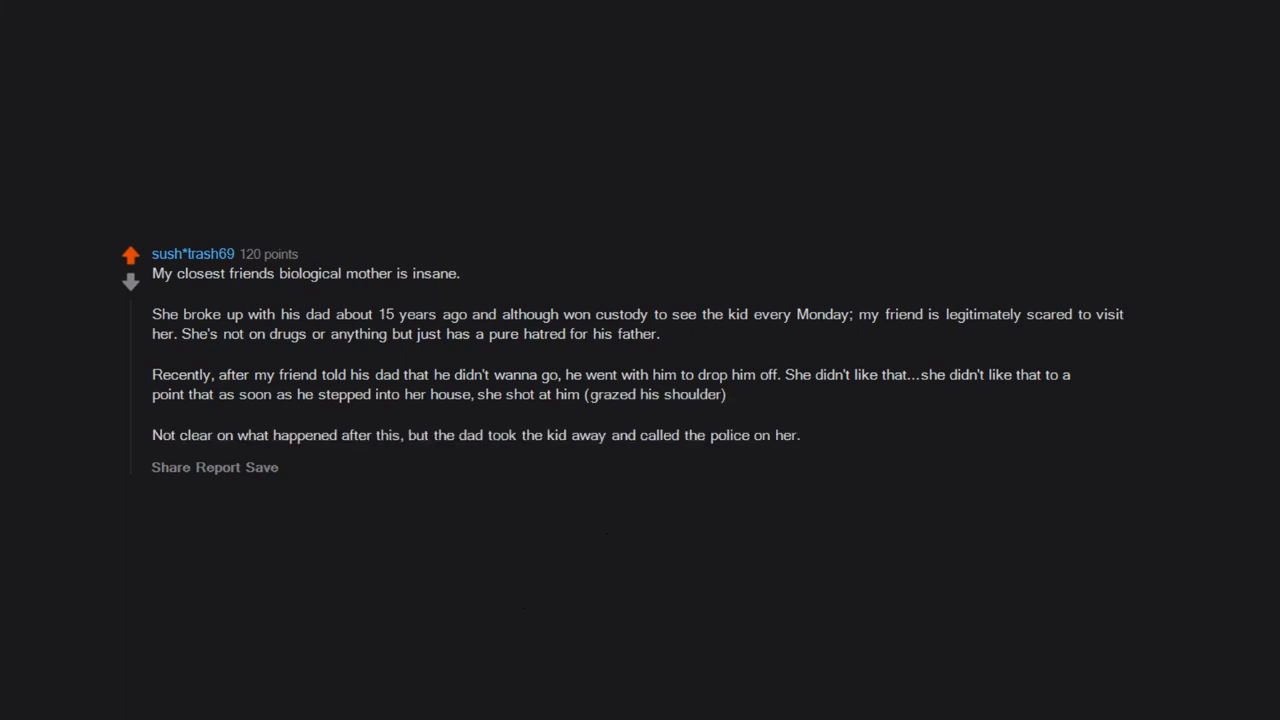